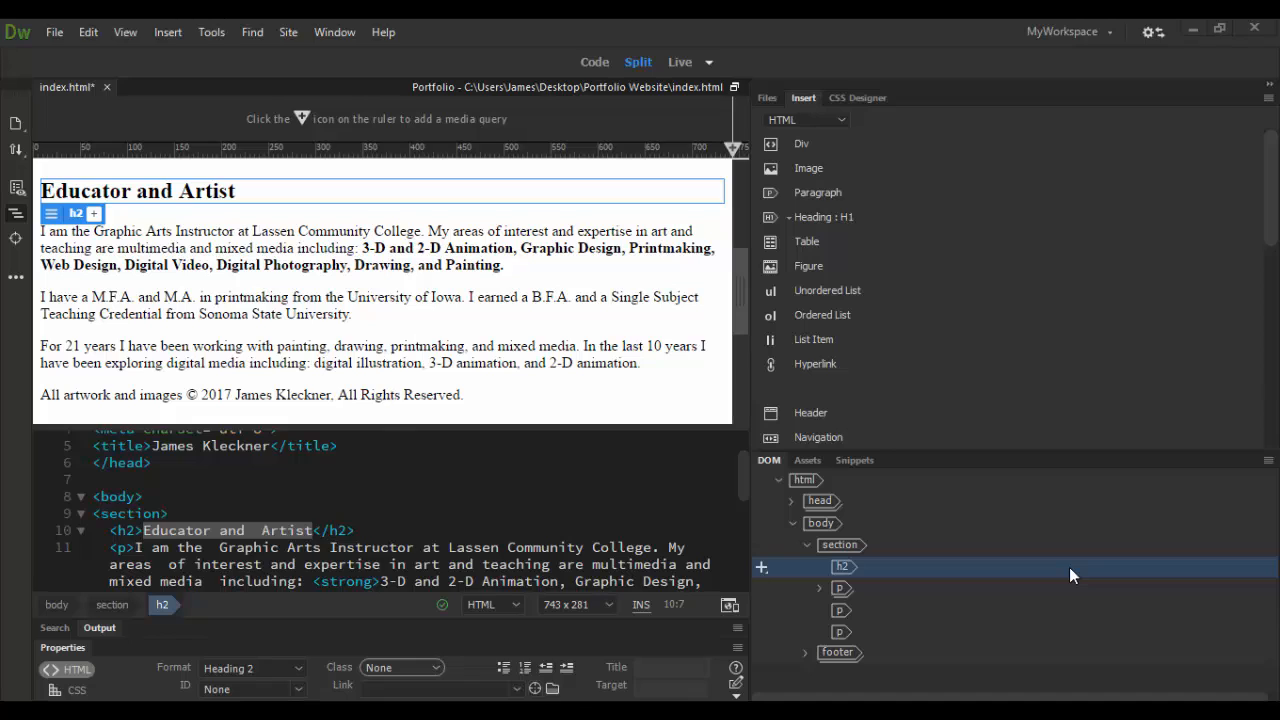
mouse_move(1077, 611)
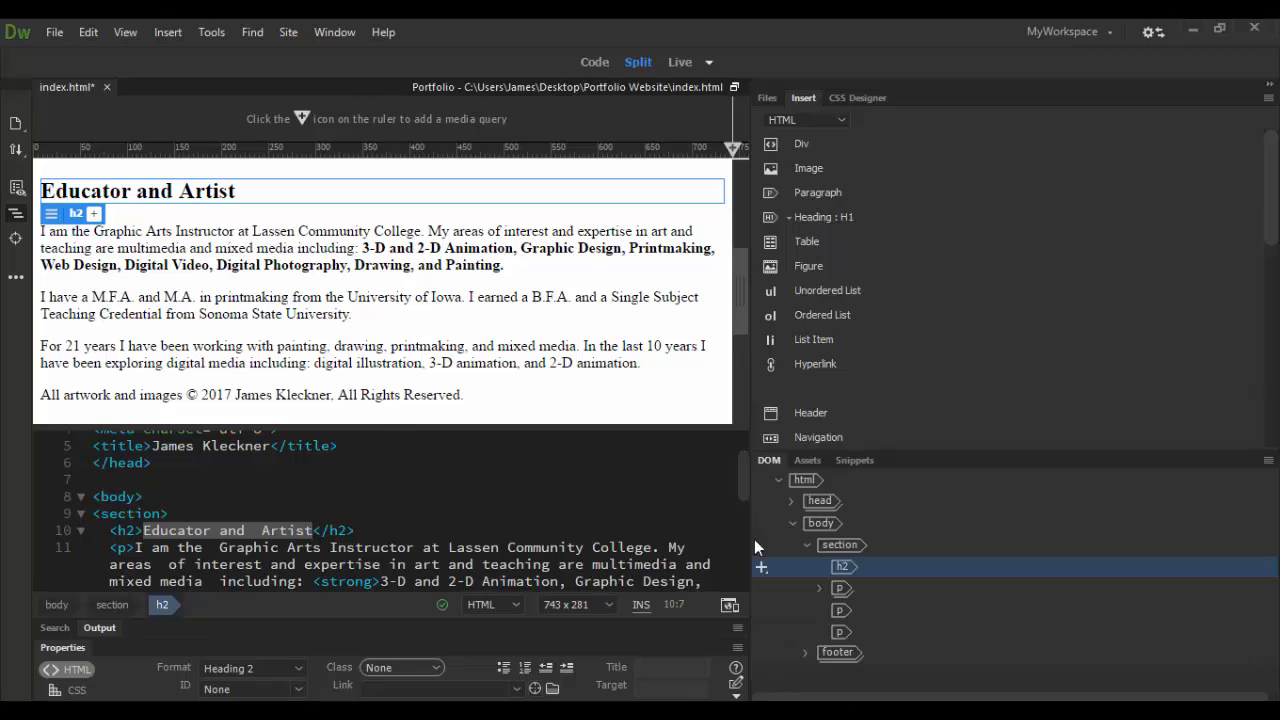
Step: Browse the Window menu's panel list, then fold the DOM tree to html with head and body
click(334, 31)
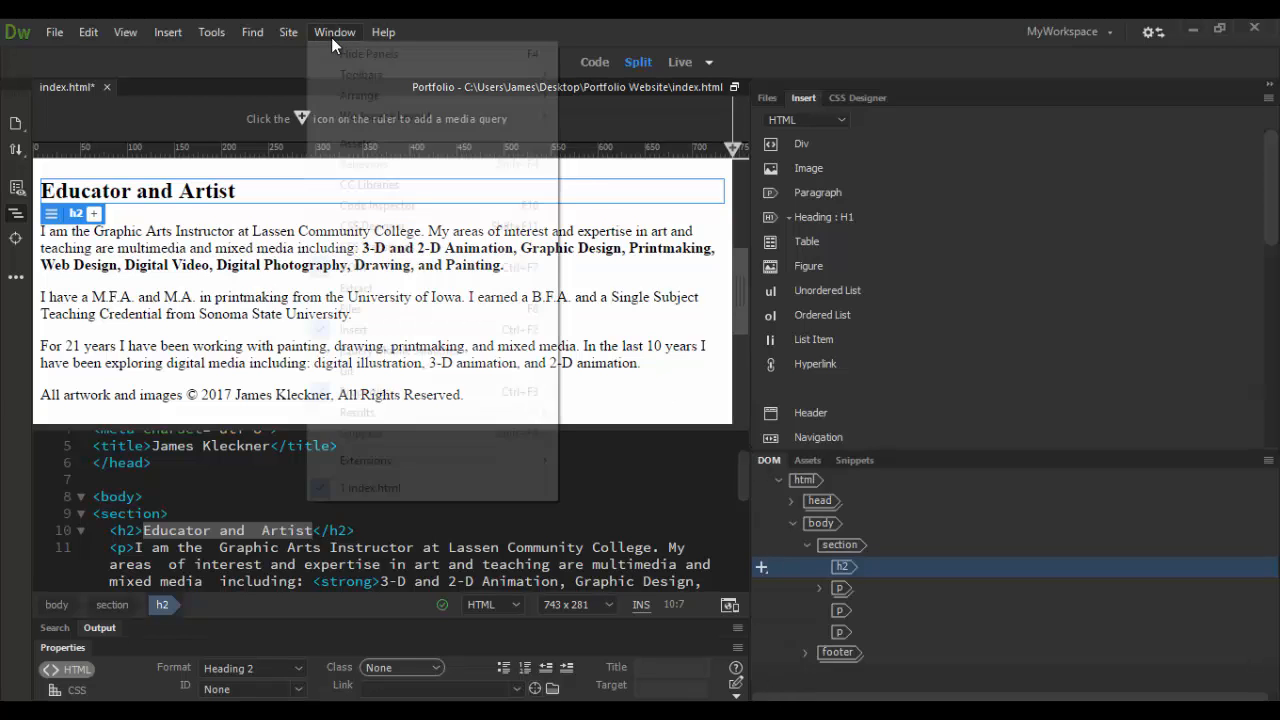
mouse_move(353, 267)
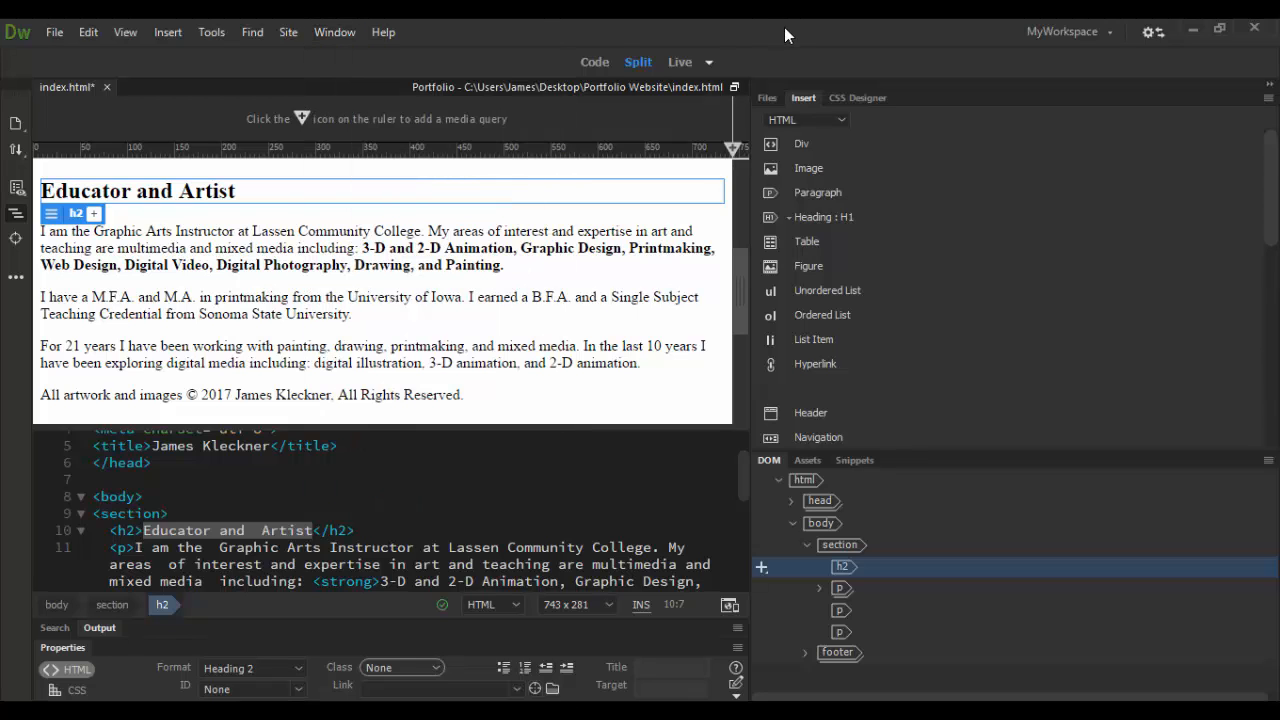
mouse_move(881, 587)
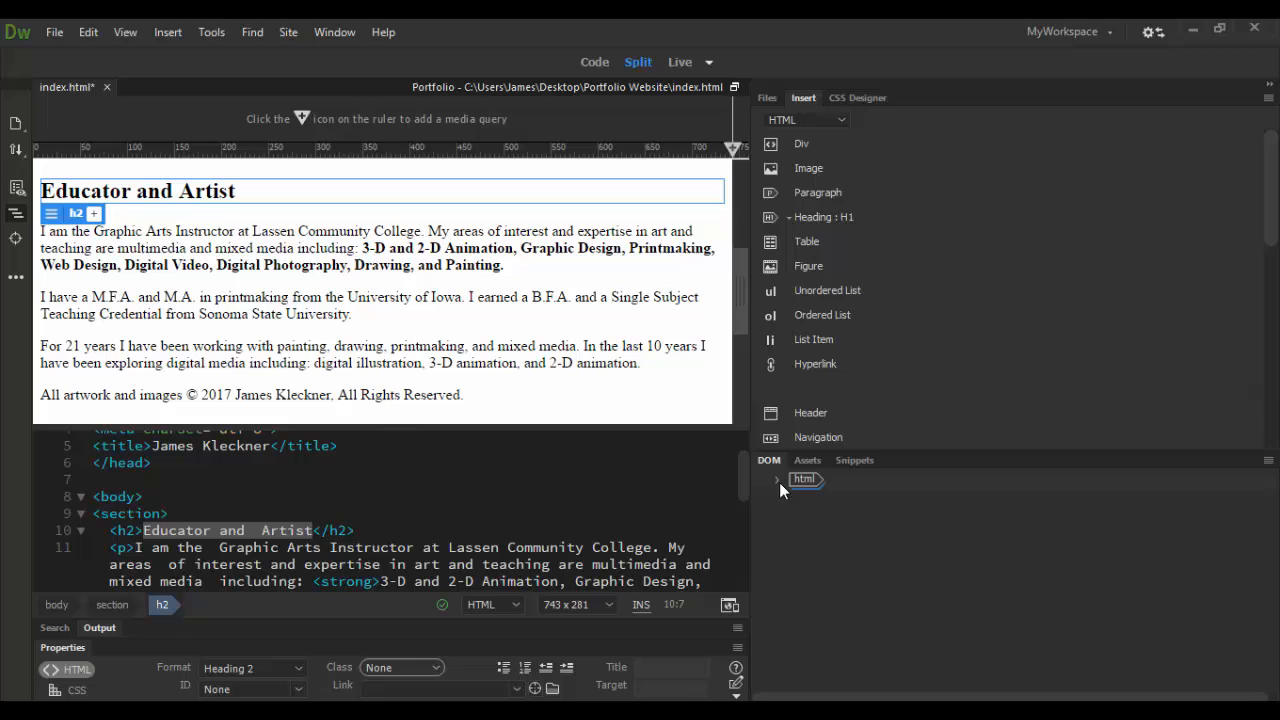
click(779, 481)
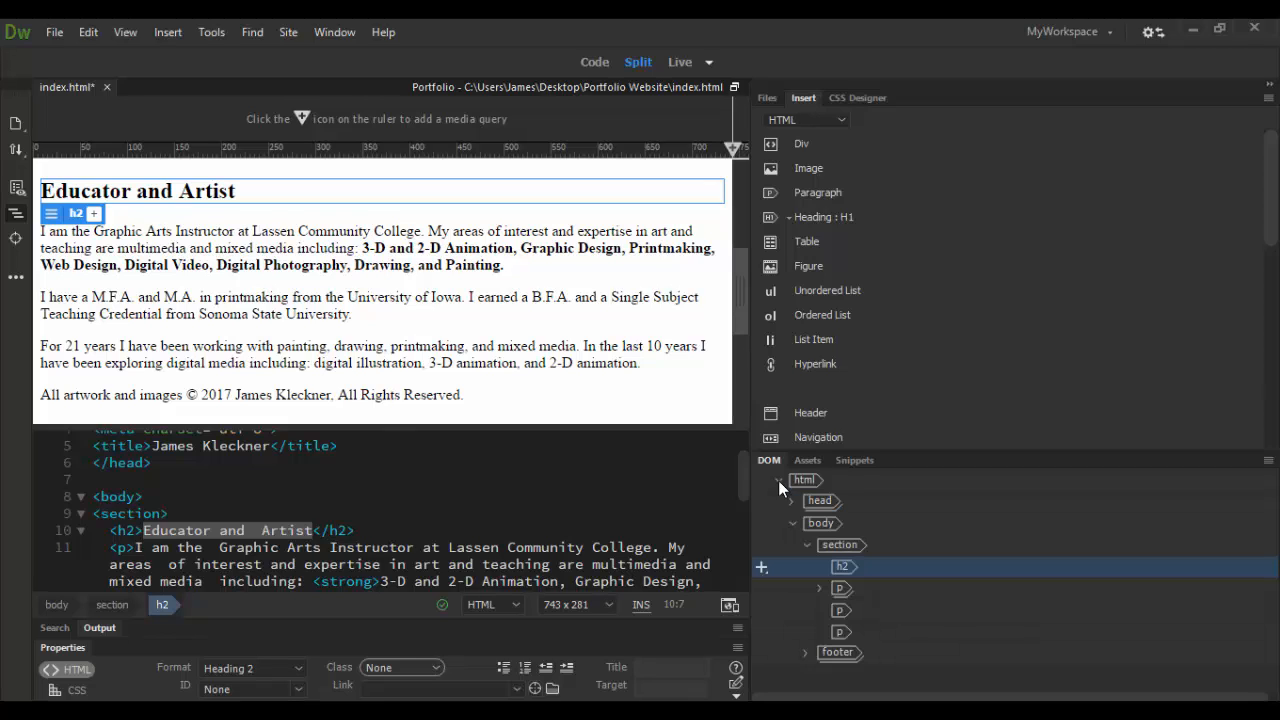
mouse_move(793, 513)
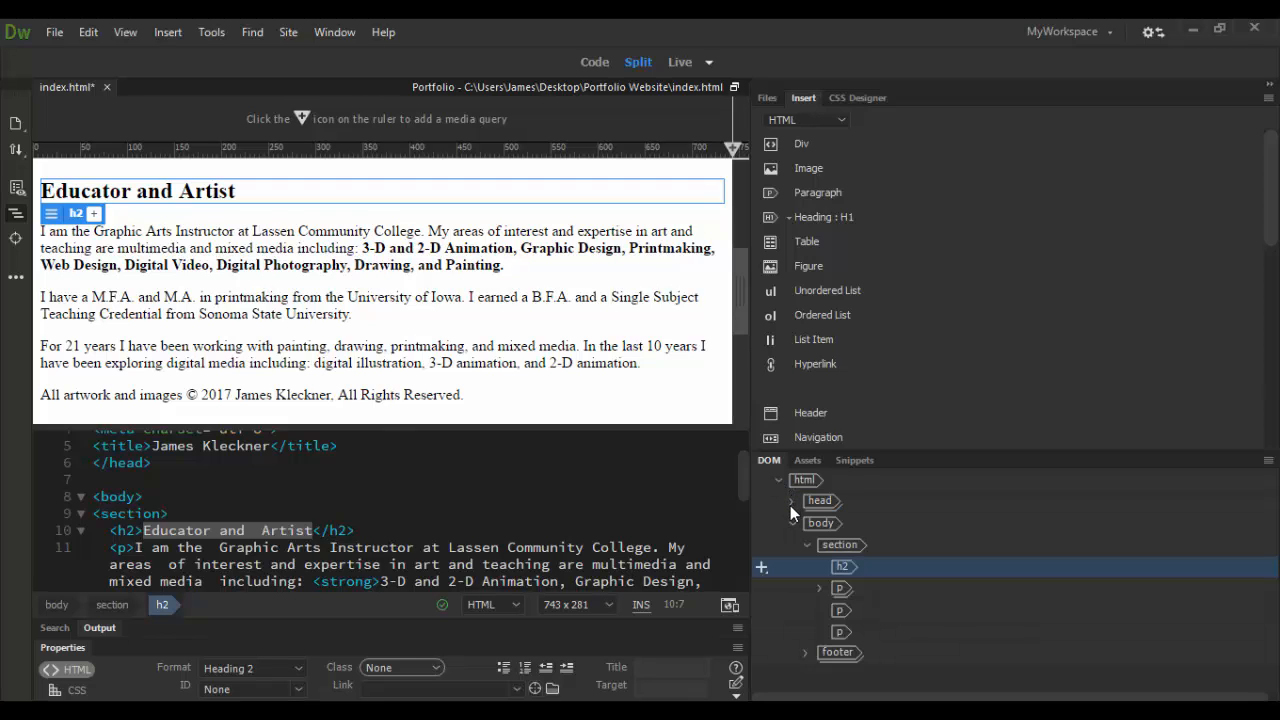
click(791, 523)
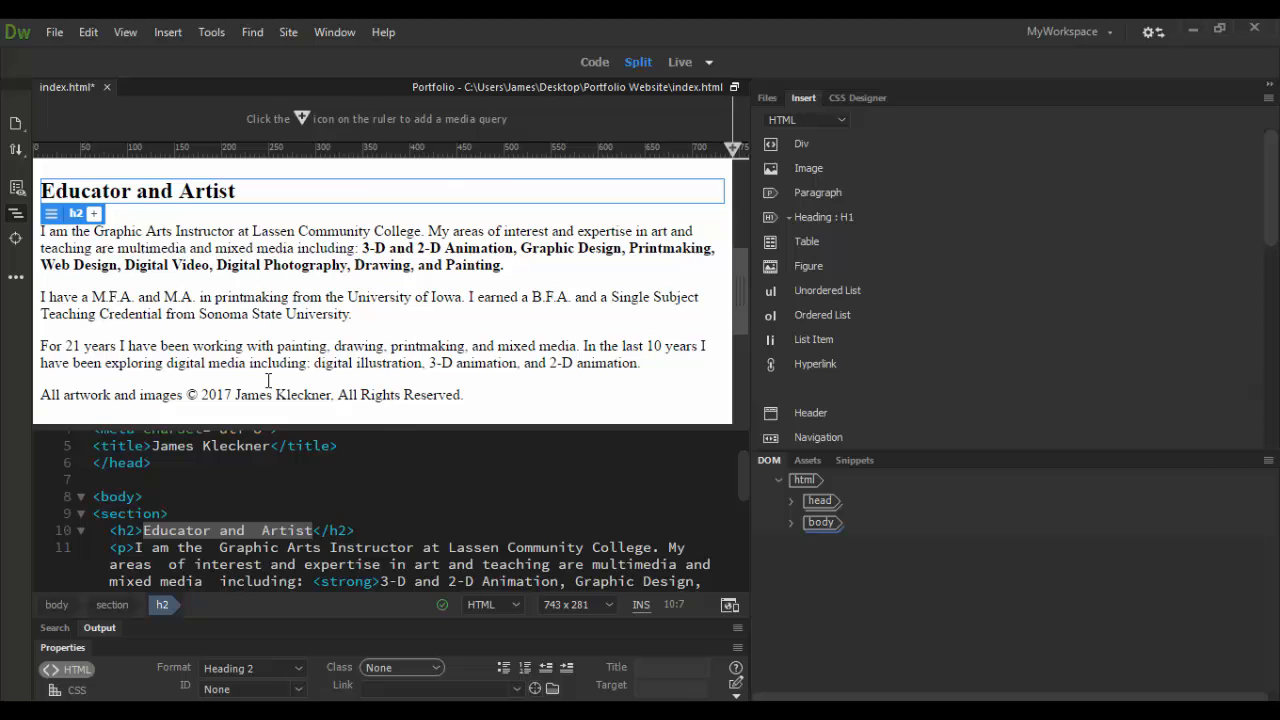
Step: Switch to Code view and expand head in the DOM panel to show meta and title
click(594, 62)
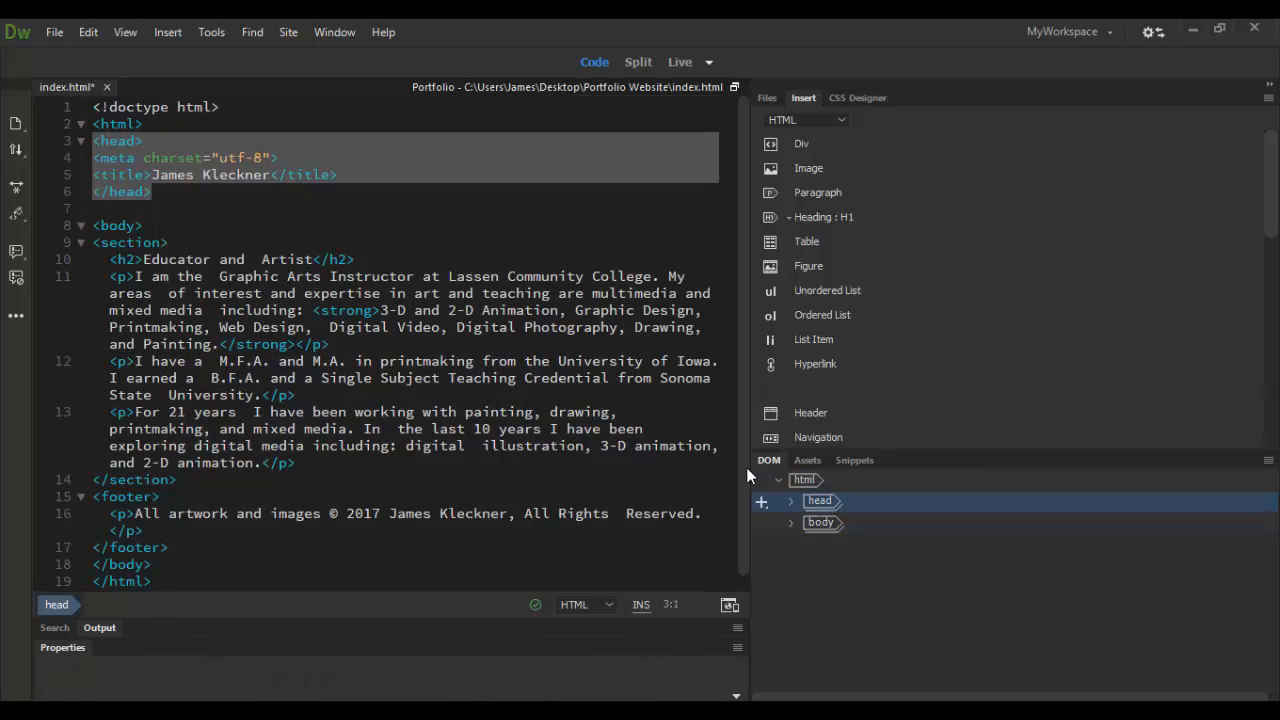
click(820, 522)
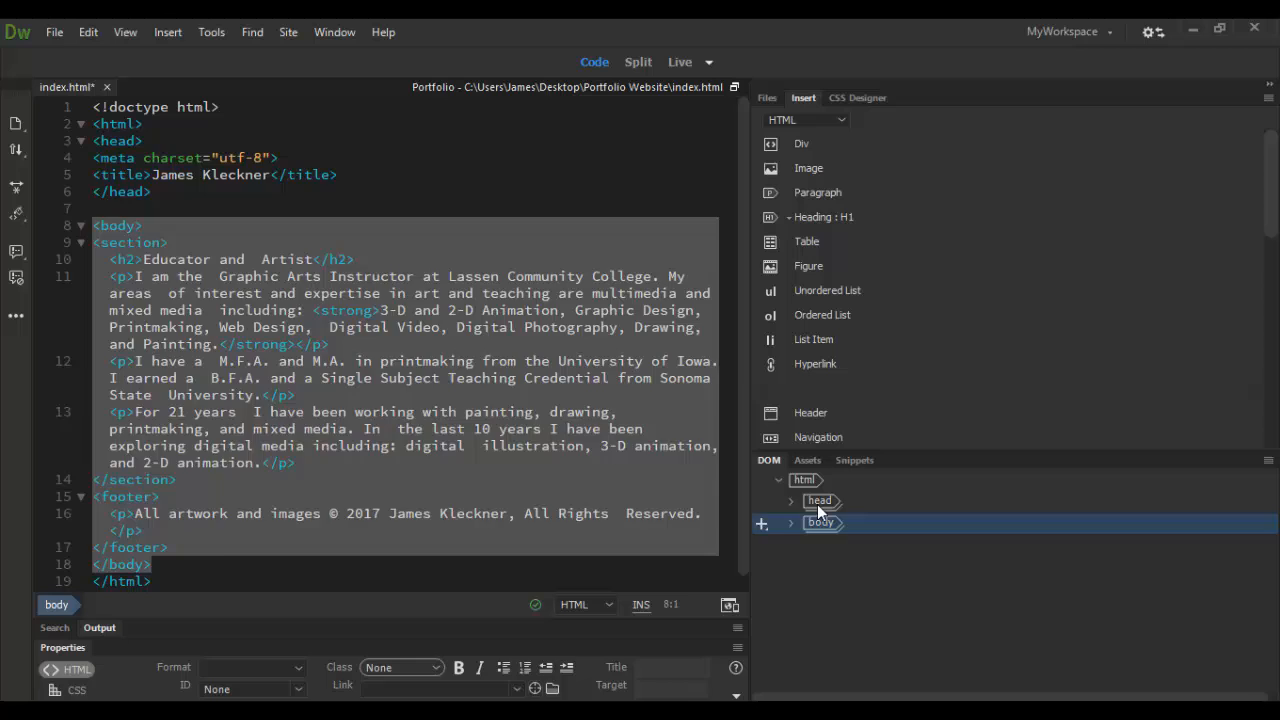
click(819, 500)
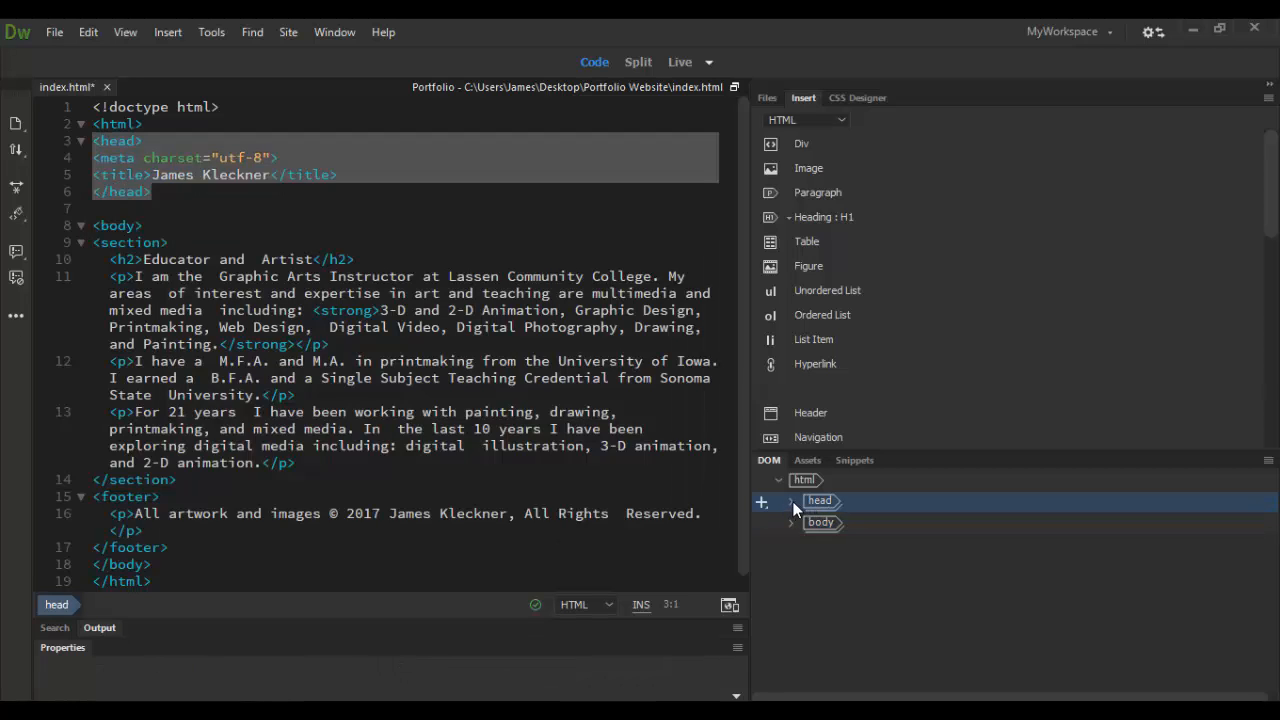
click(791, 501)
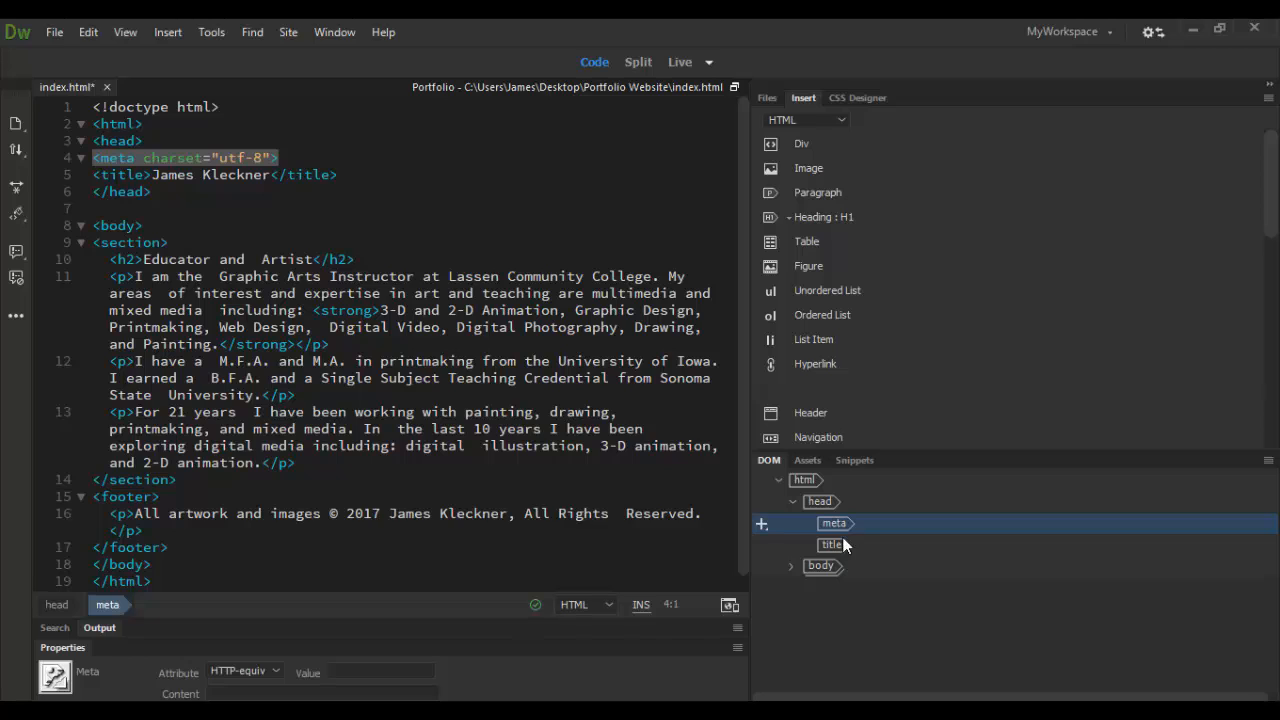
click(831, 544)
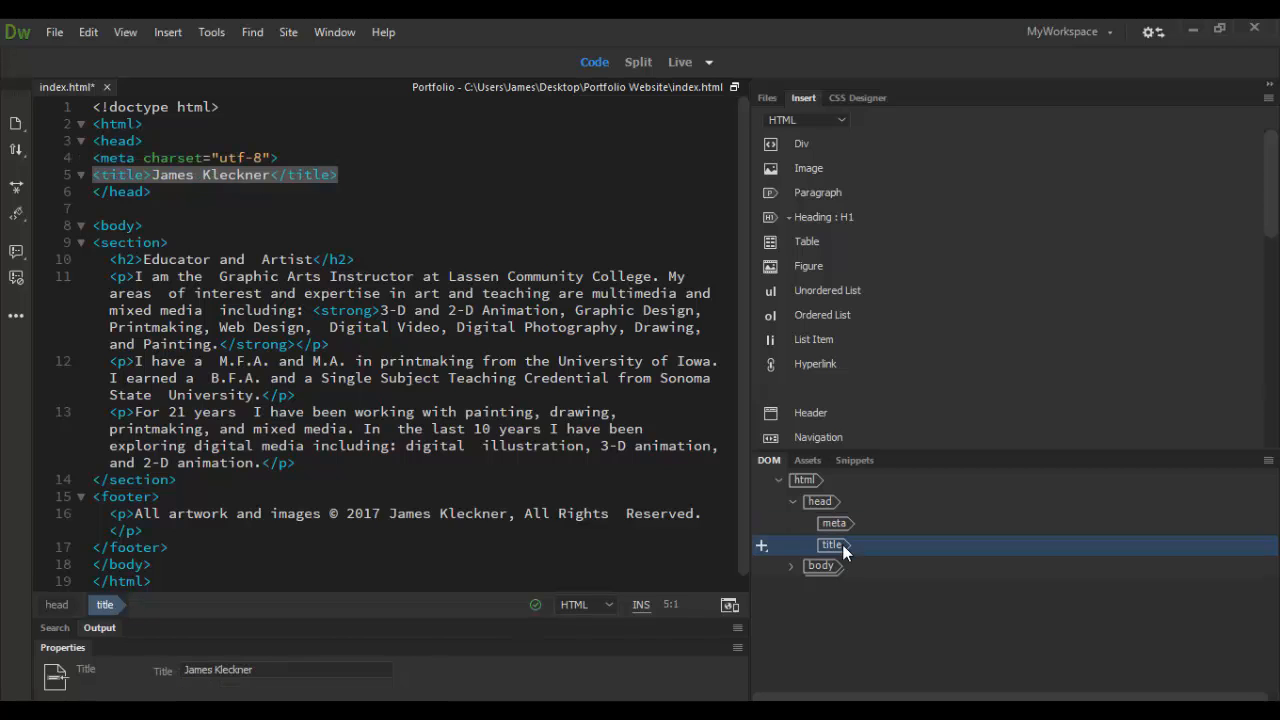
click(834, 523)
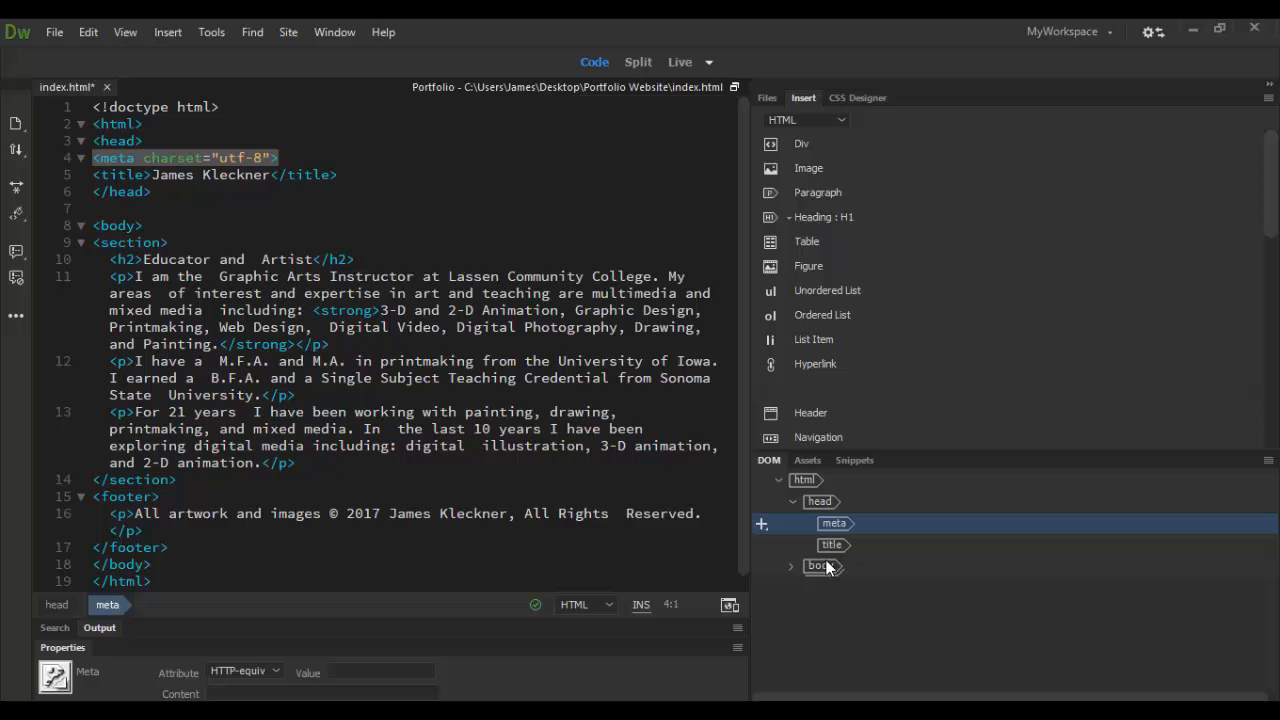
click(831, 545)
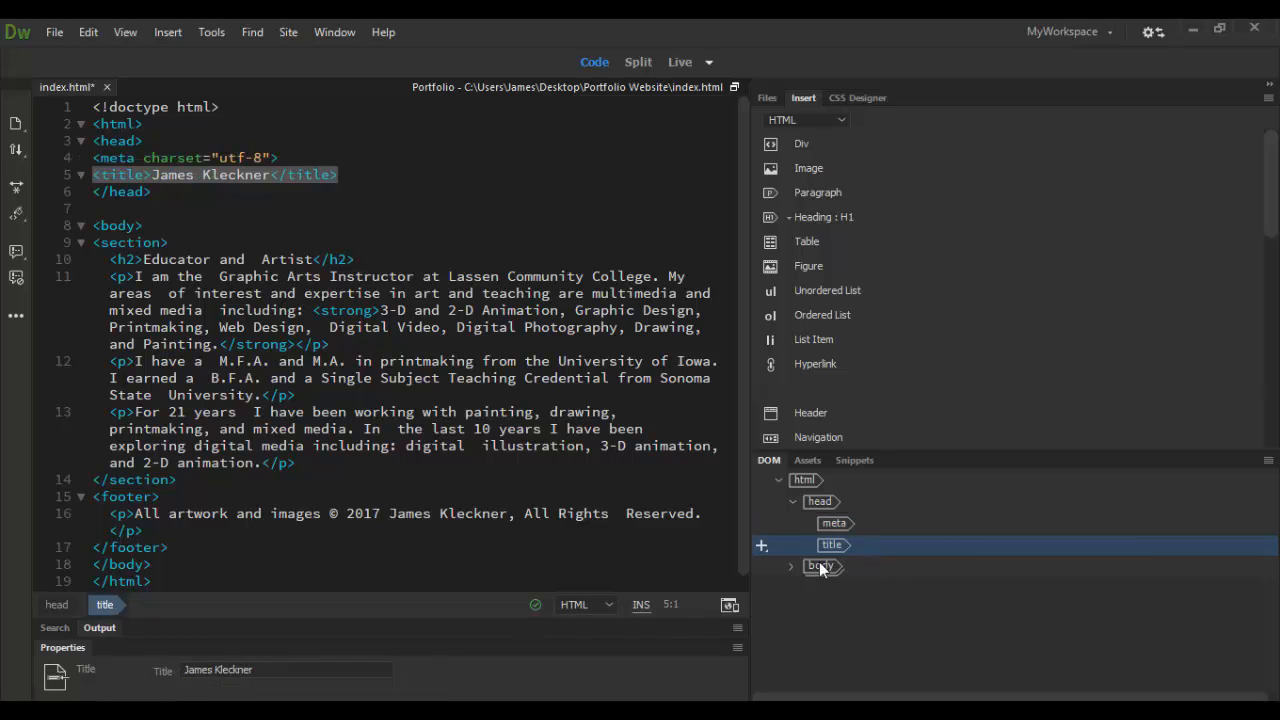
Step: Expand body to reveal section and footer, briefly expanding and collapsing section
click(792, 566)
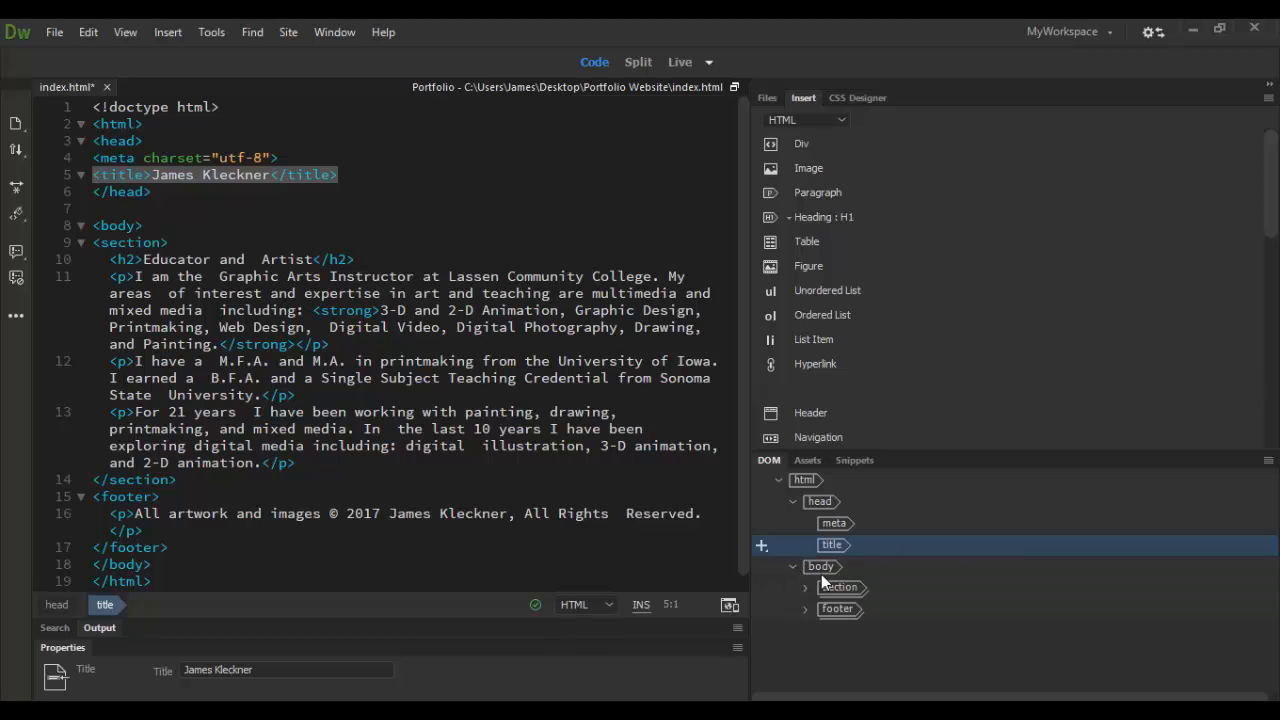
click(820, 566)
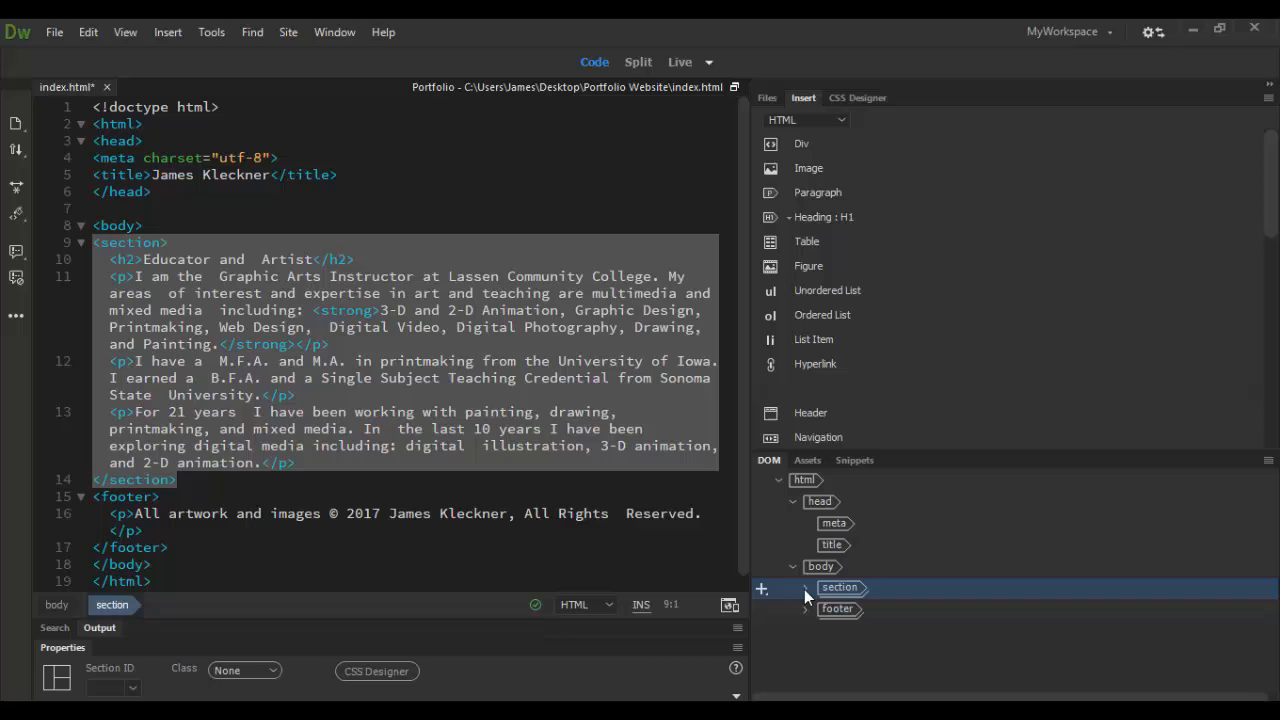
click(806, 588)
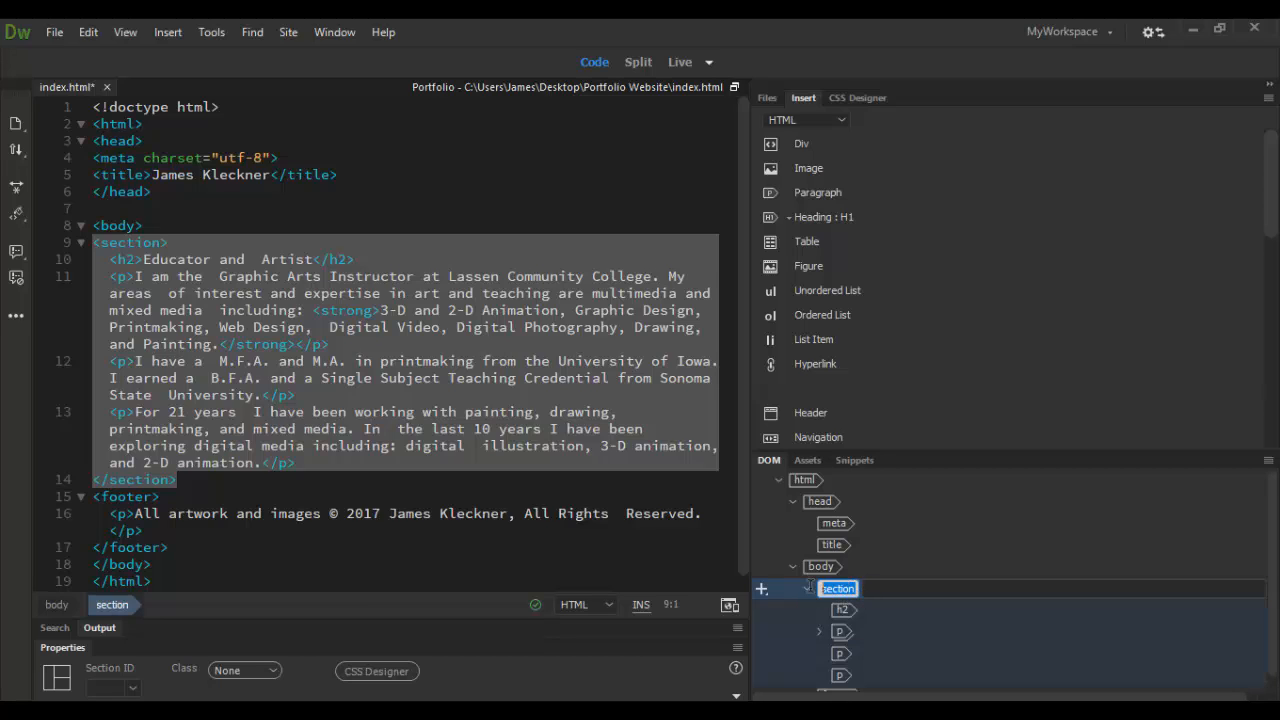
click(808, 588)
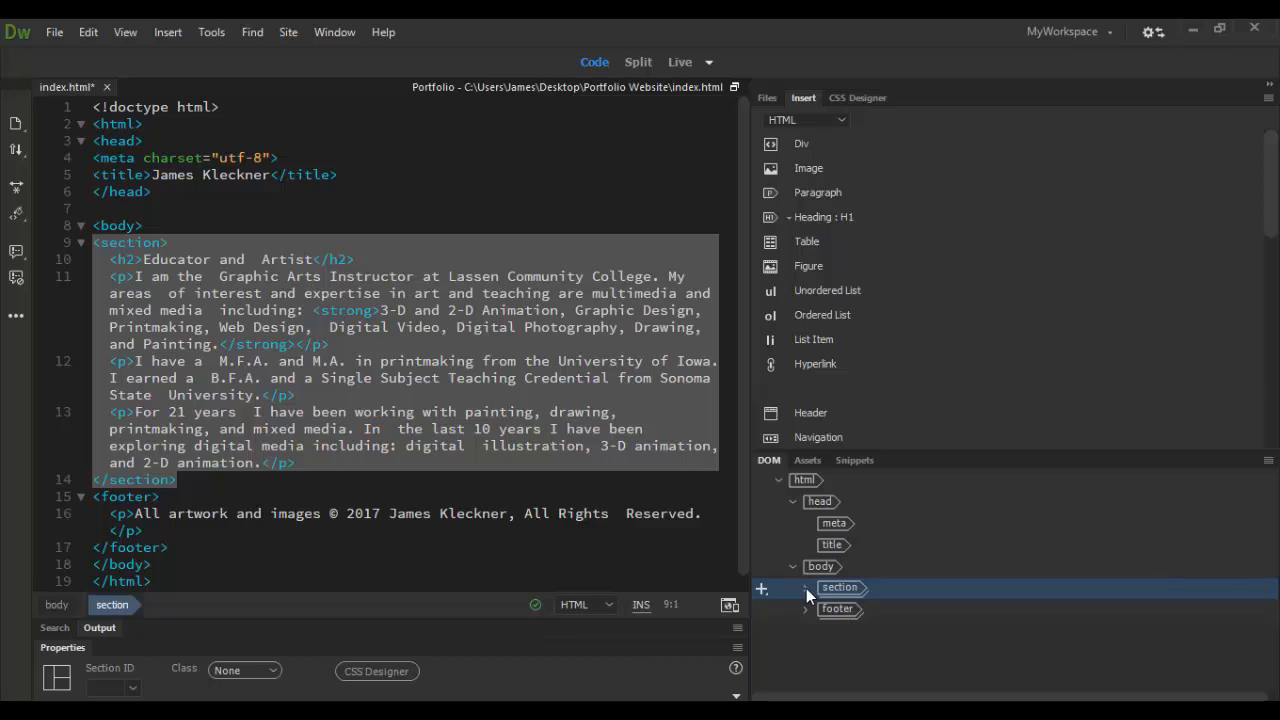
click(806, 609)
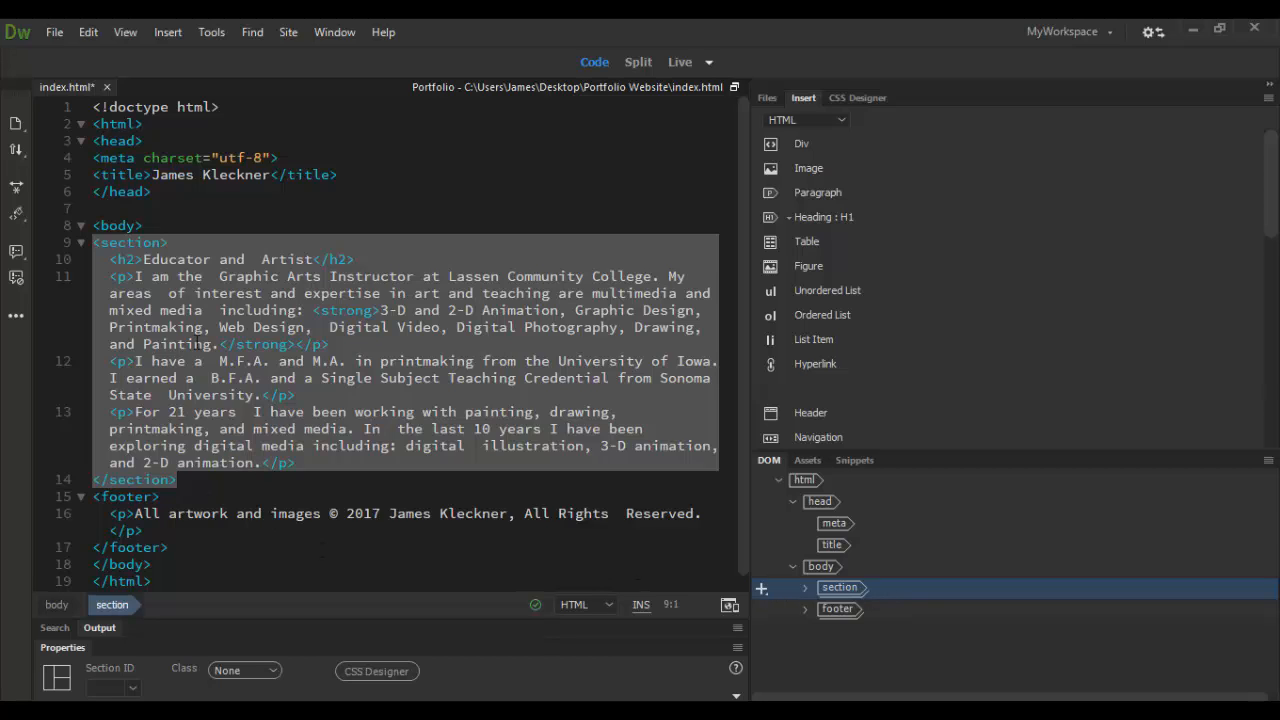
mouse_move(853, 610)
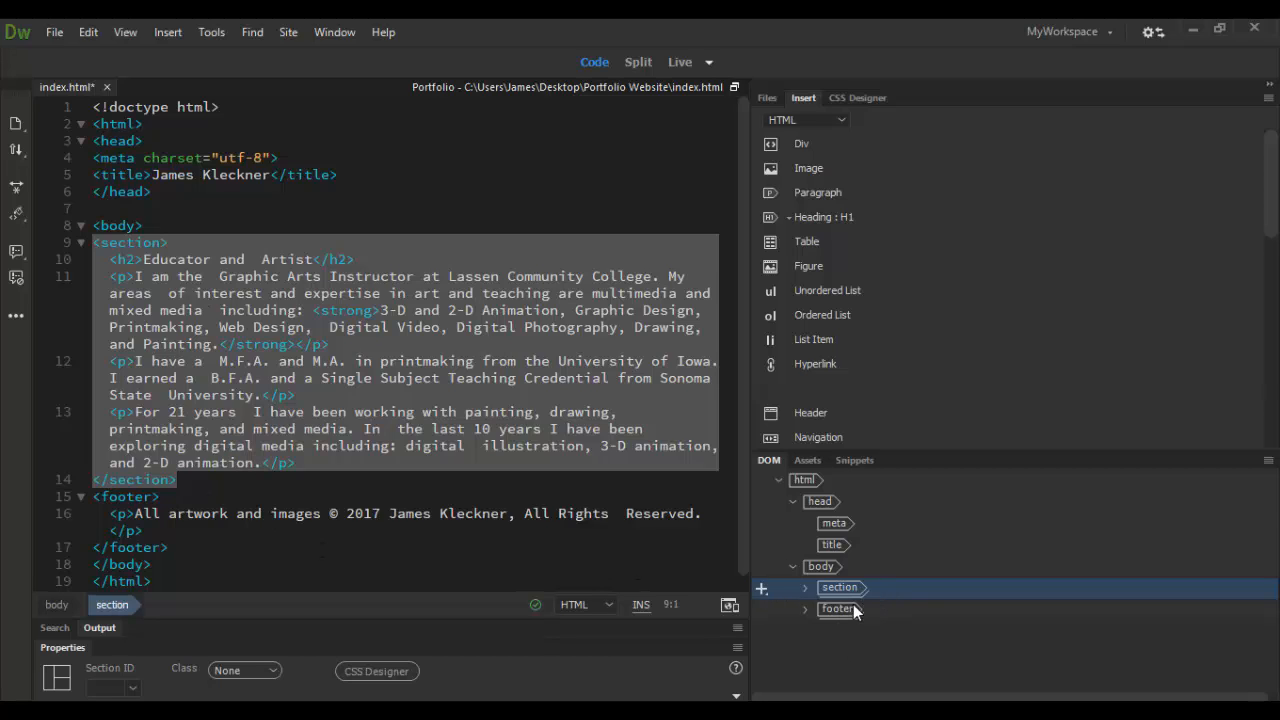
mouse_move(898, 597)
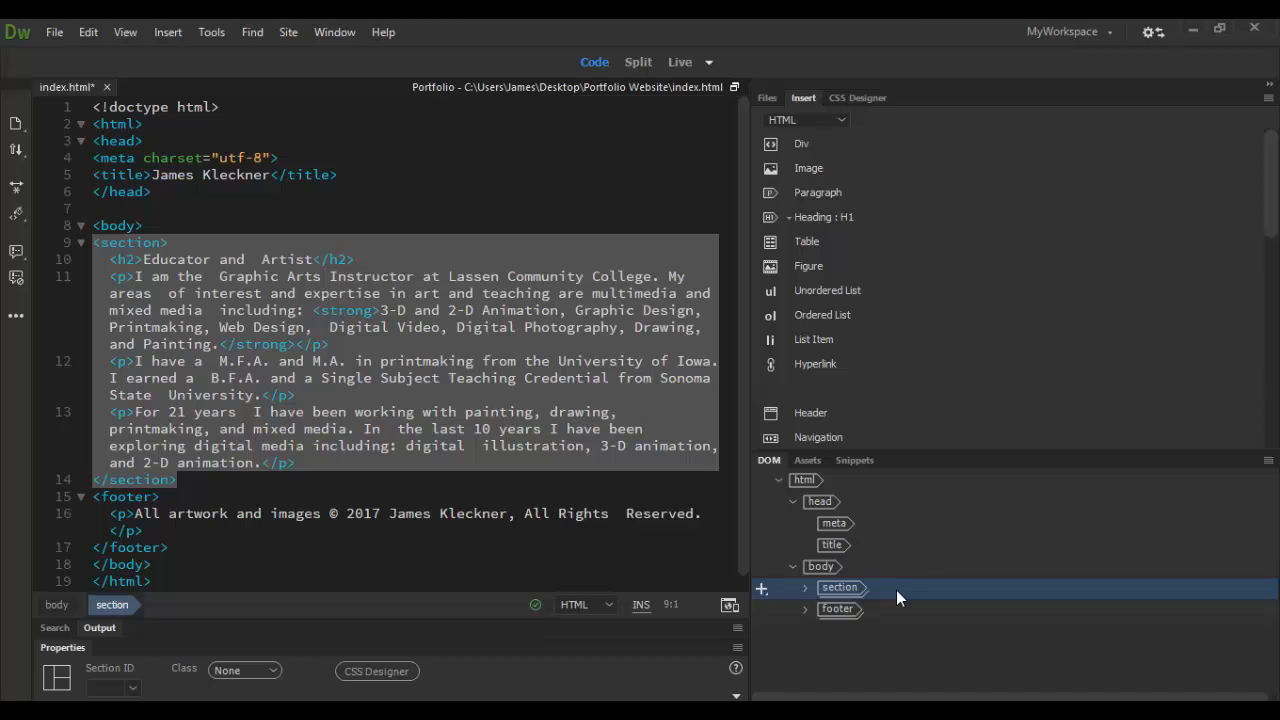
mouse_move(900, 614)
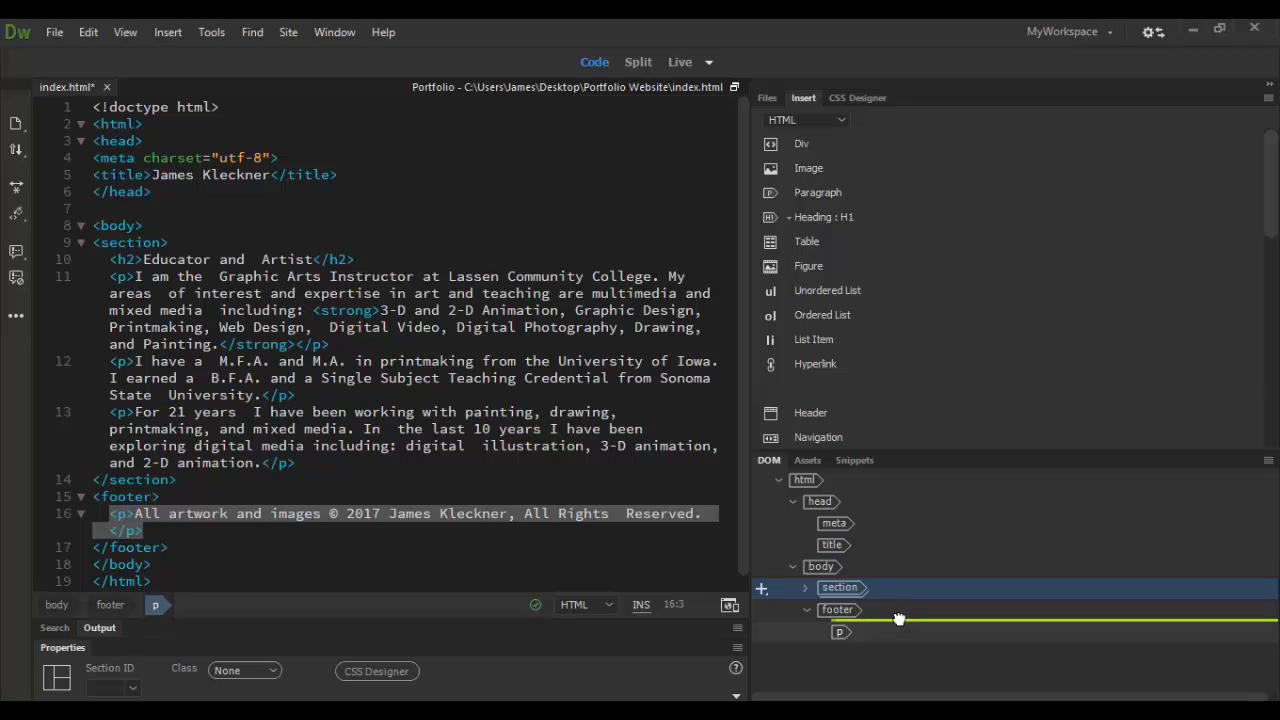
mouse_move(899, 633)
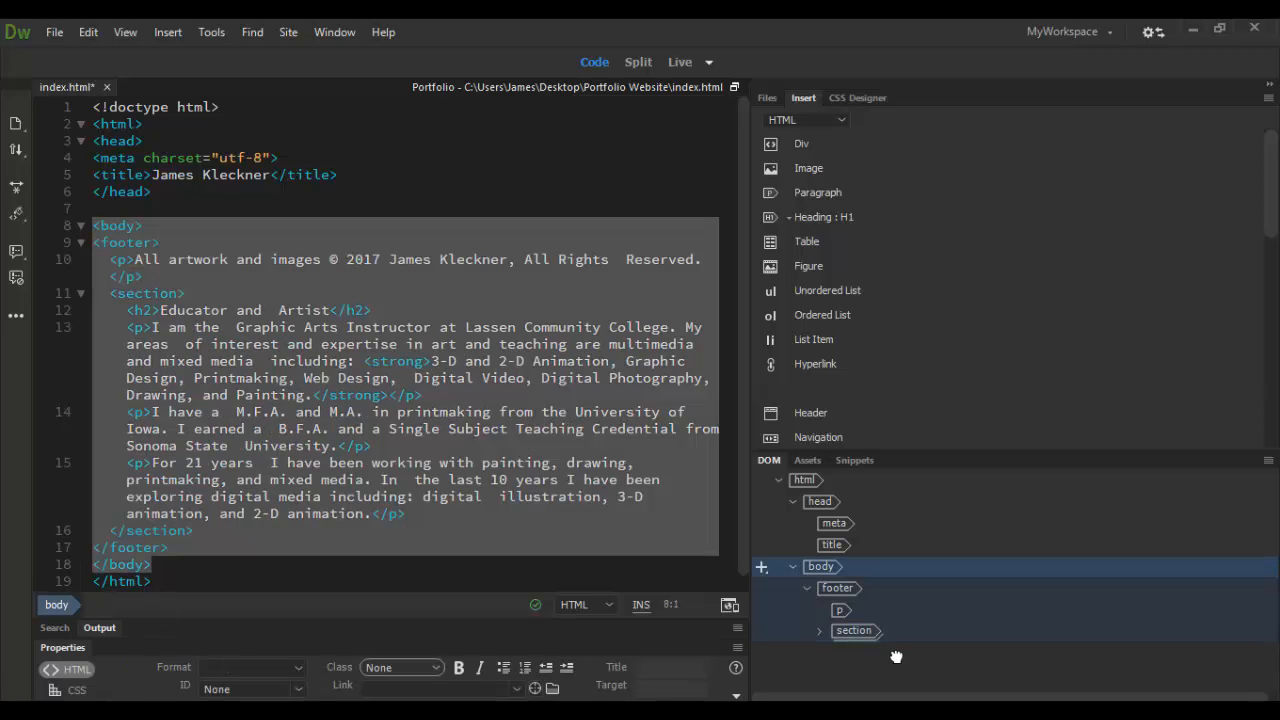
mouse_move(820, 645)
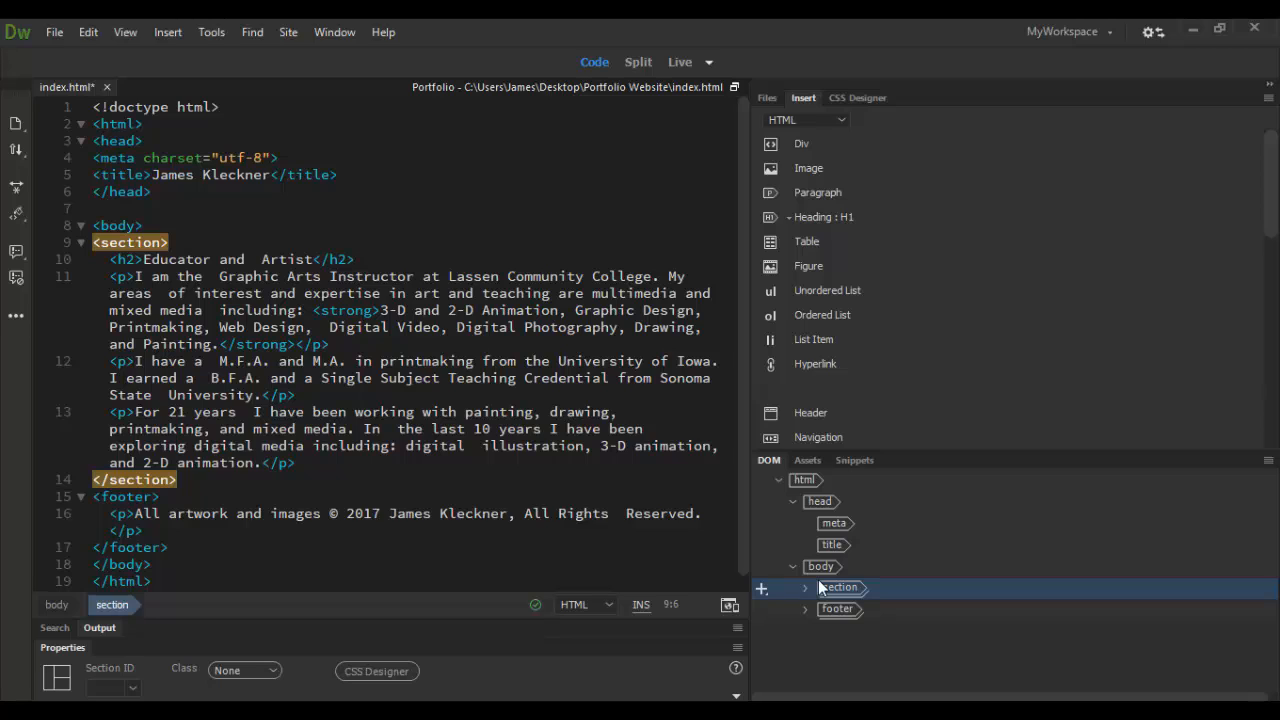
mouse_move(818, 588)
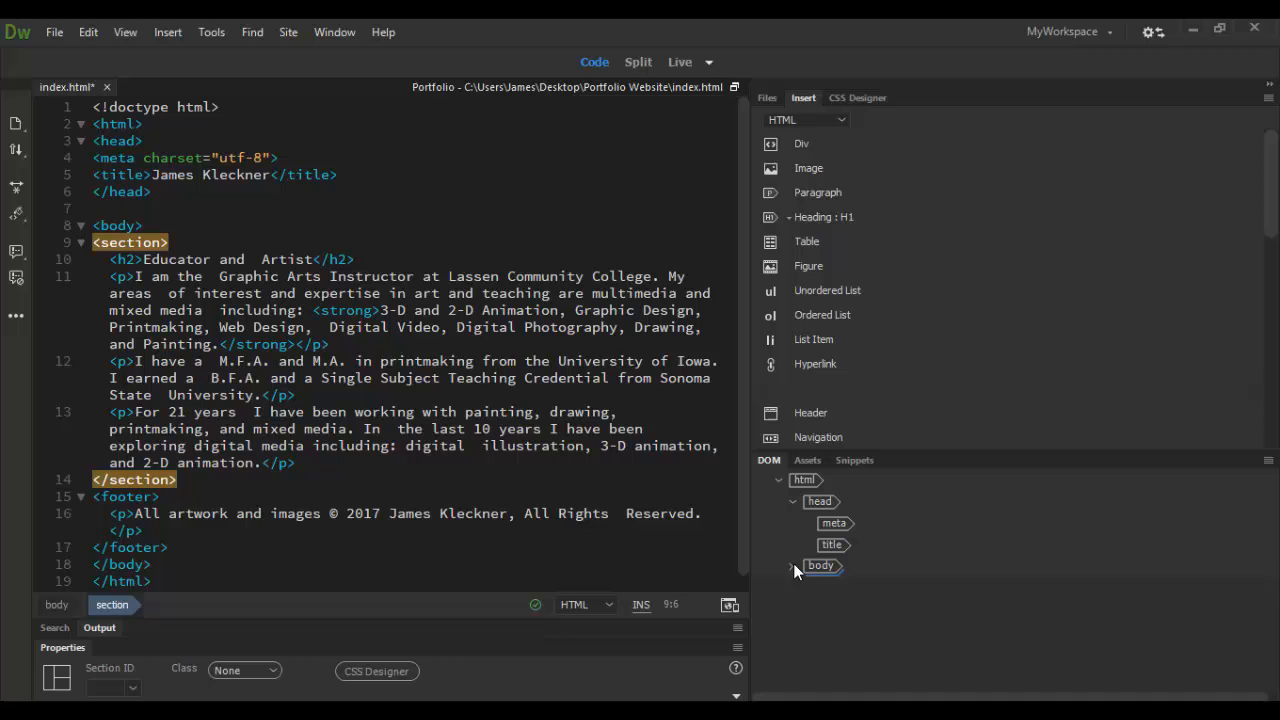
Step: Insert a new div as body's first child, above section and footer, via Insert Child
click(793, 565)
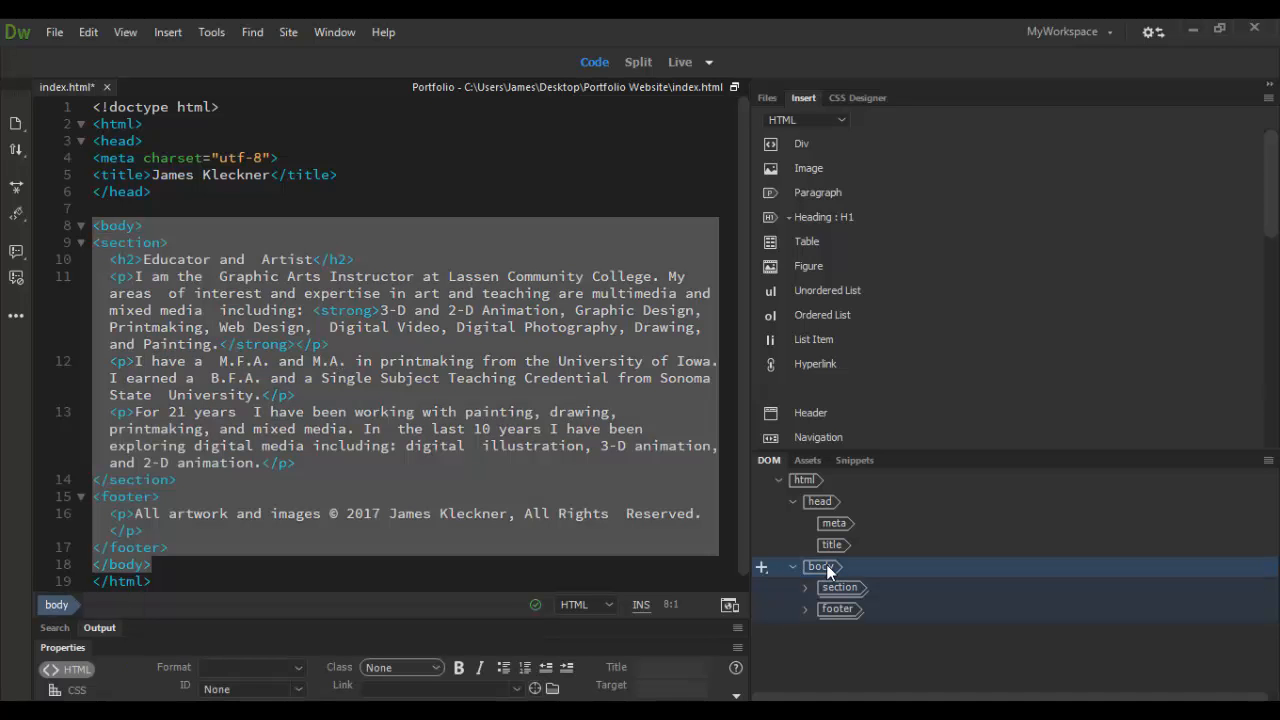
mouse_move(825, 595)
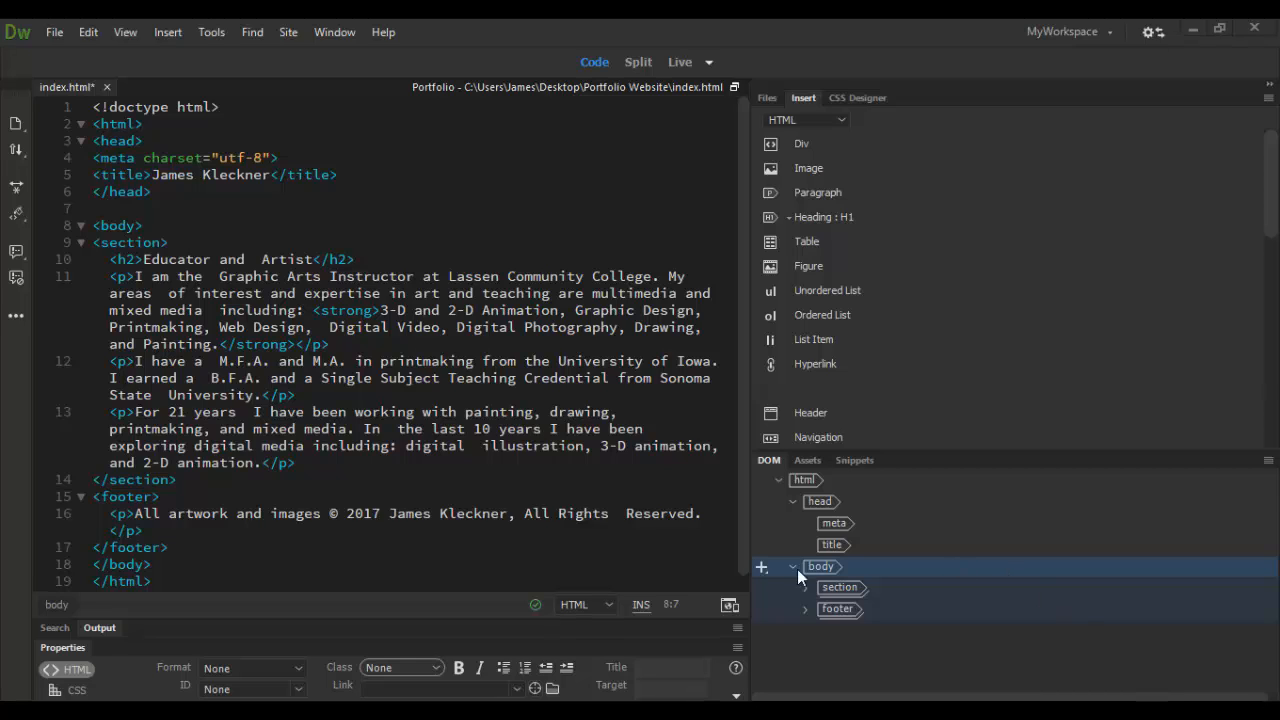
click(761, 566)
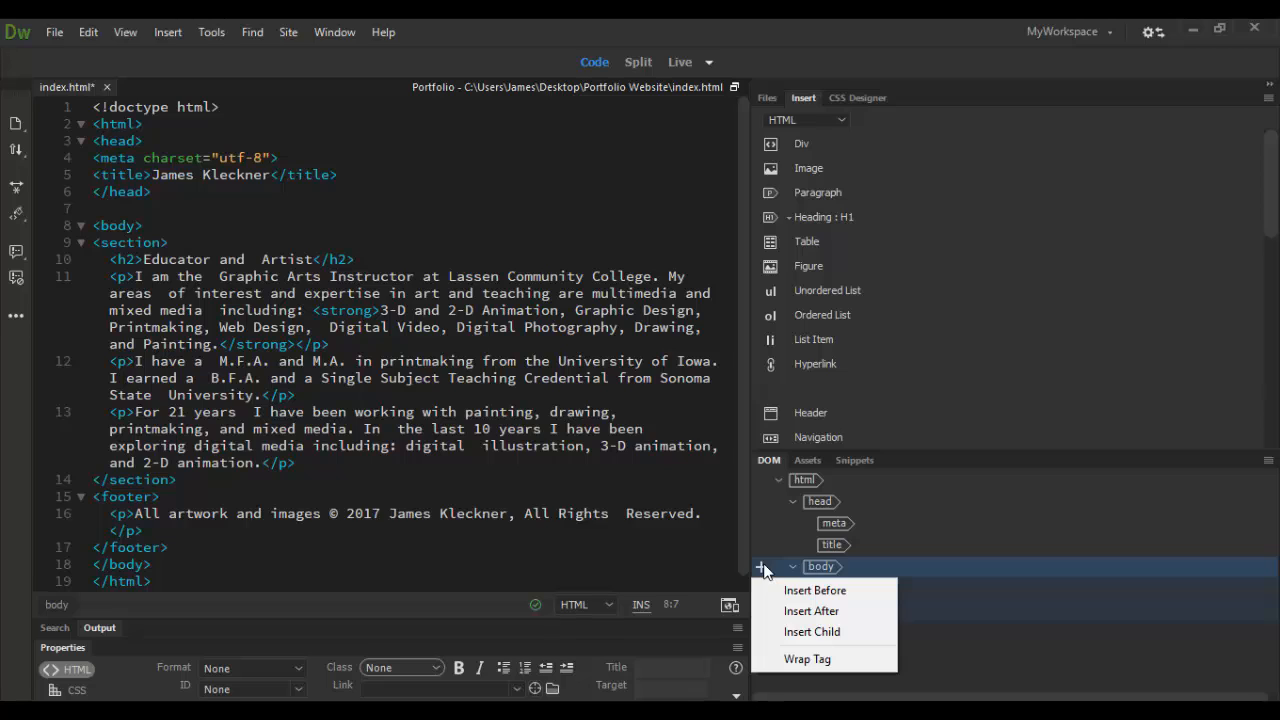
mouse_move(812, 631)
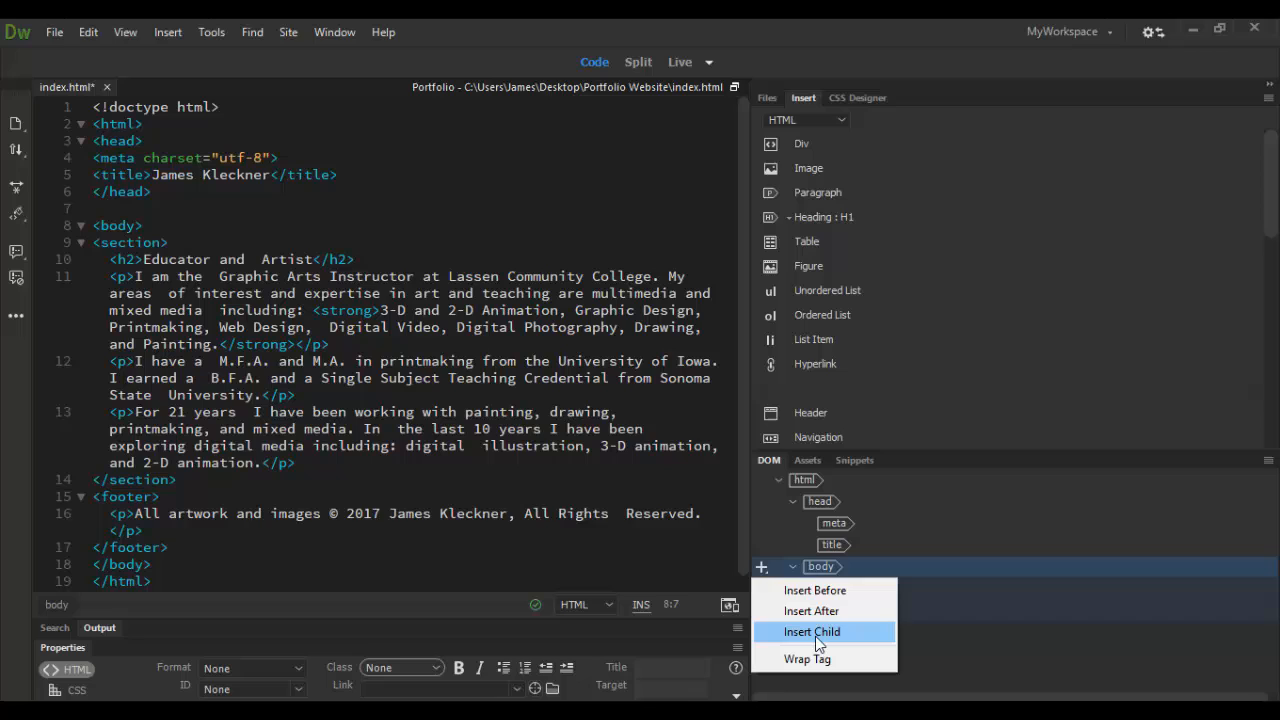
click(811, 631)
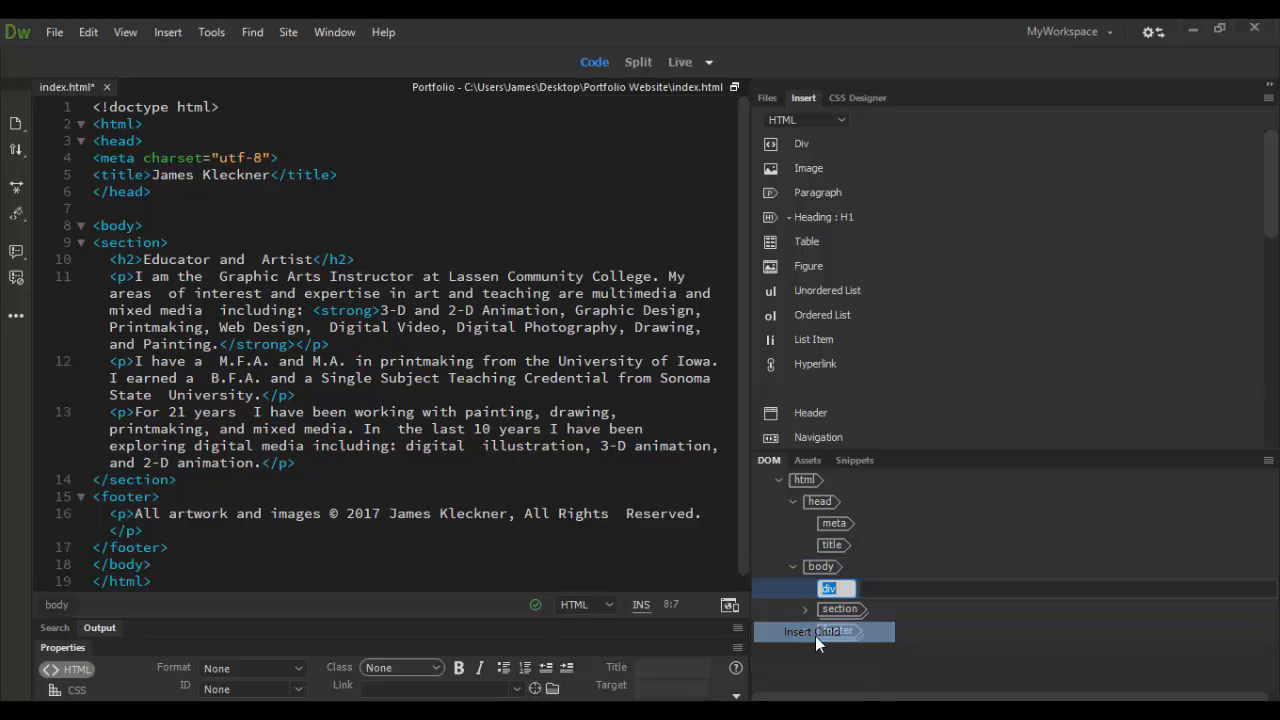
click(823, 631)
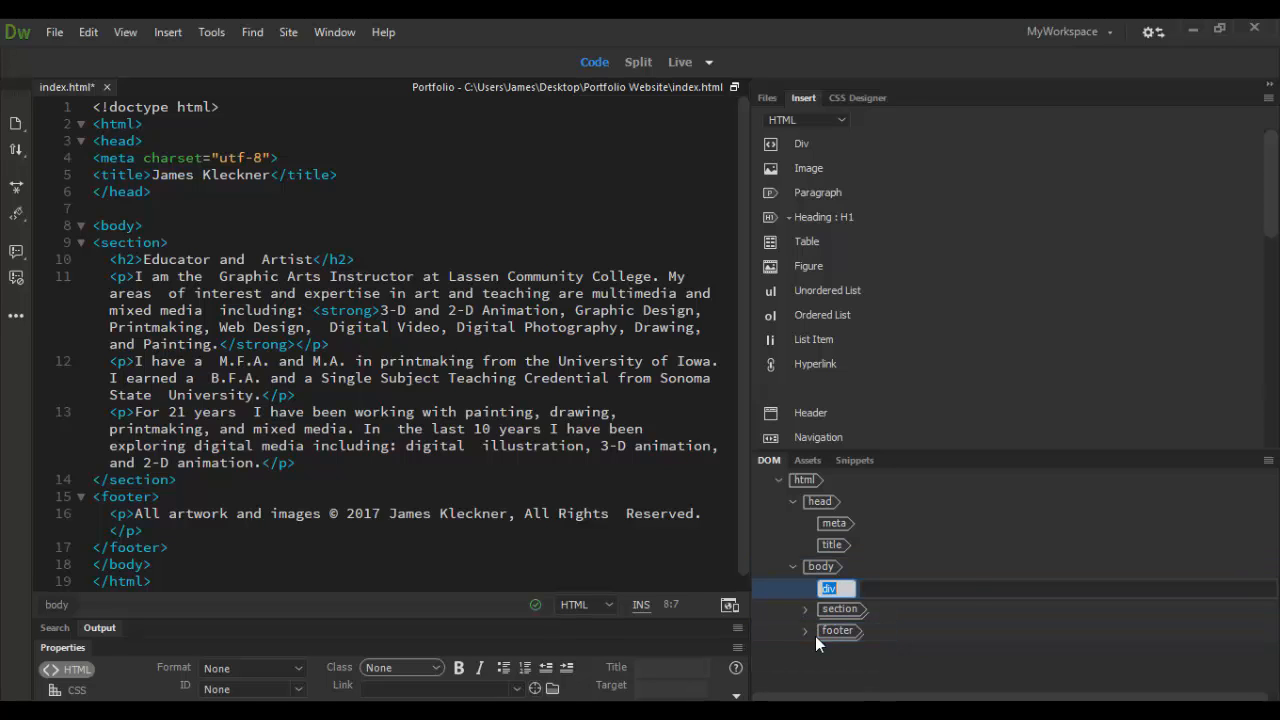
Step: Rename the new element to aside and give it the text 'The Art of James Kleckner'
text(aside>The Art of James </aside>)
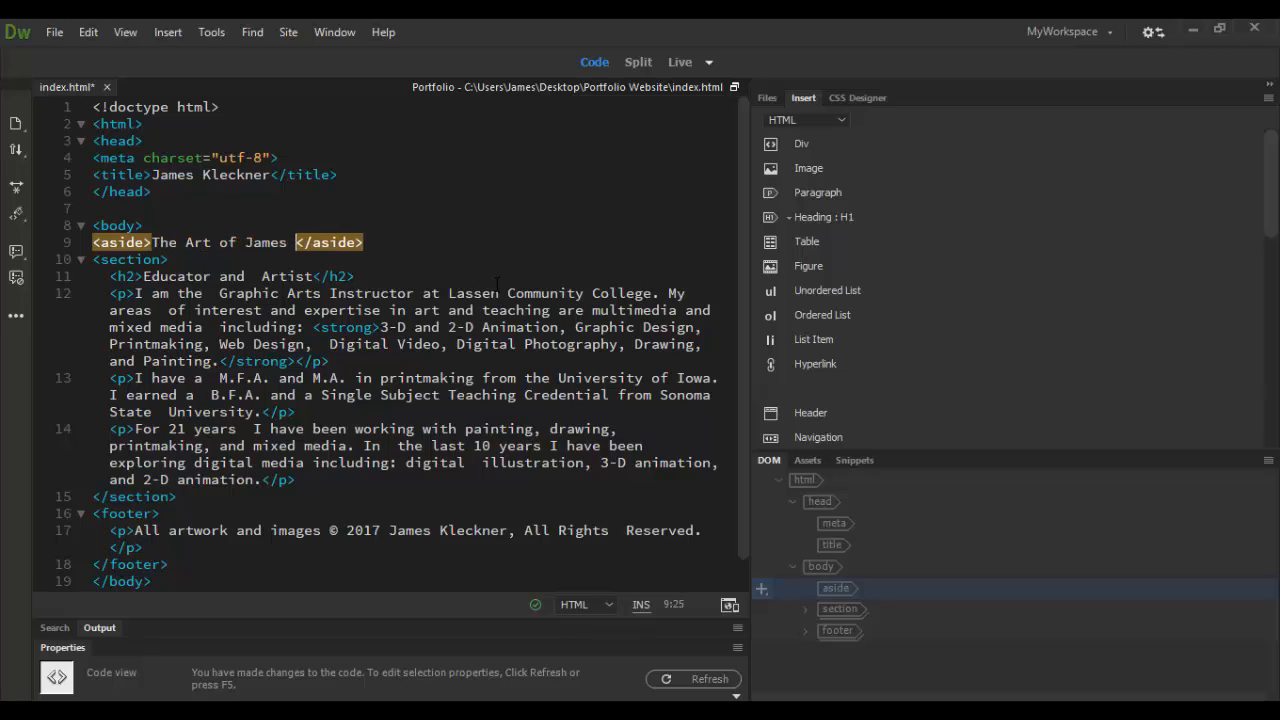
text(Kleckner)
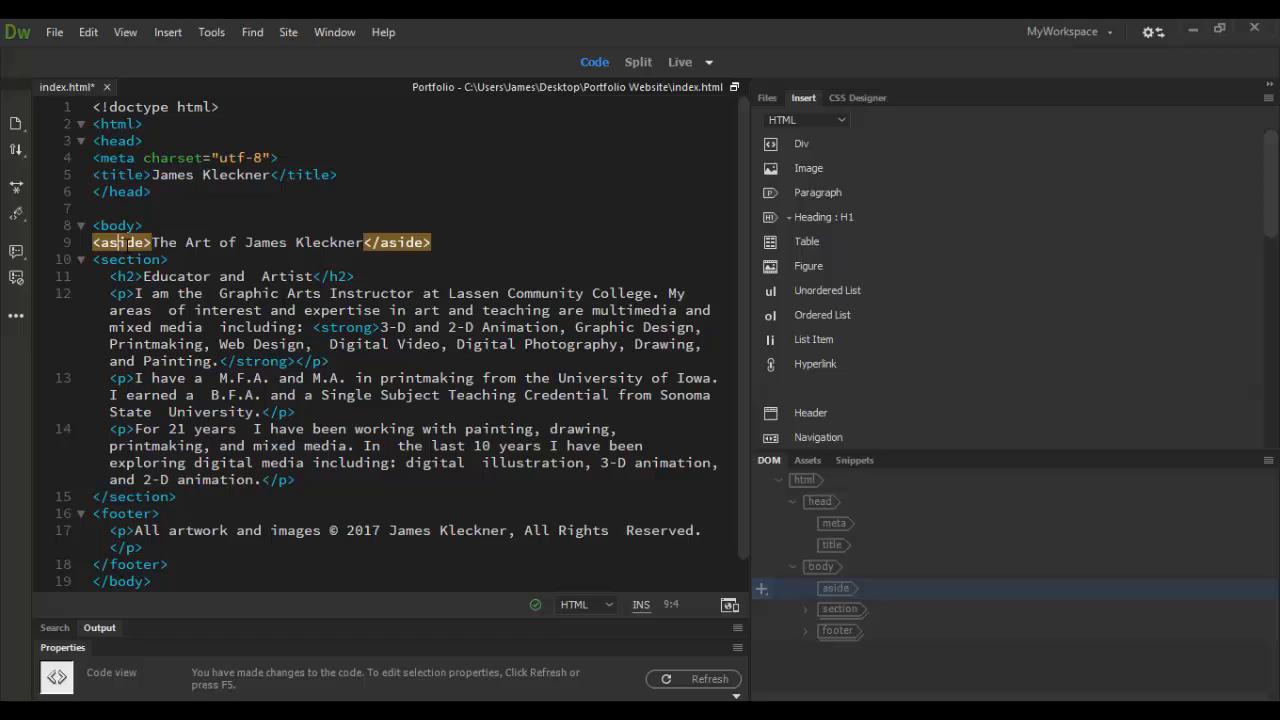
mouse_move(712, 430)
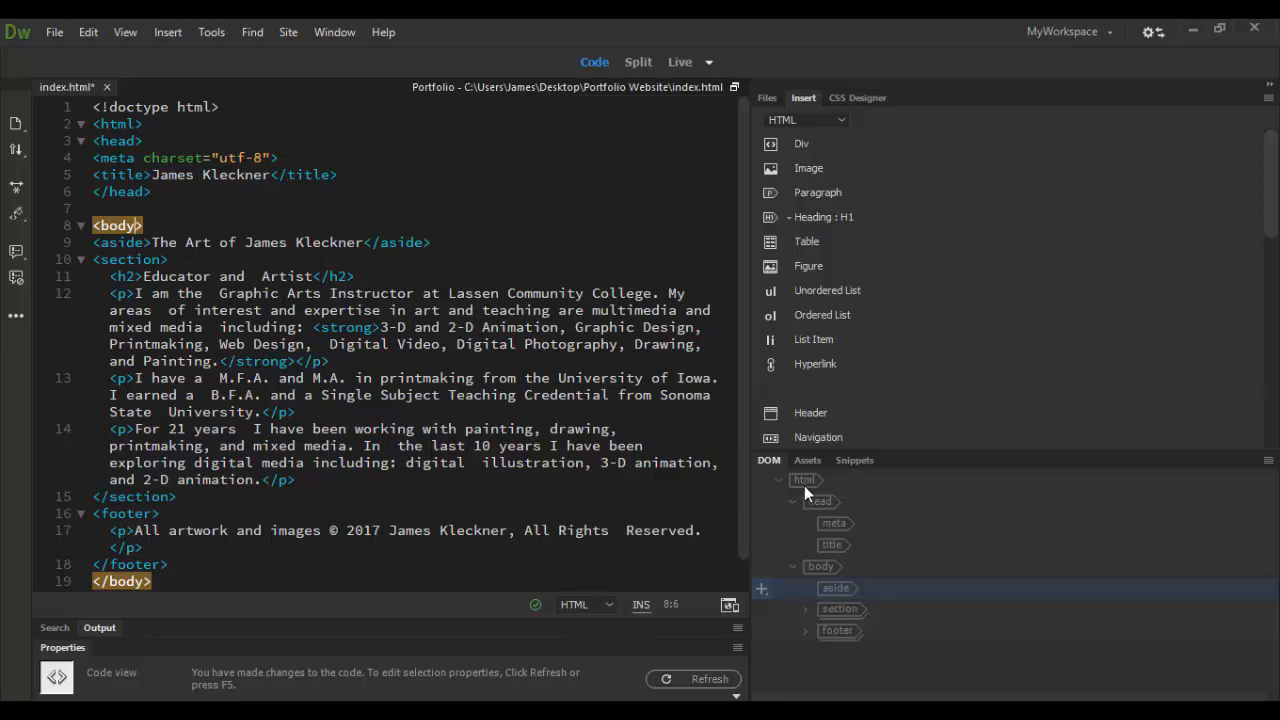
Step: Reselect body in the DOM panel and add a new div with Insert After
click(821, 566)
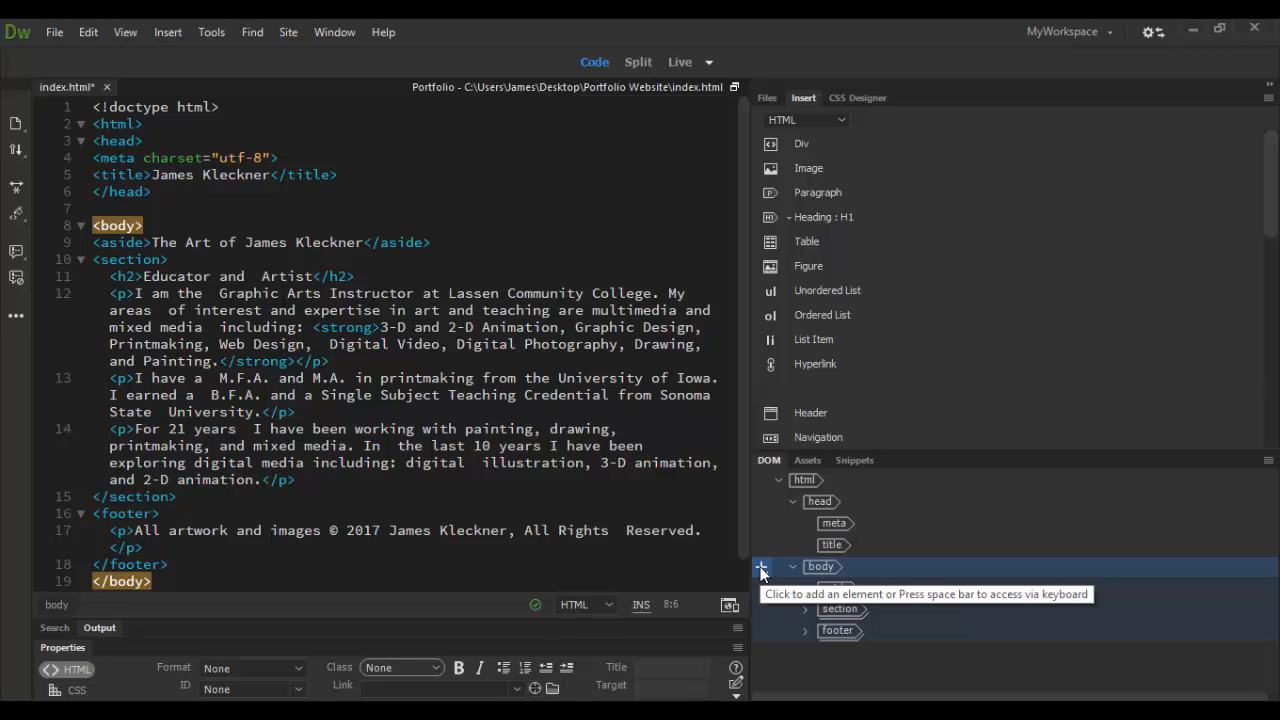
click(792, 566)
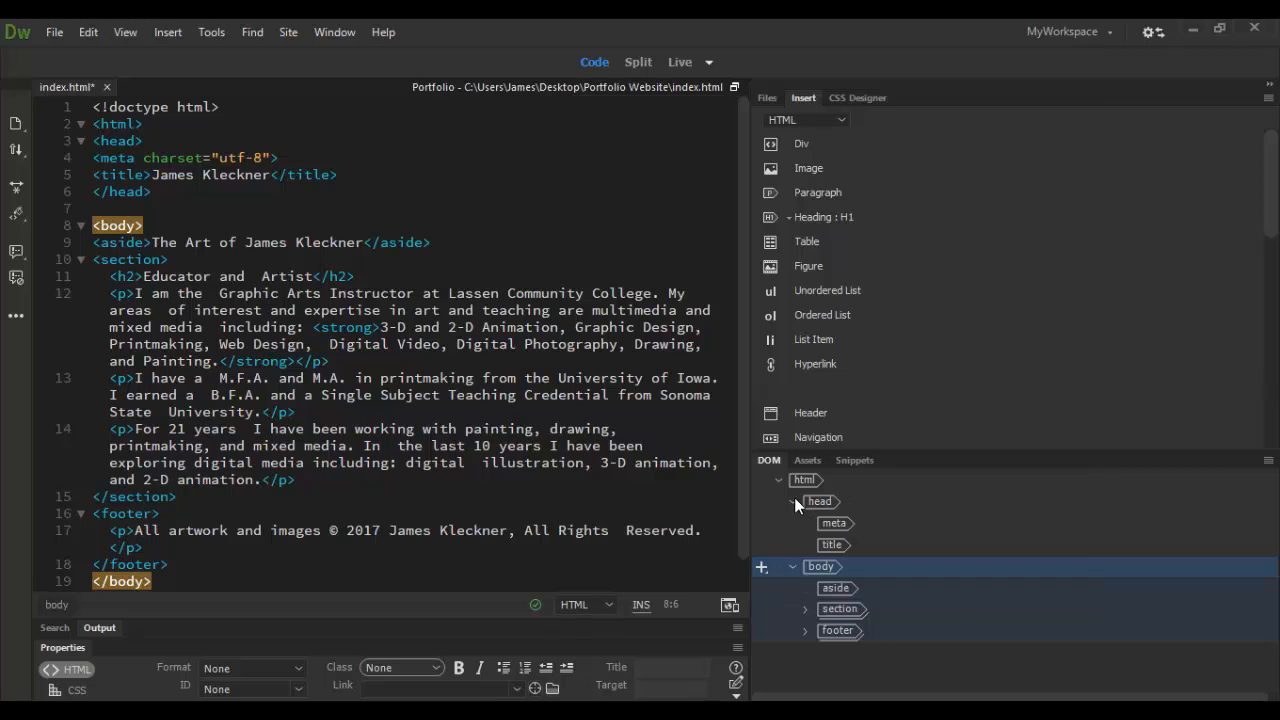
click(791, 501)
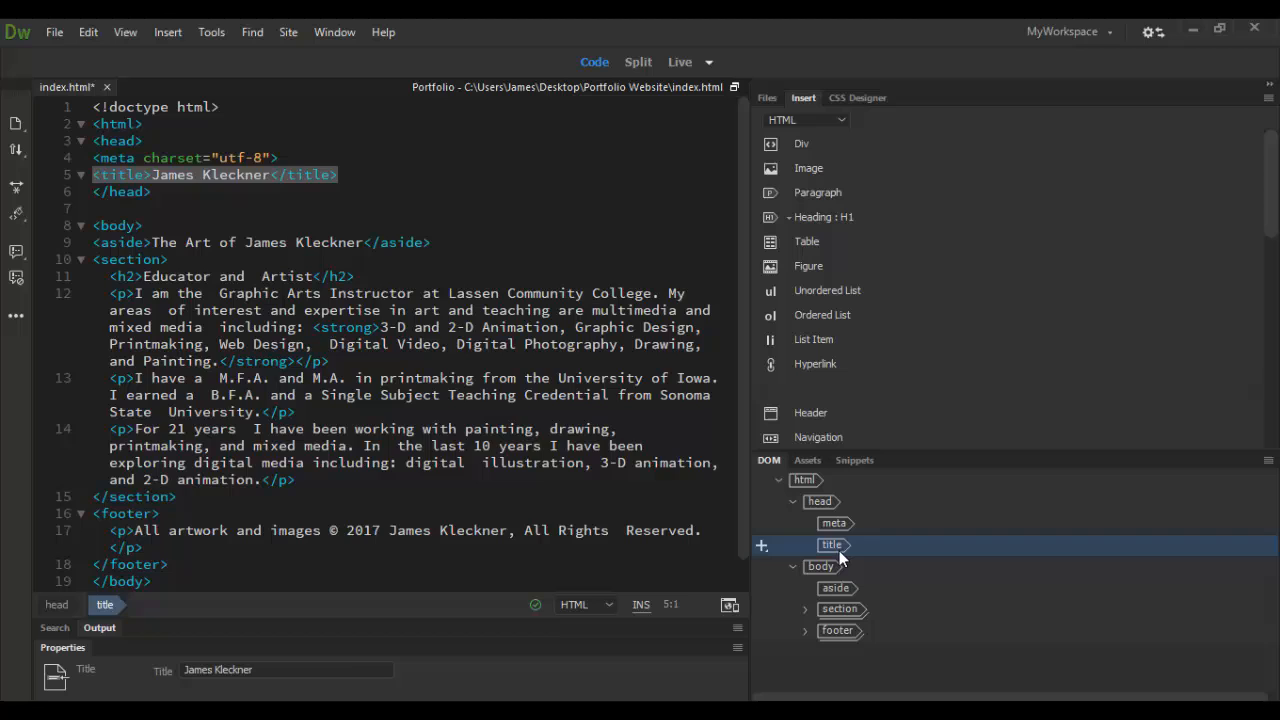
click(821, 566)
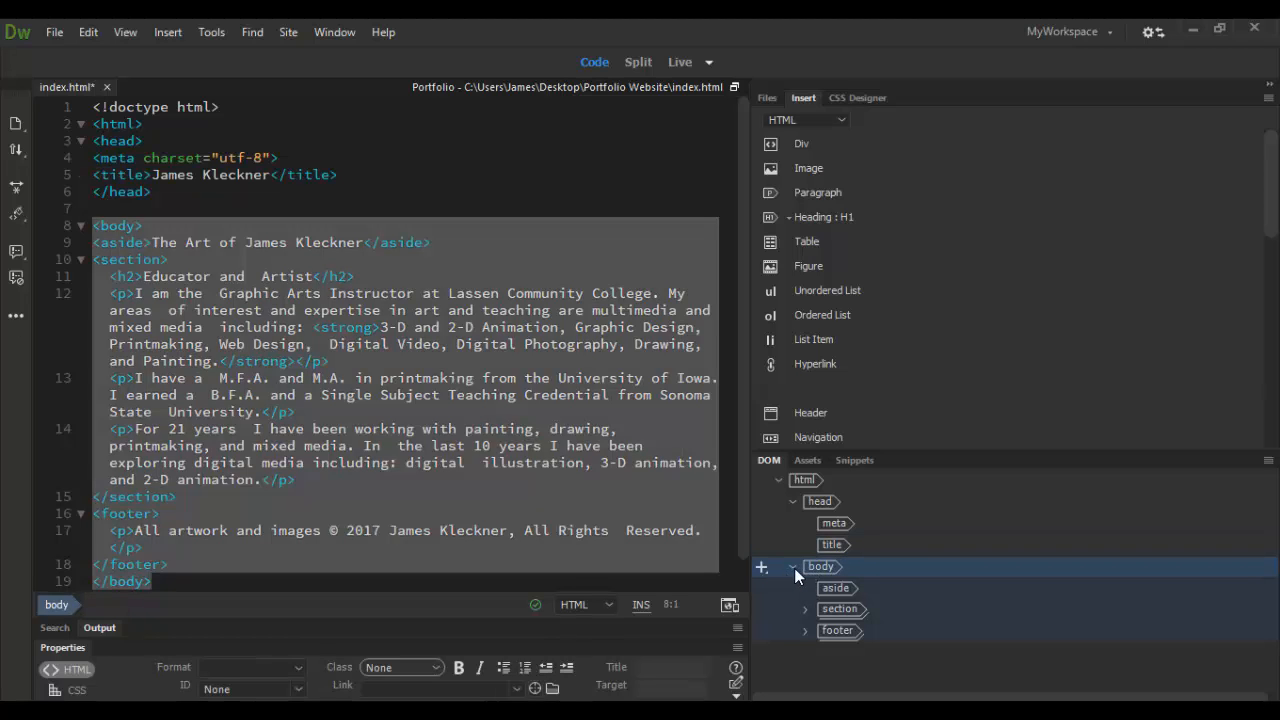
click(760, 567)
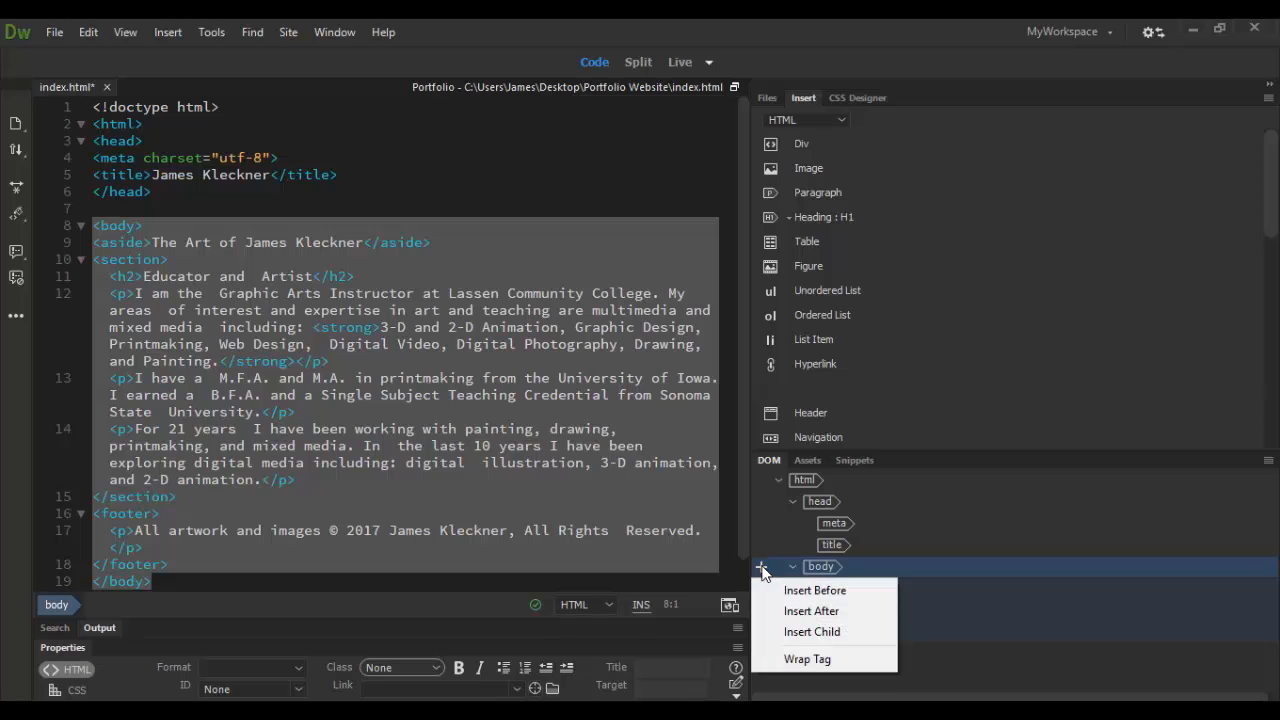
mouse_move(811, 611)
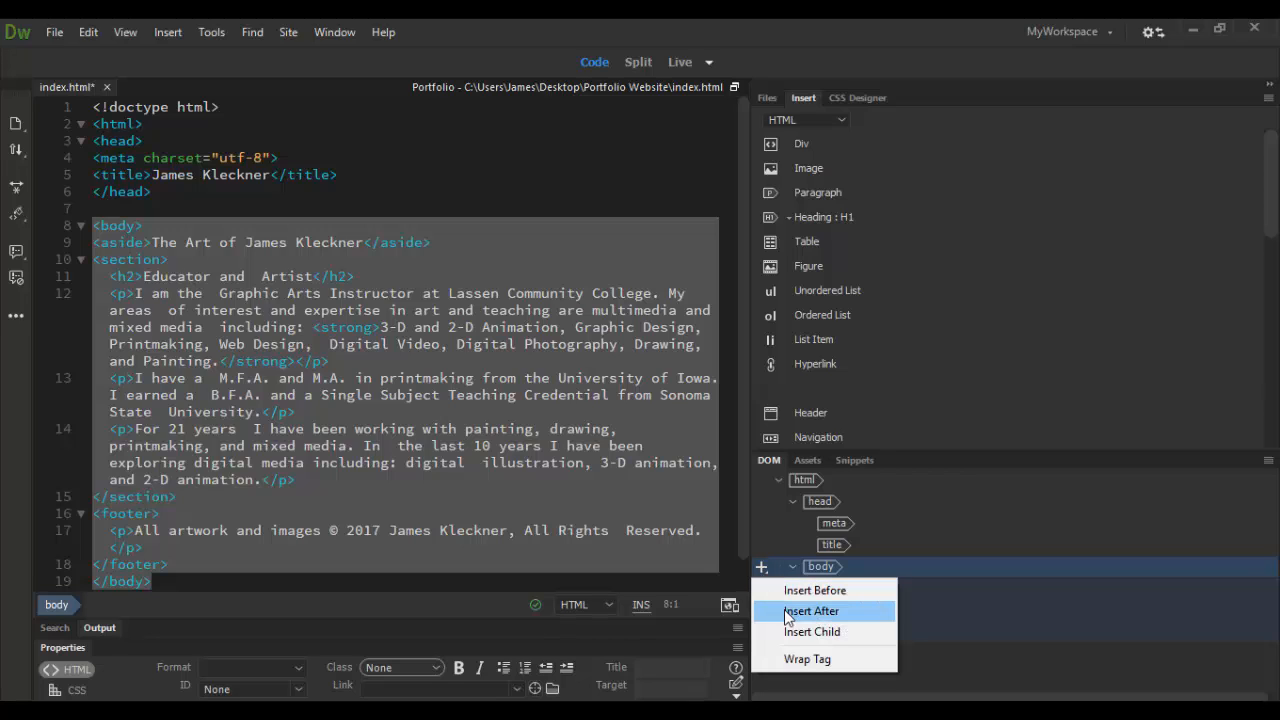
click(811, 611)
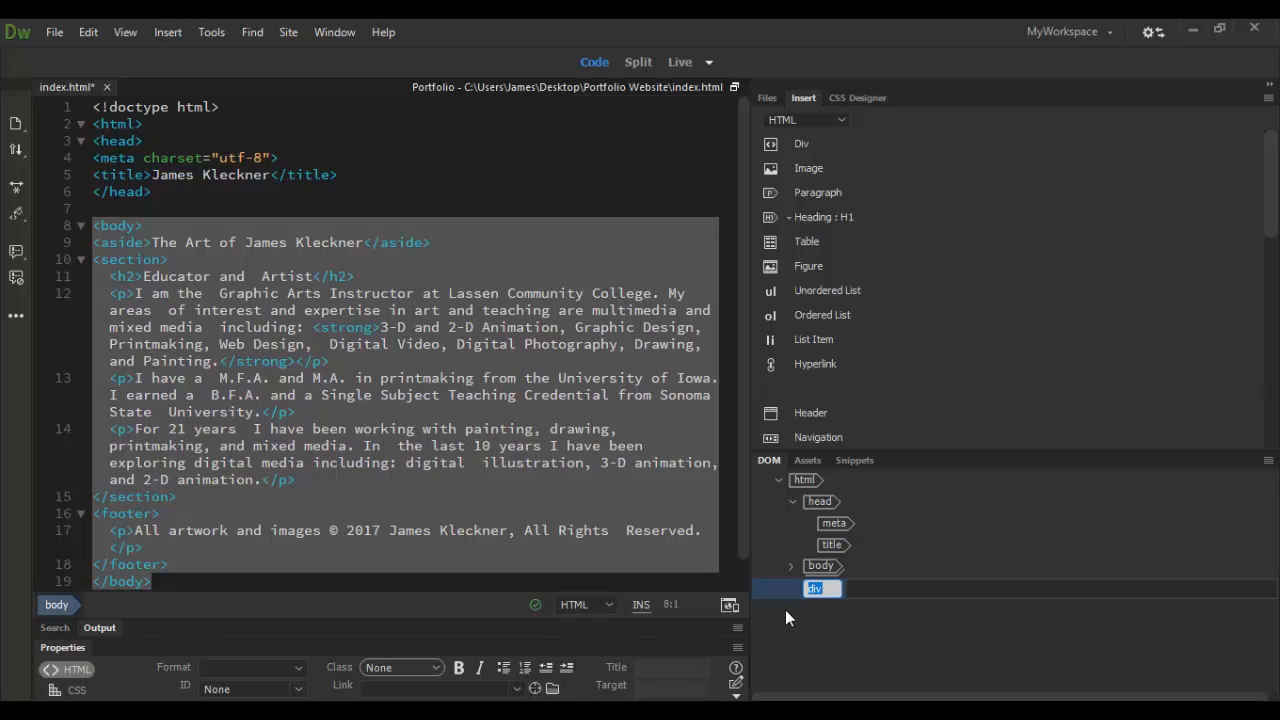
Step: Rename it header, add '<header>Content for New header Tag Goes Here</header>' in code, and refresh the DOM
text(header)
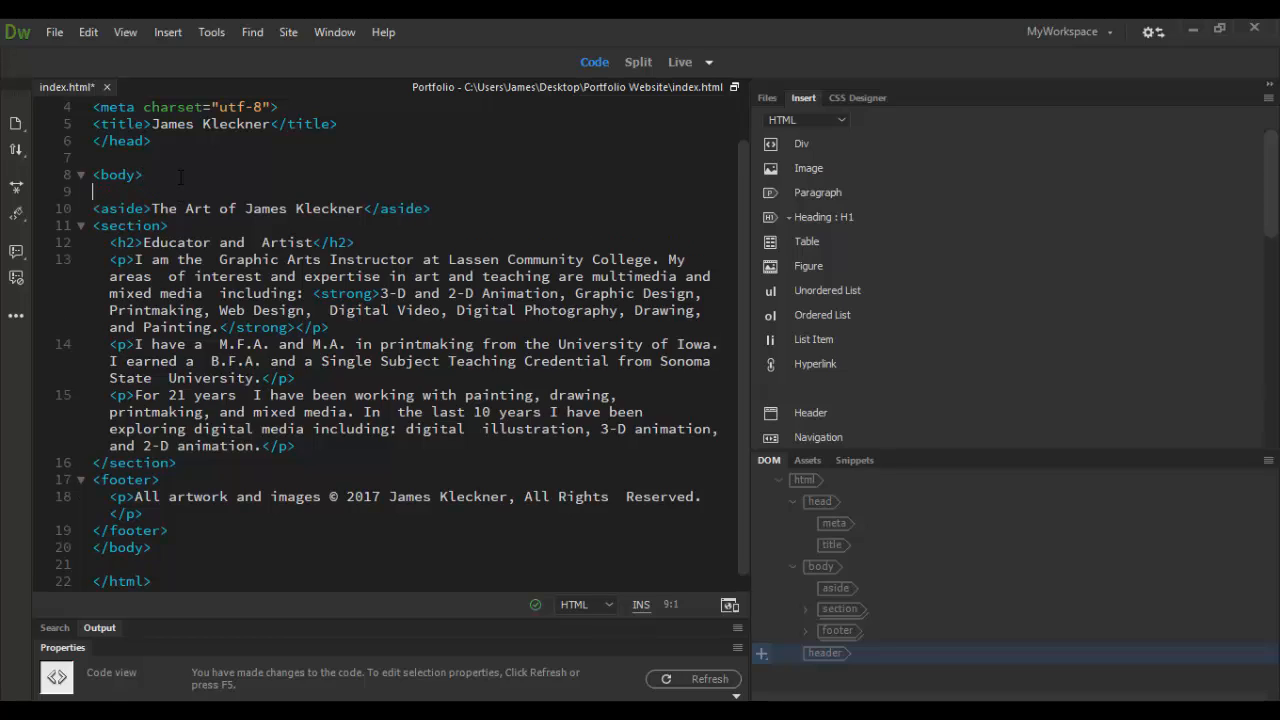
text(<header>Content for New header Tag Goes Here</header>)
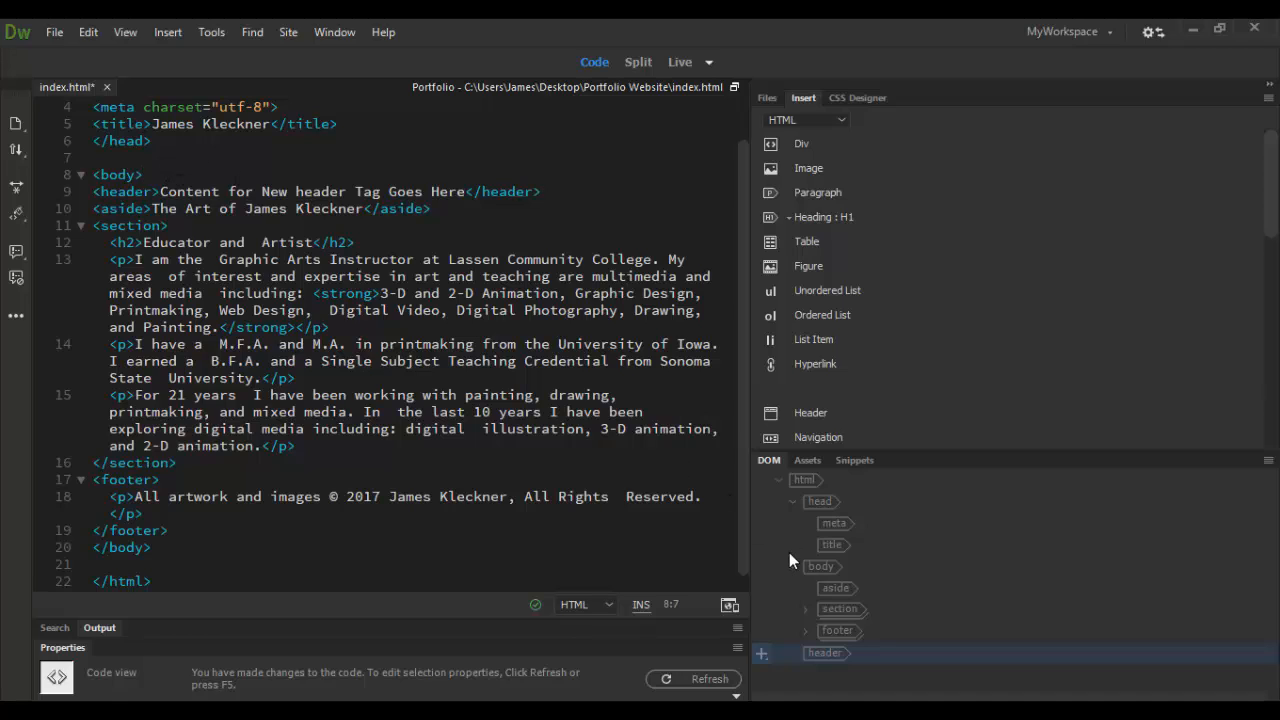
click(831, 544)
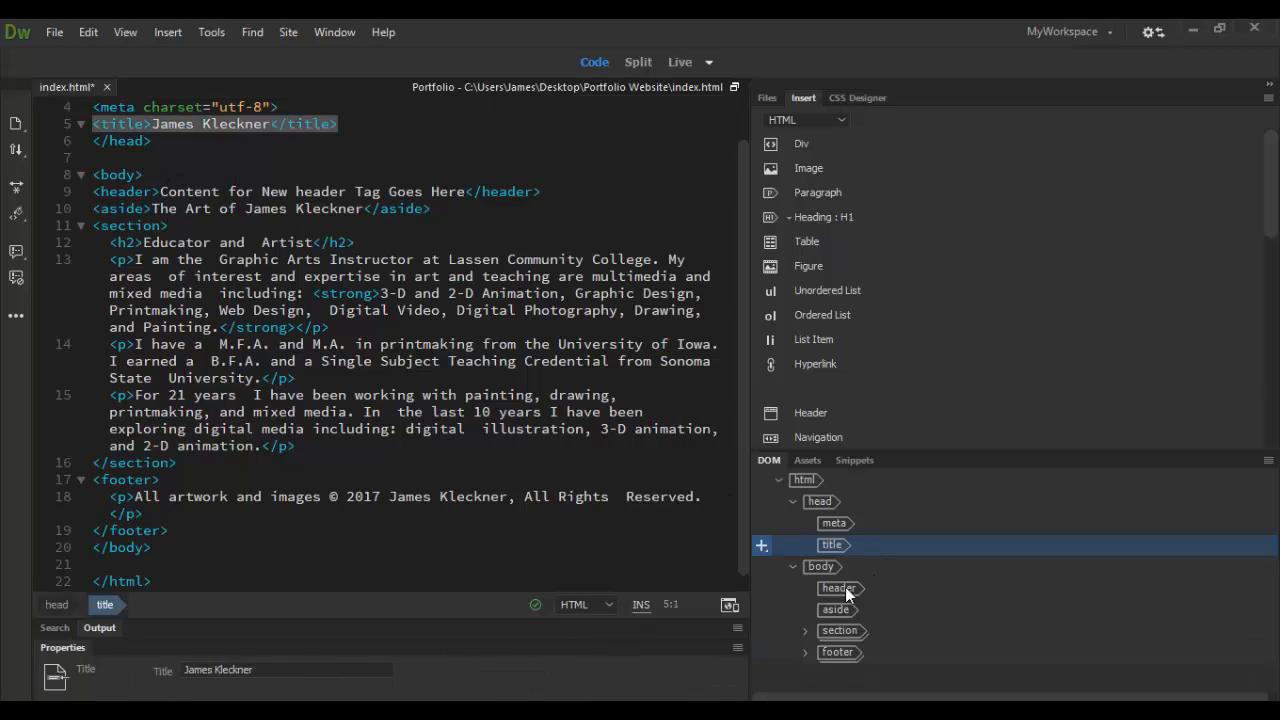
click(838, 588)
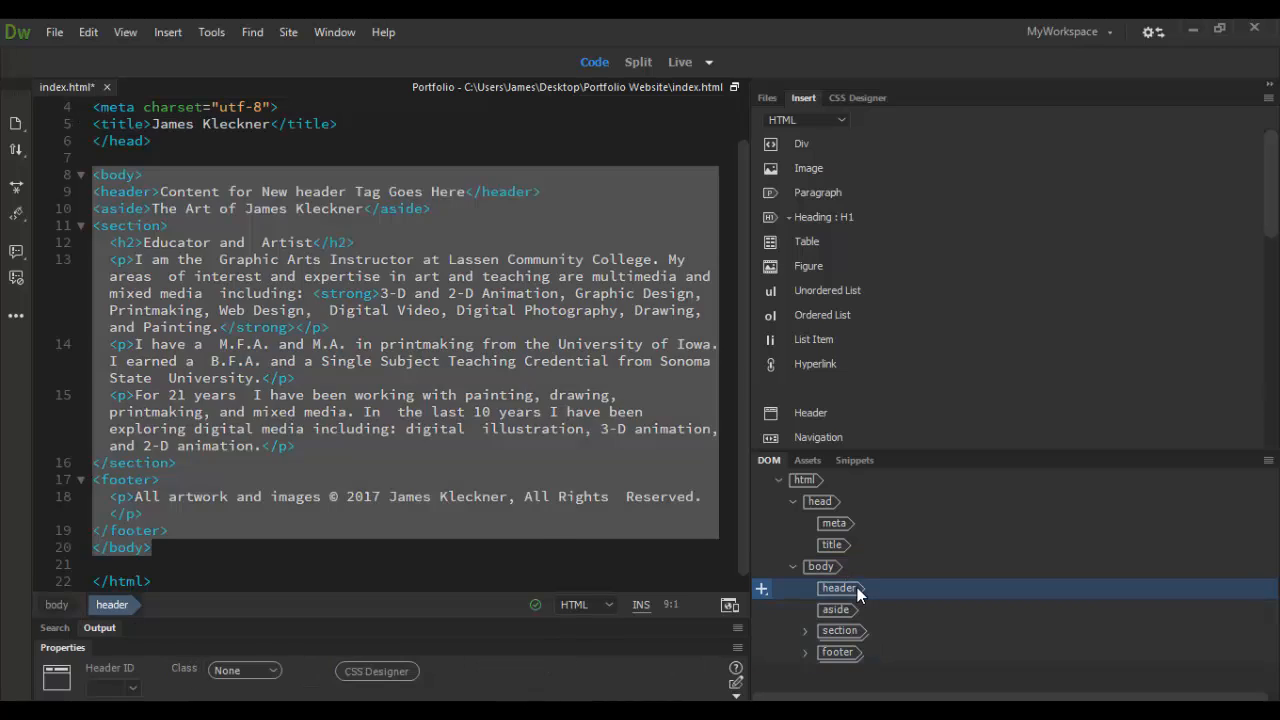
click(839, 630)
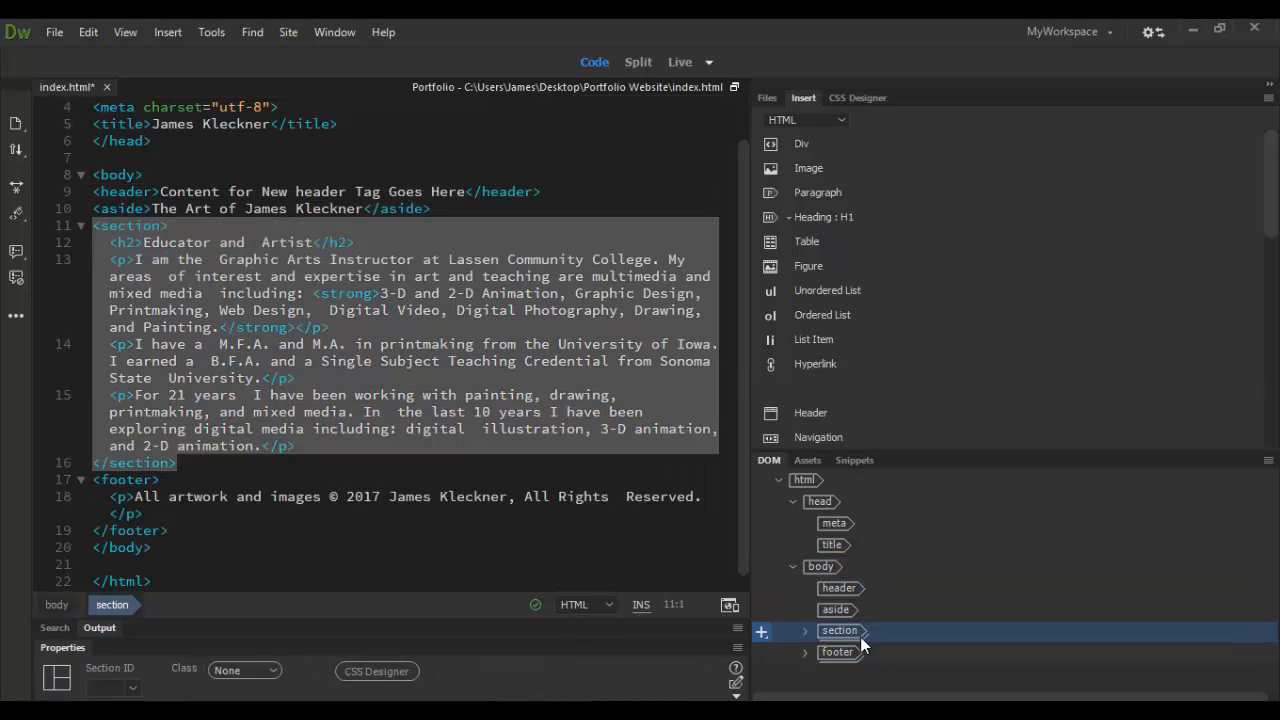
click(837, 651)
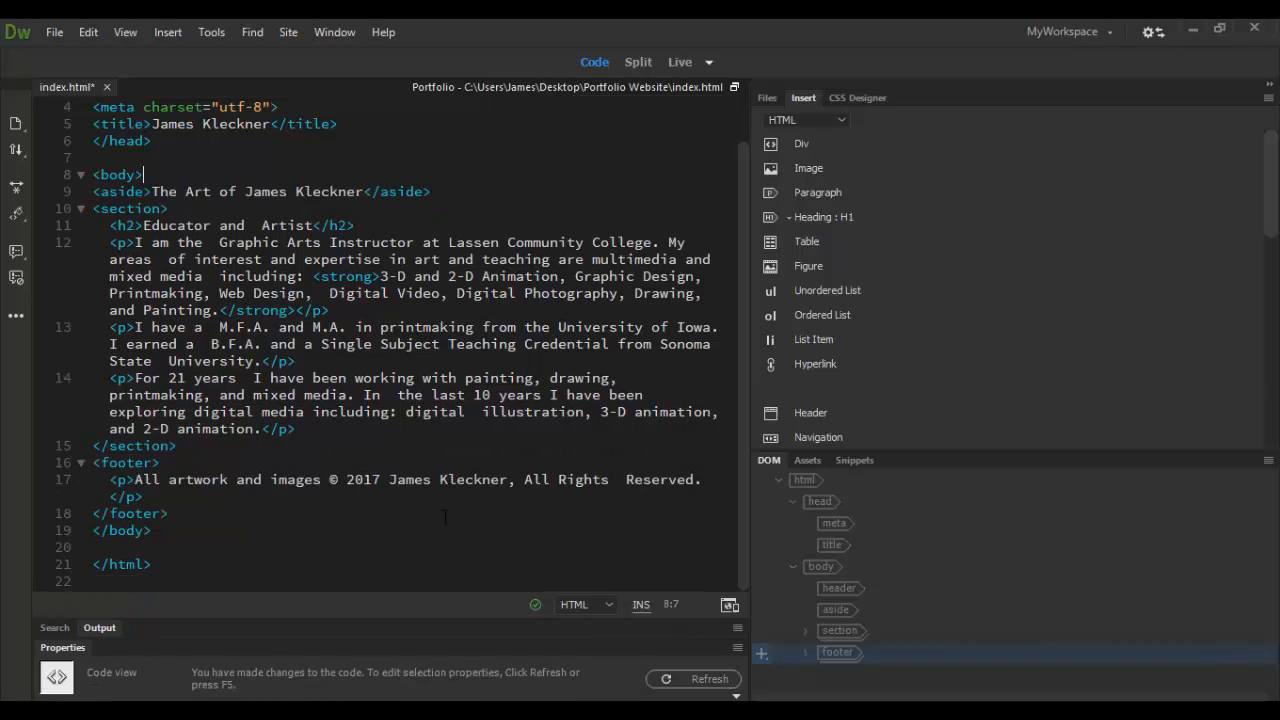
text(<header>Content for New header Tag Goes Here</header>)
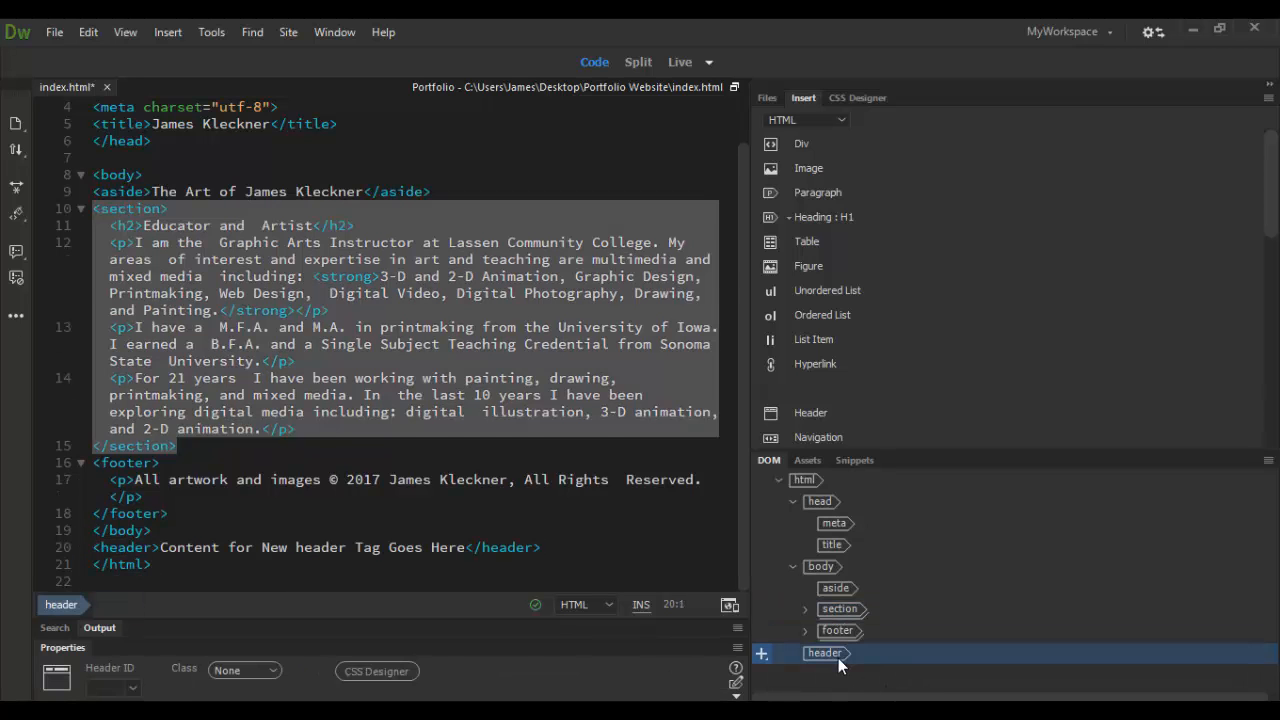
click(824, 653)
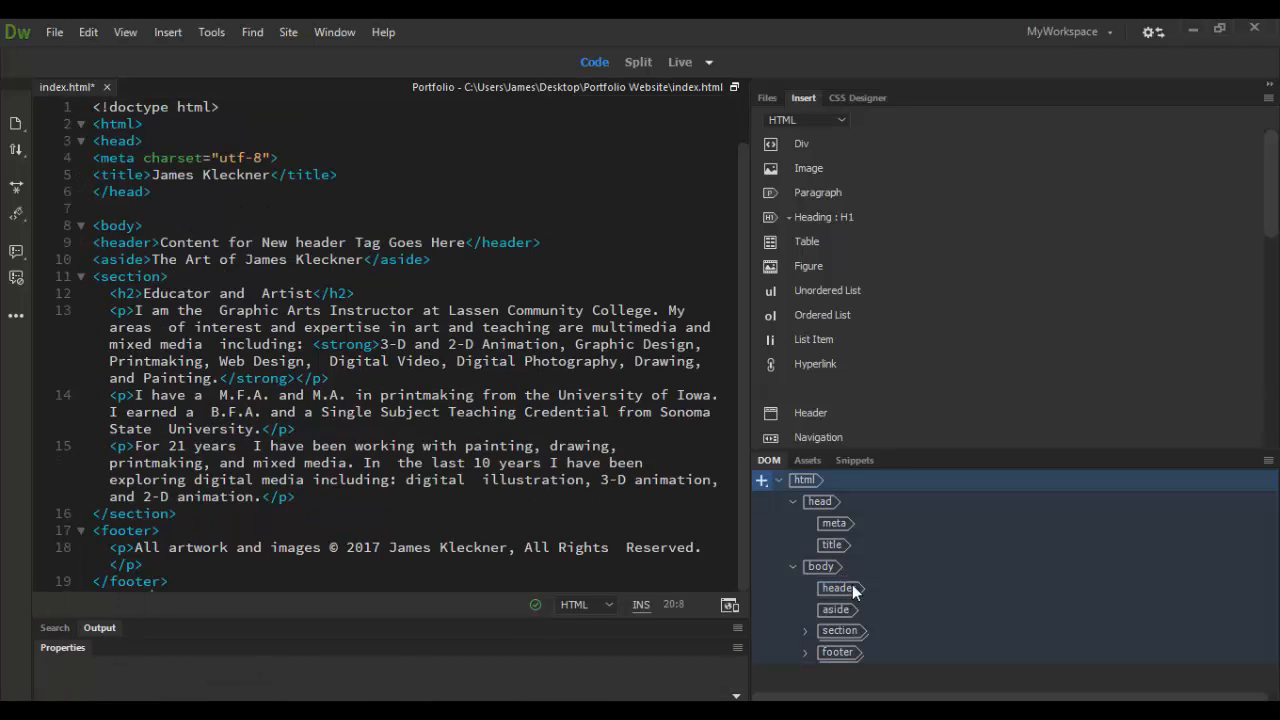
click(838, 588)
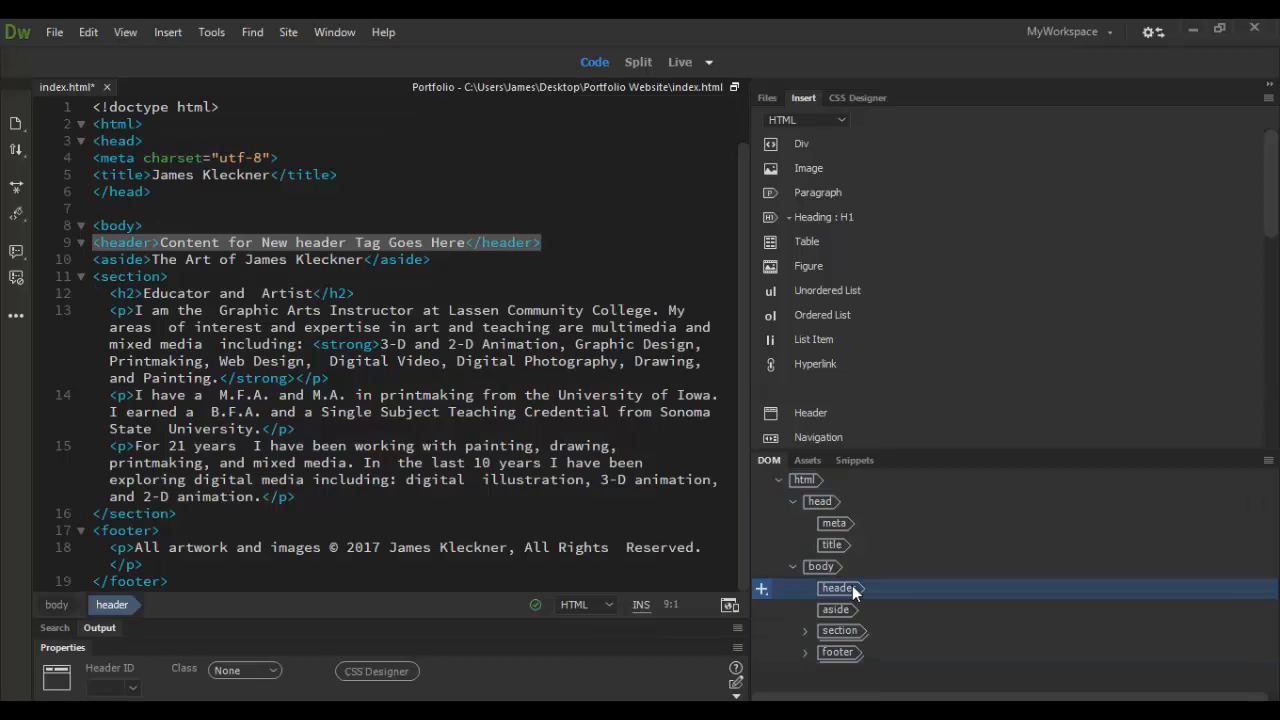
mouse_move(846, 575)
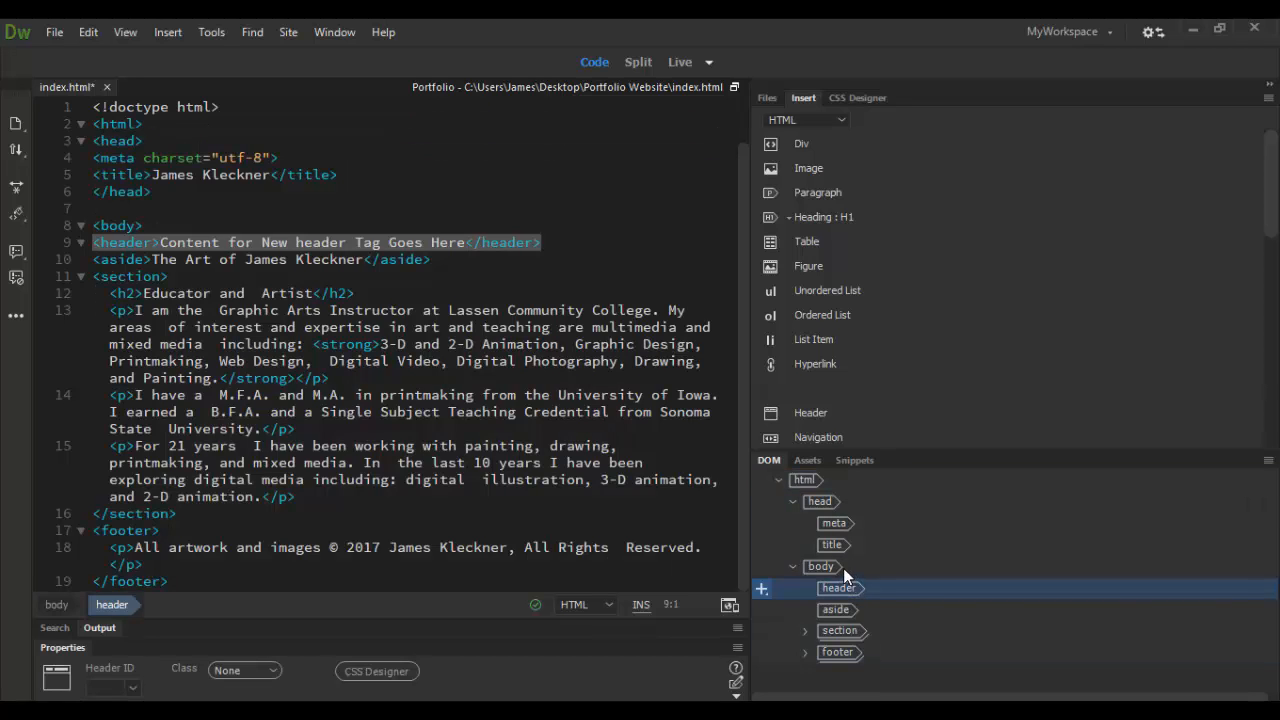
mouse_move(850, 588)
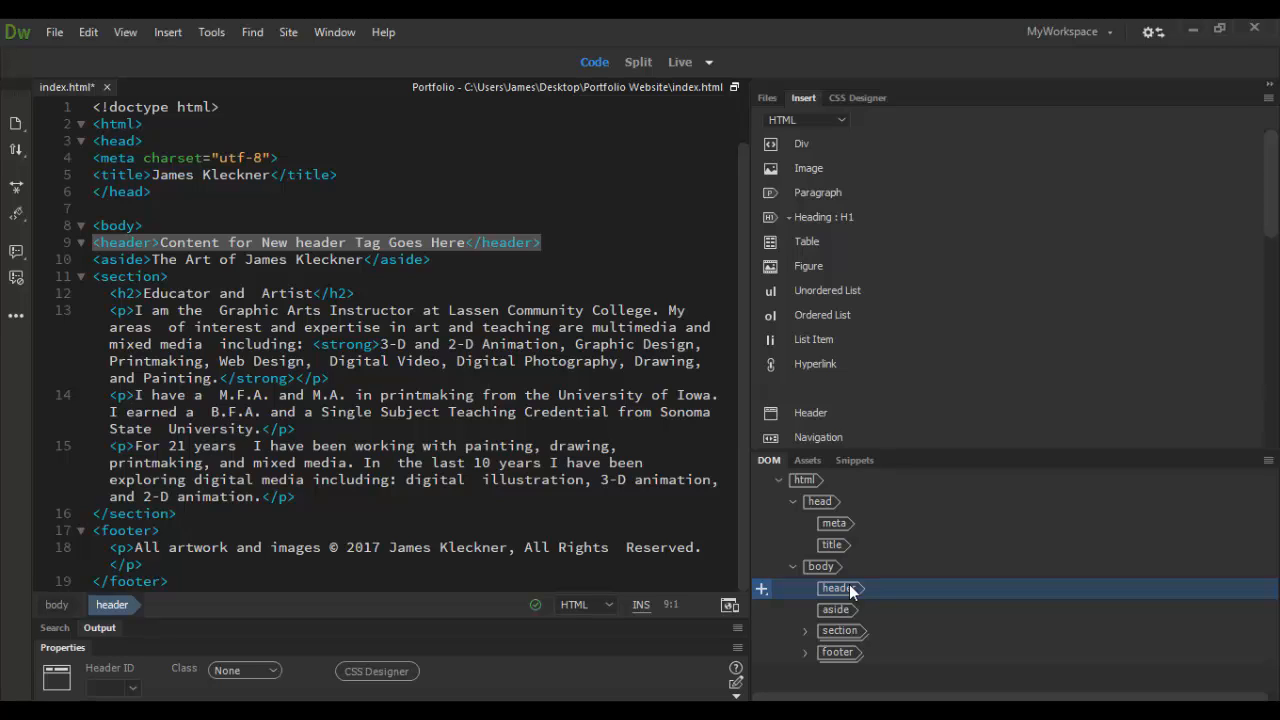
mouse_move(833, 585)
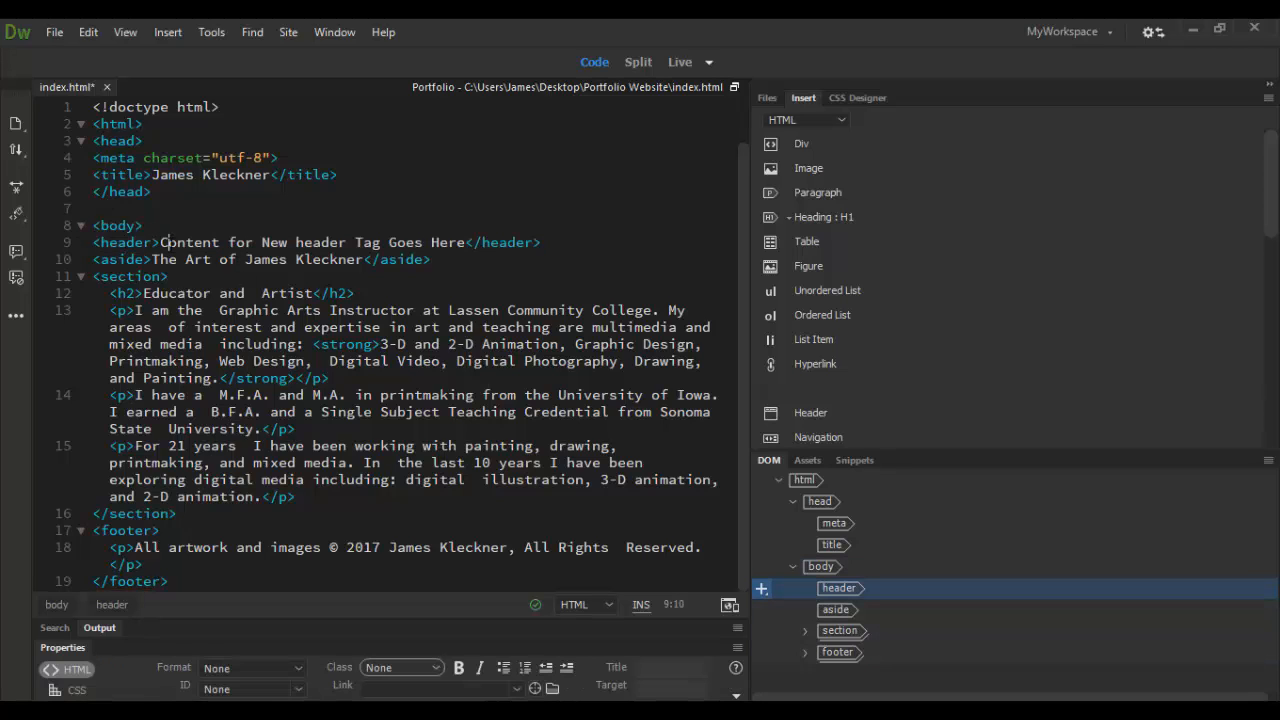
Step: Select the header's placeholder text in Code view and type 'Logo Here' over it
click(117, 225)
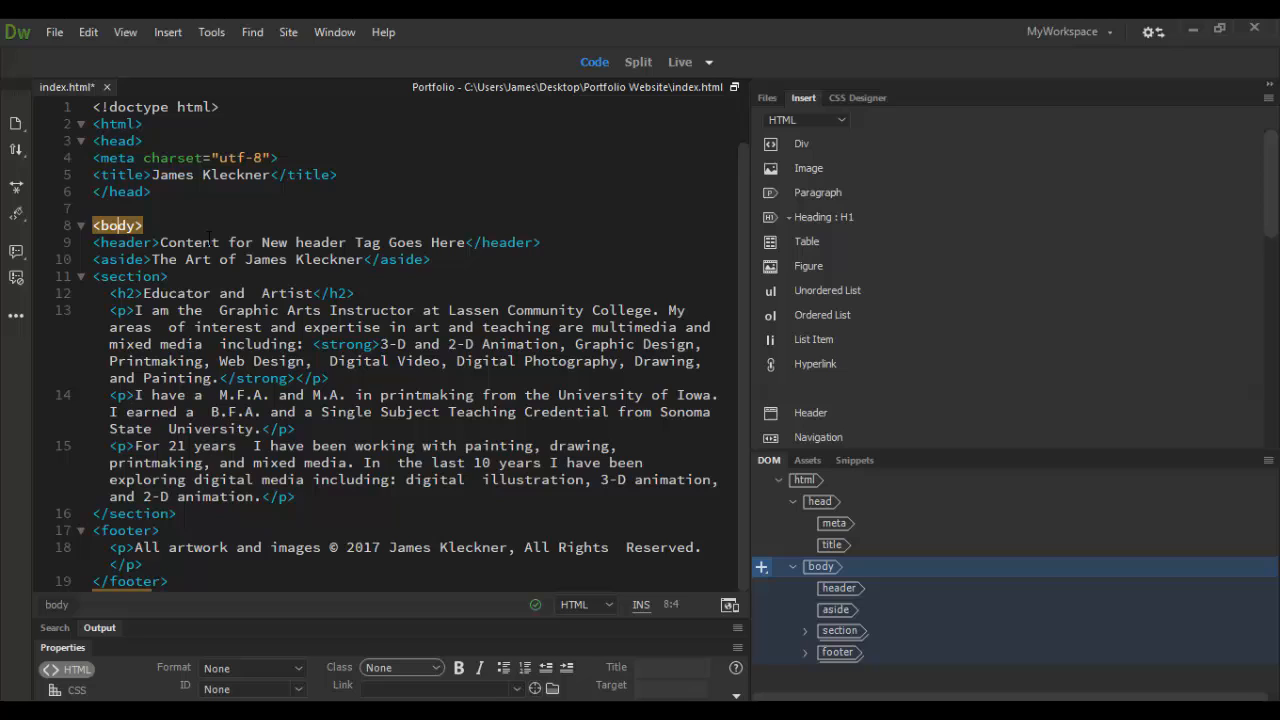
click(120, 242)
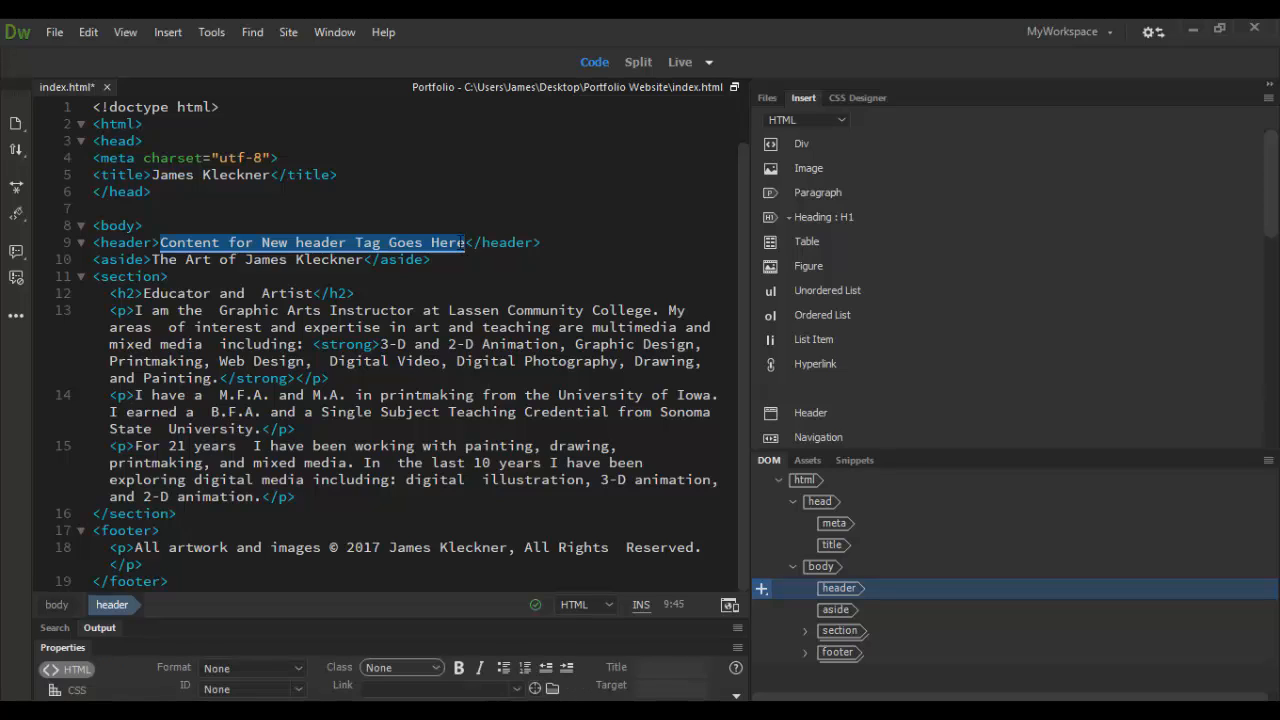
text(Logo Here</header>)
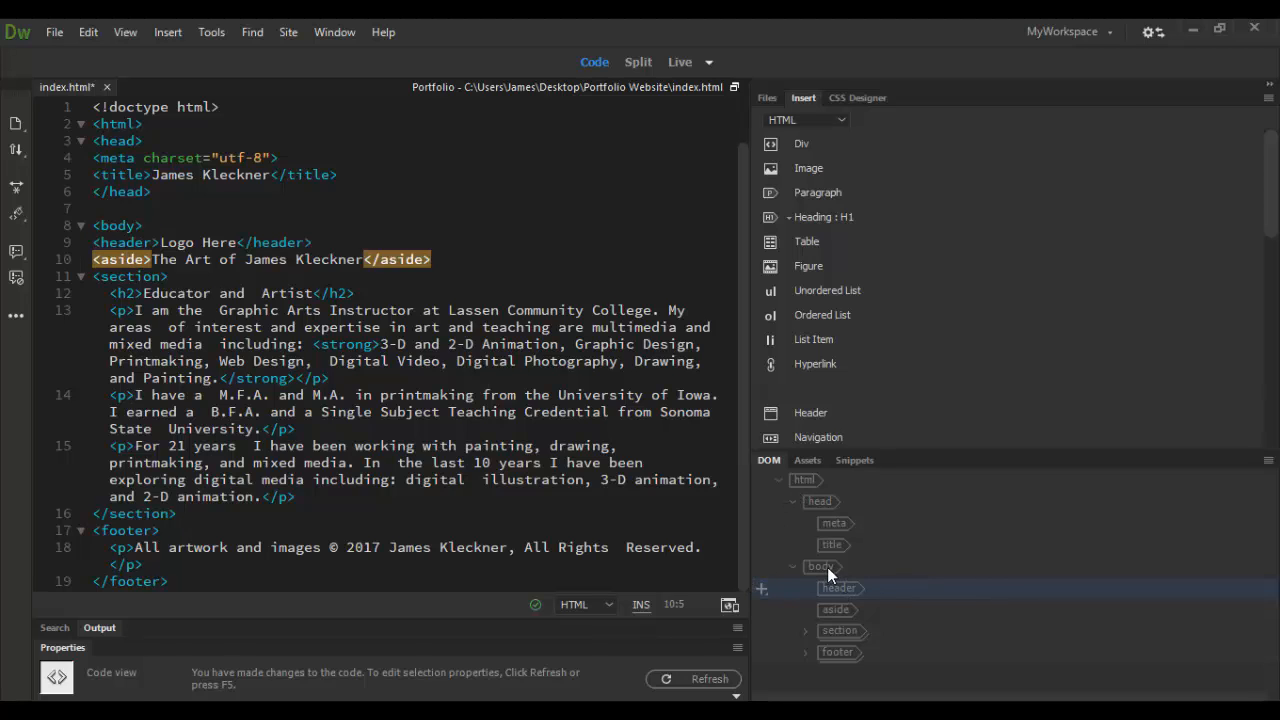
click(761, 567)
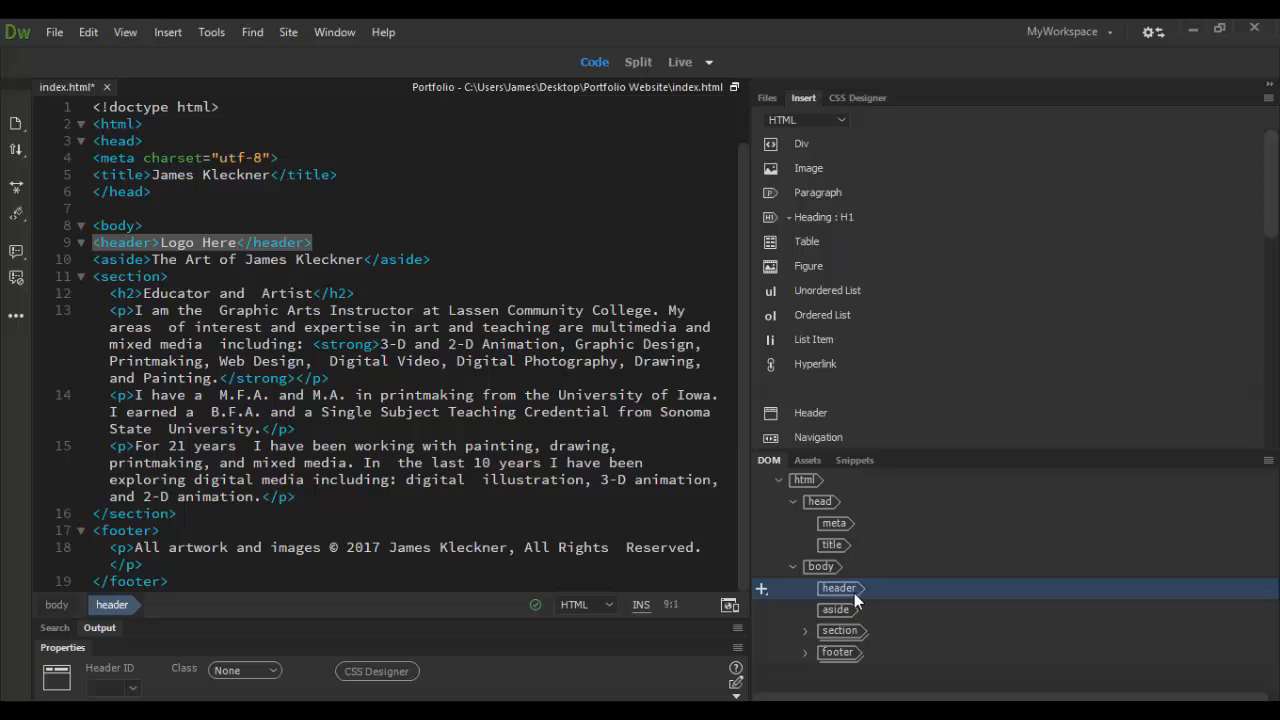
click(835, 609)
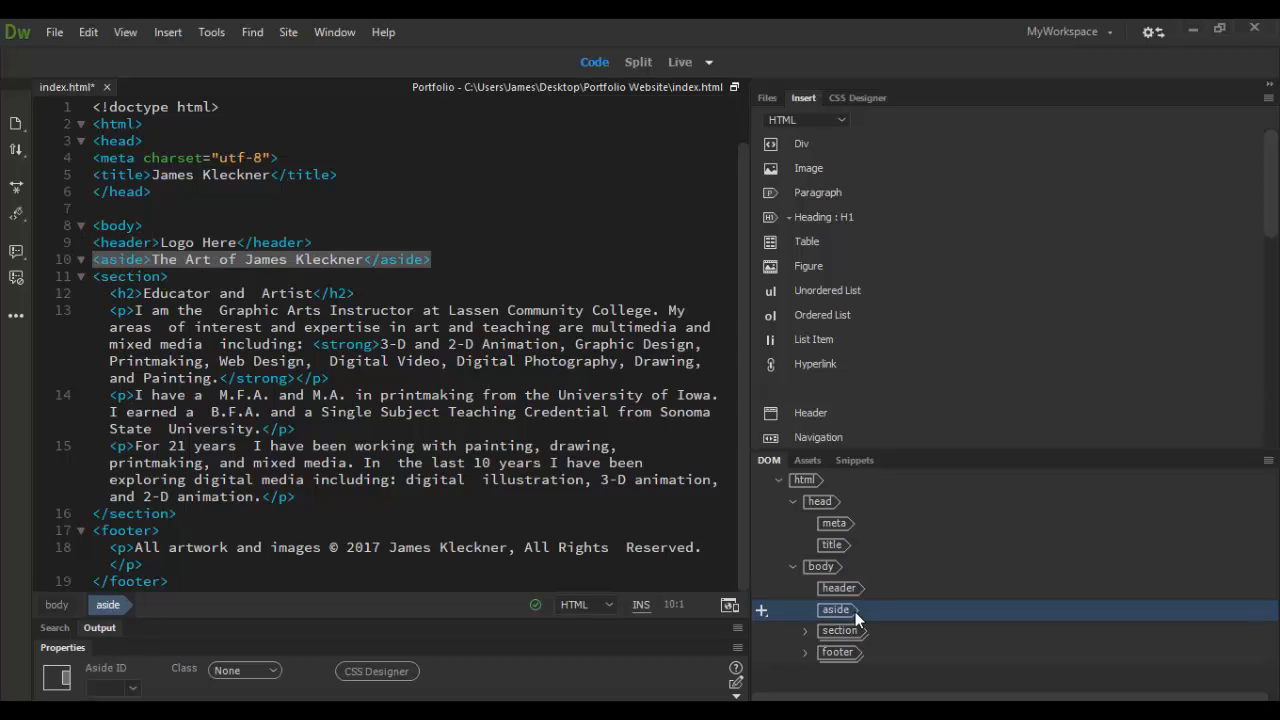
click(840, 630)
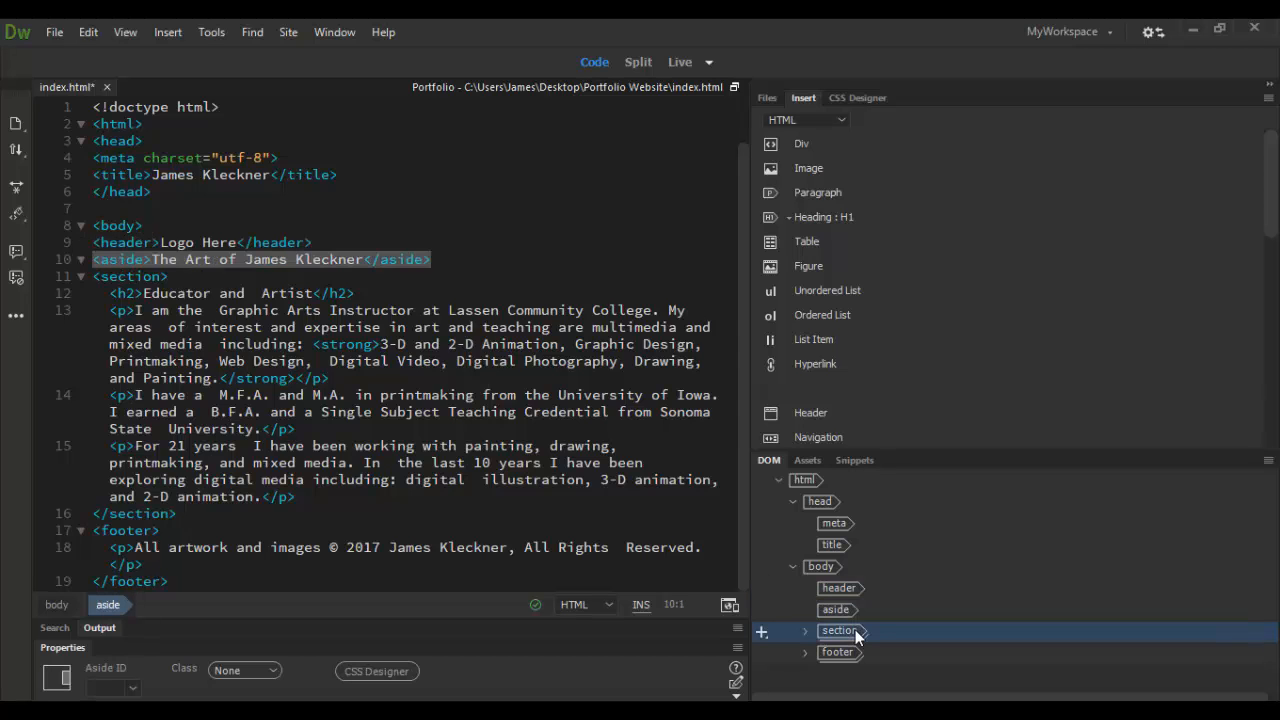
click(839, 630)
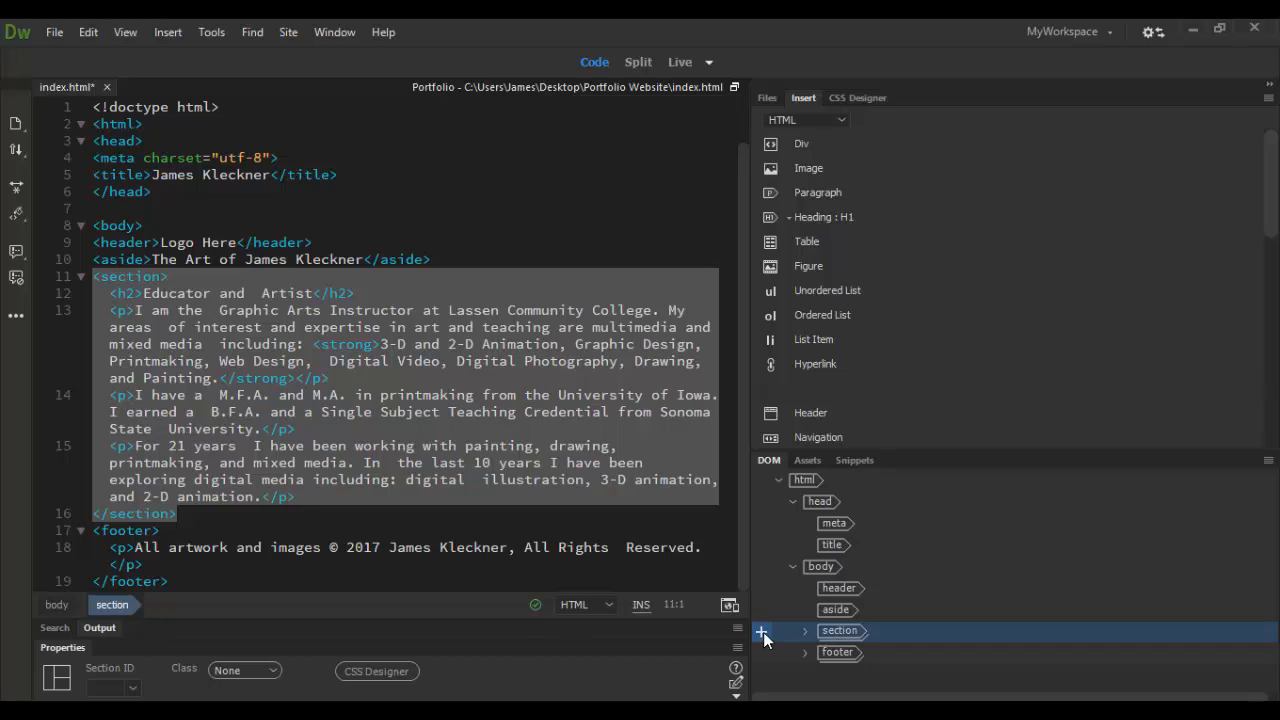
click(761, 631)
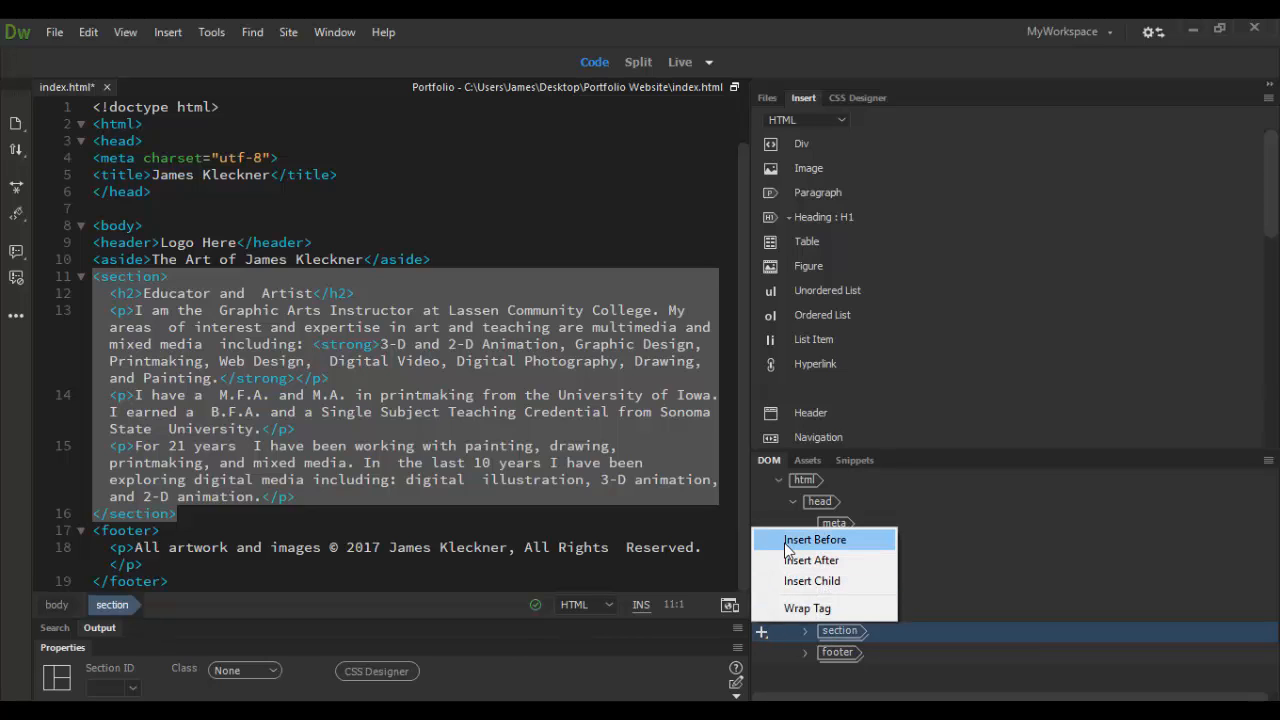
mouse_move(900, 637)
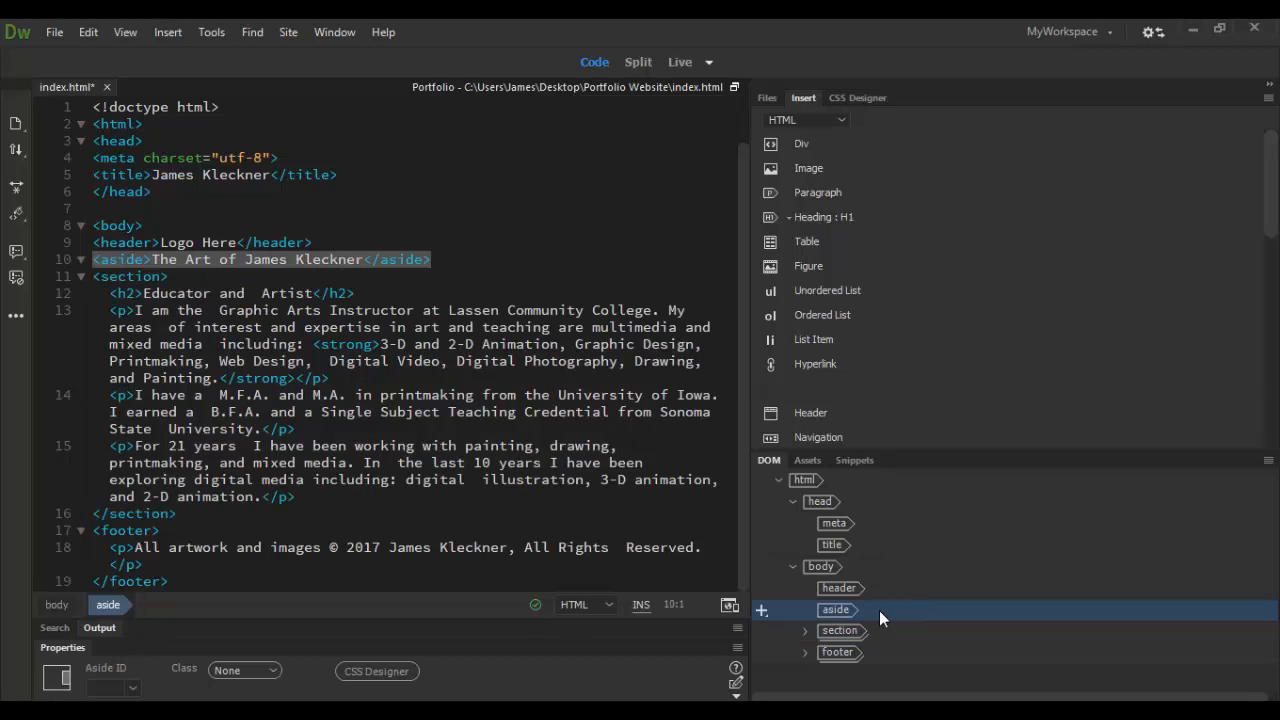
click(838, 587)
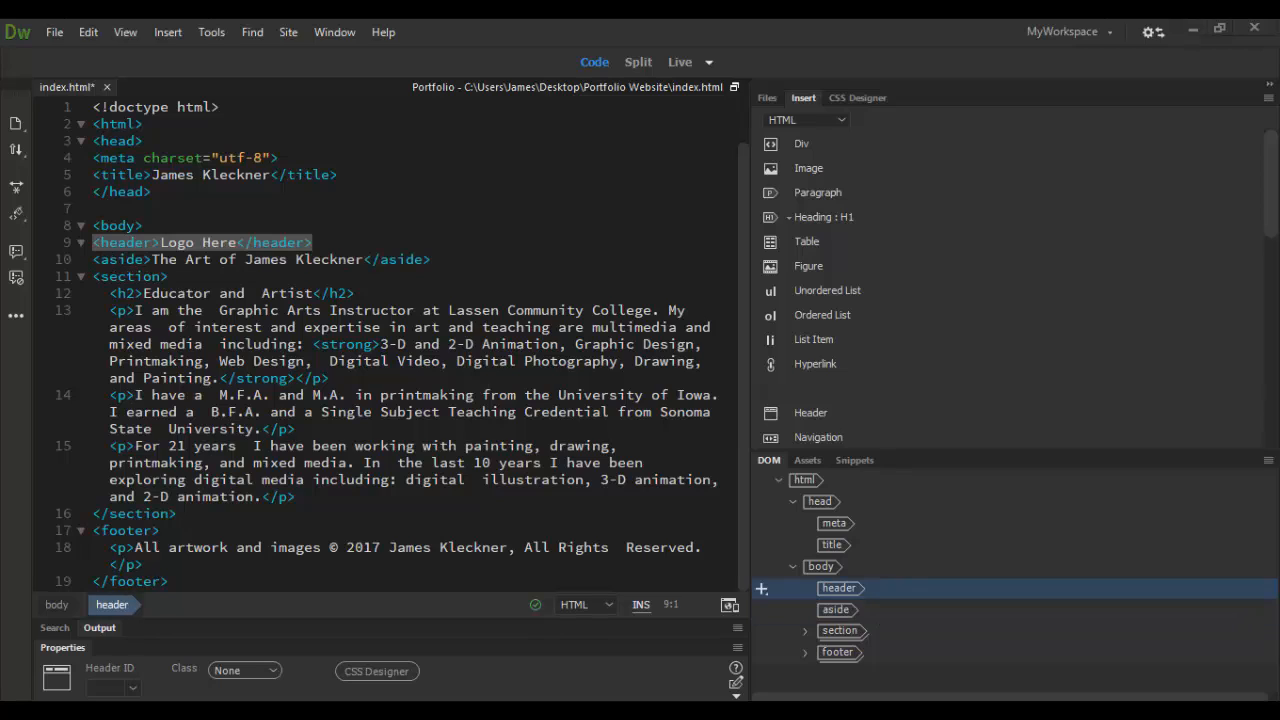
mouse_move(1087, 613)
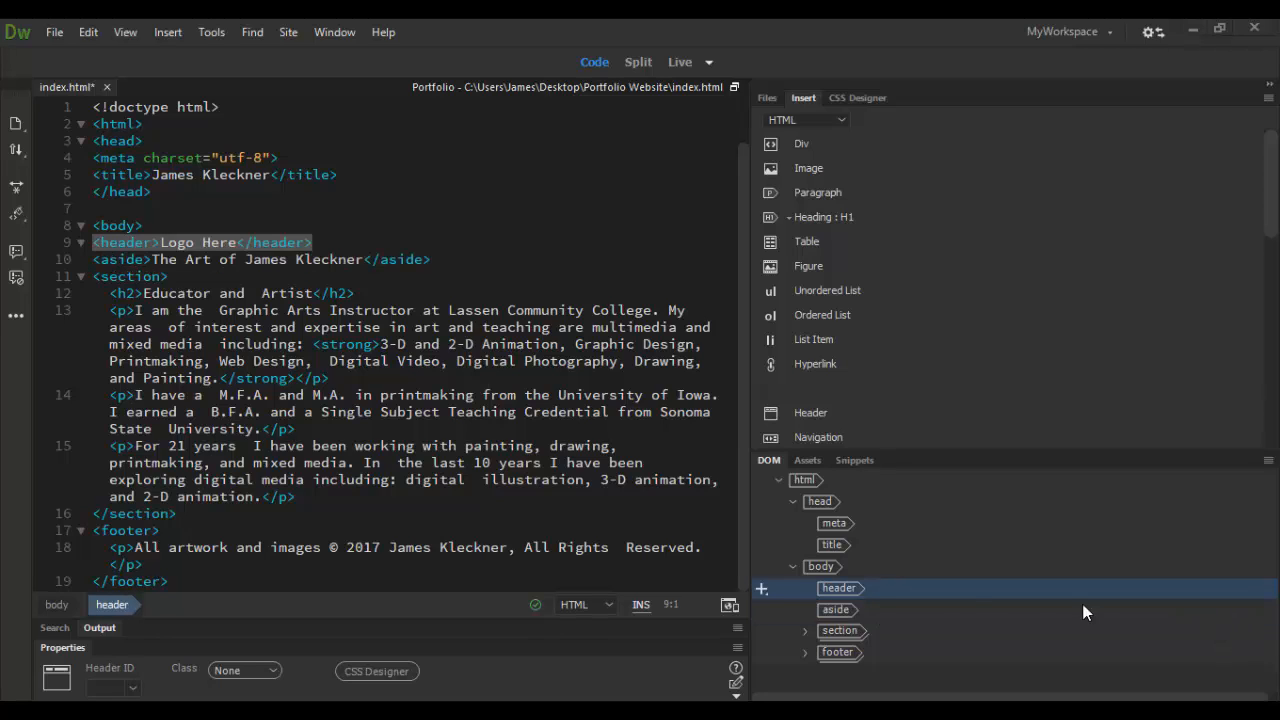
double_click(838, 588)
text(h)
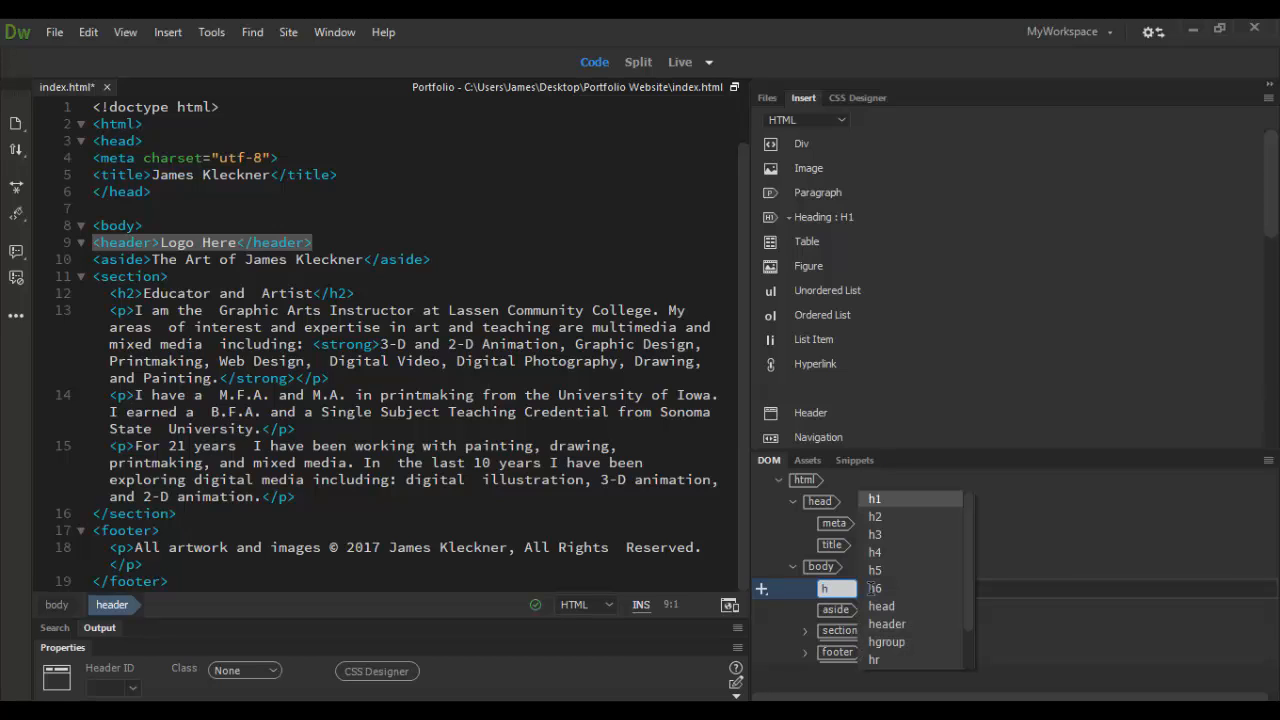
Step: Rename the 'Logo Here' tag to h1, then wrap that h1 in a header element
click(874, 499)
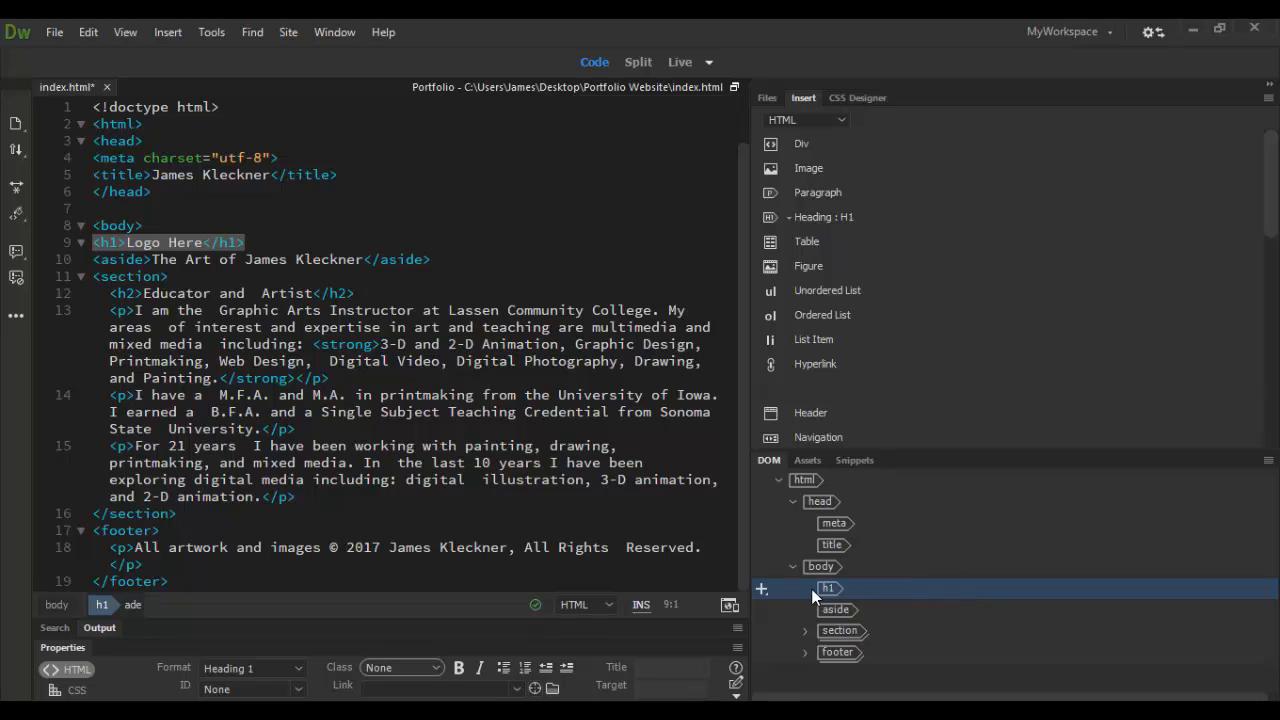
click(761, 588)
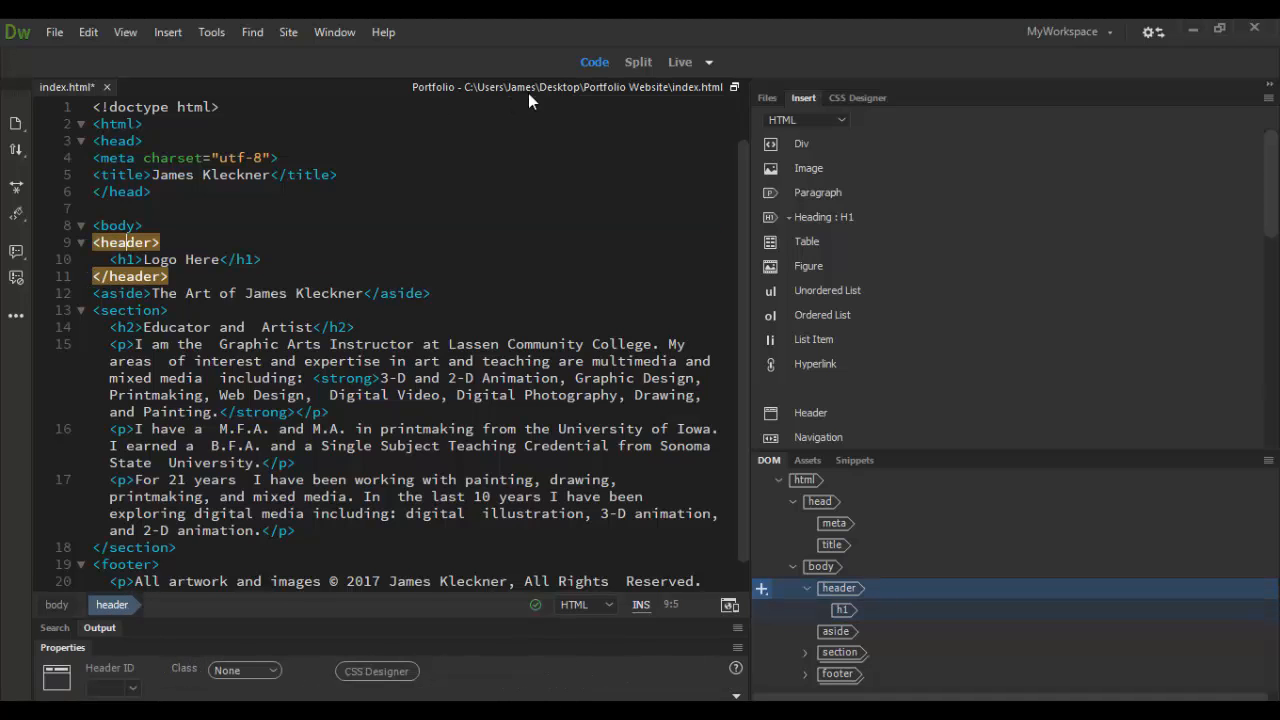
Step: Switch to Split view and click the 'The Art of James Kleckner' line in the preview
click(638, 61)
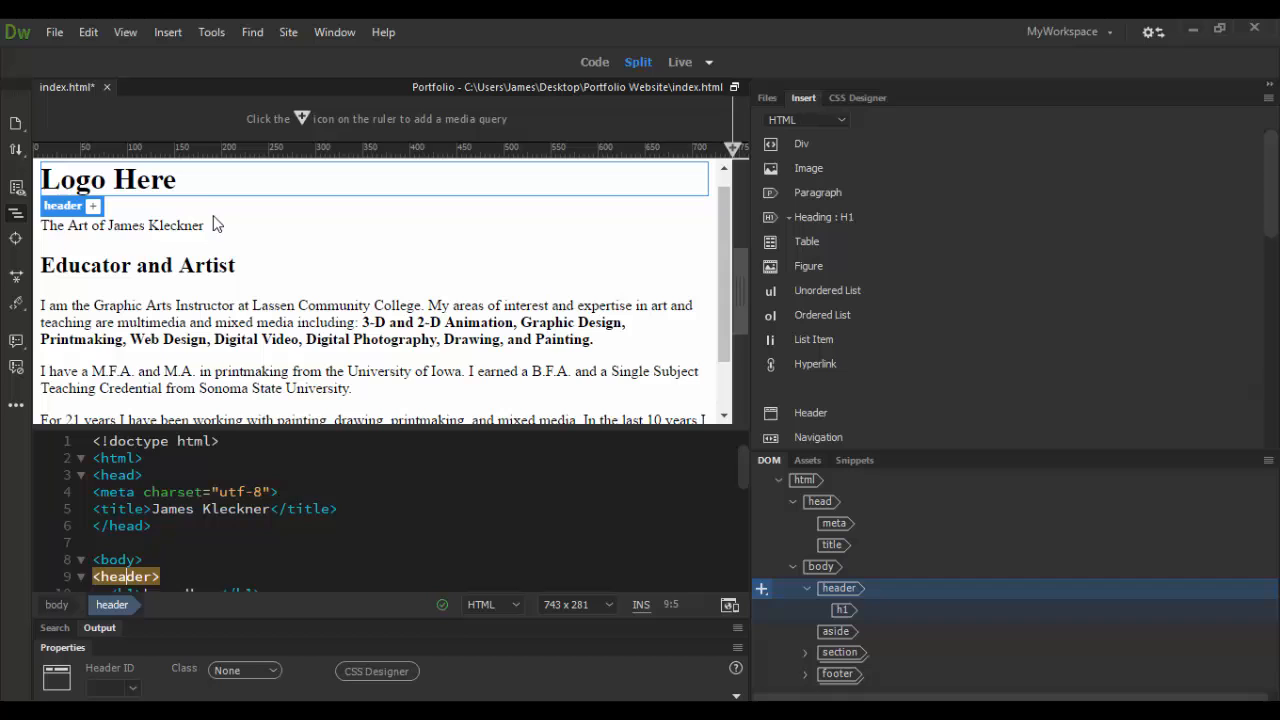
click(108, 180)
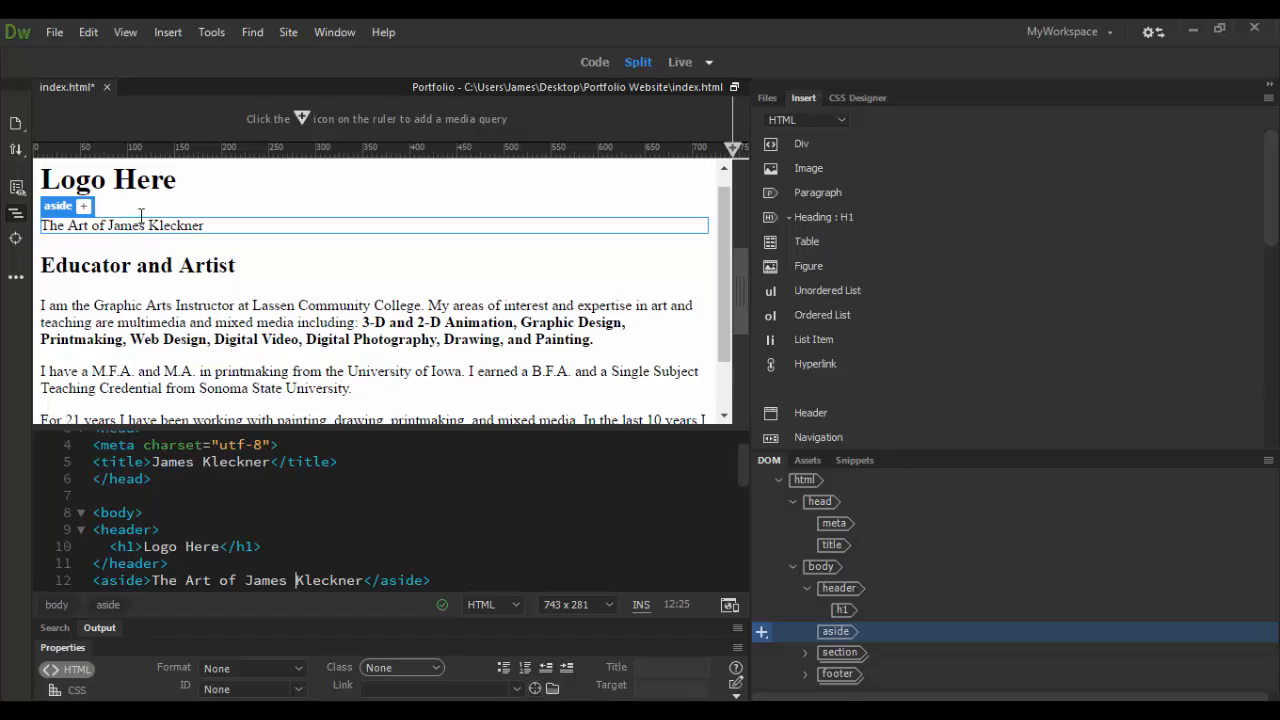
click(107, 179)
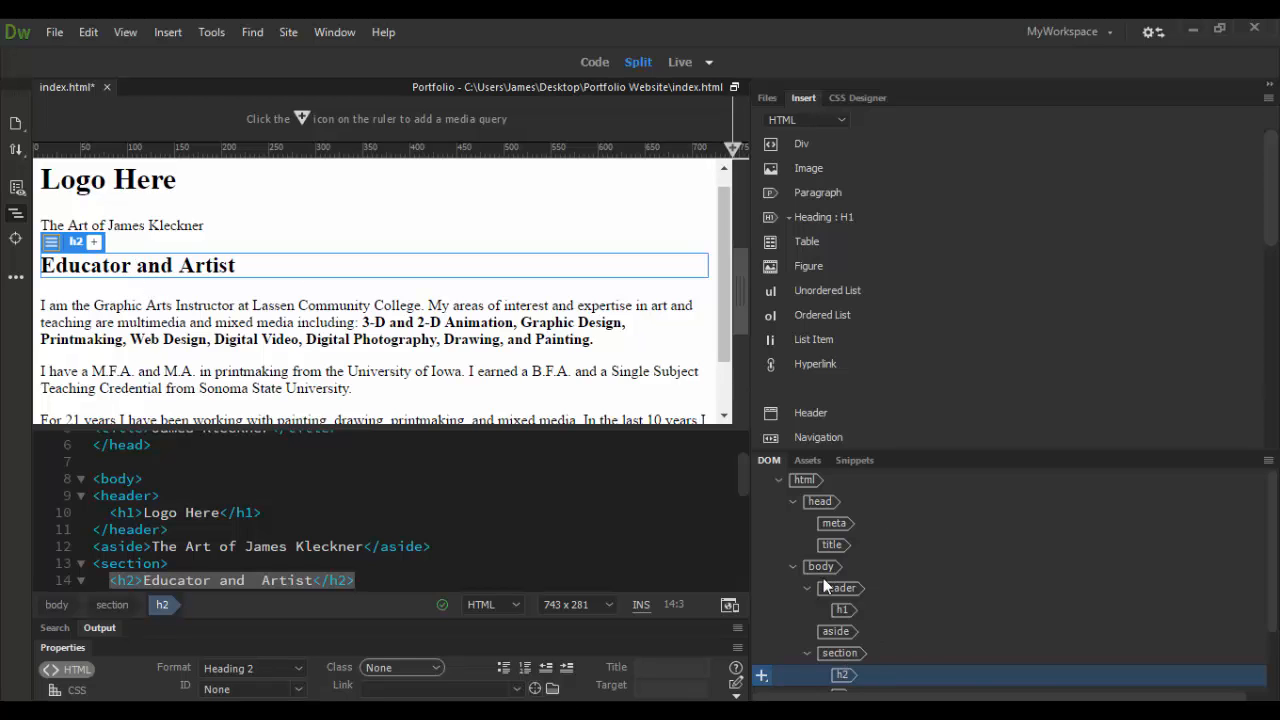
click(820, 567)
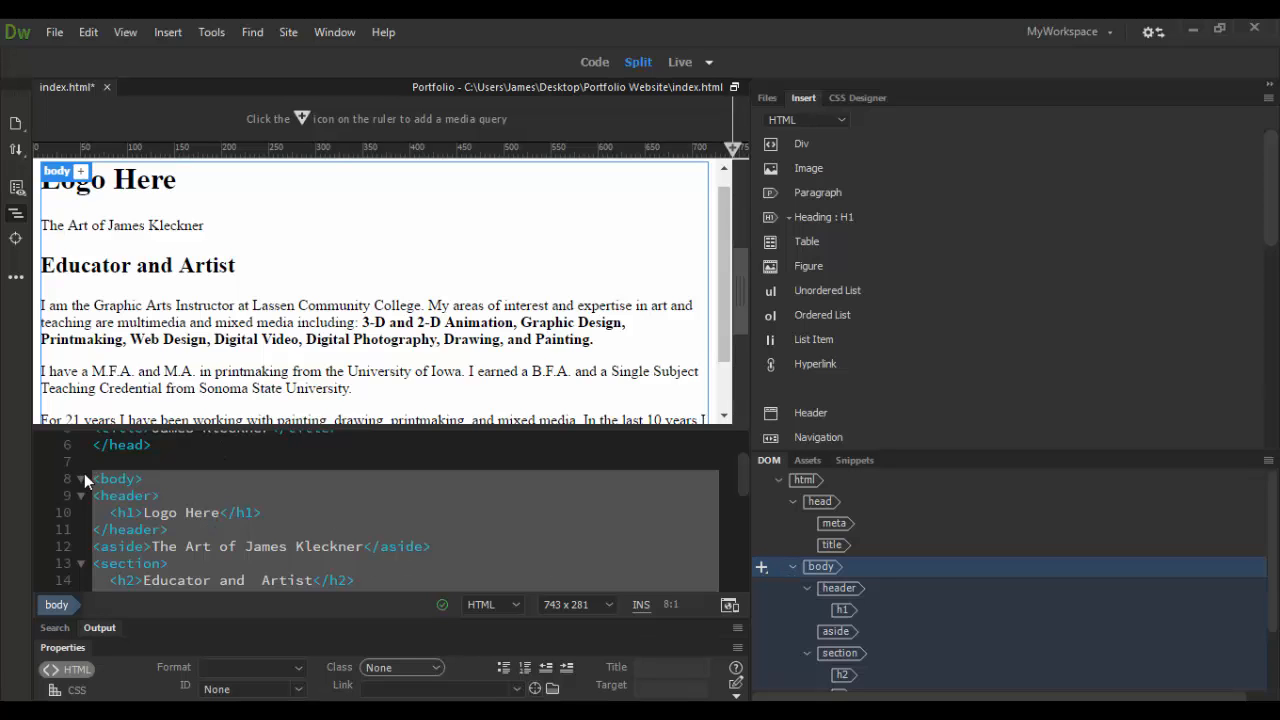
mouse_move(57, 604)
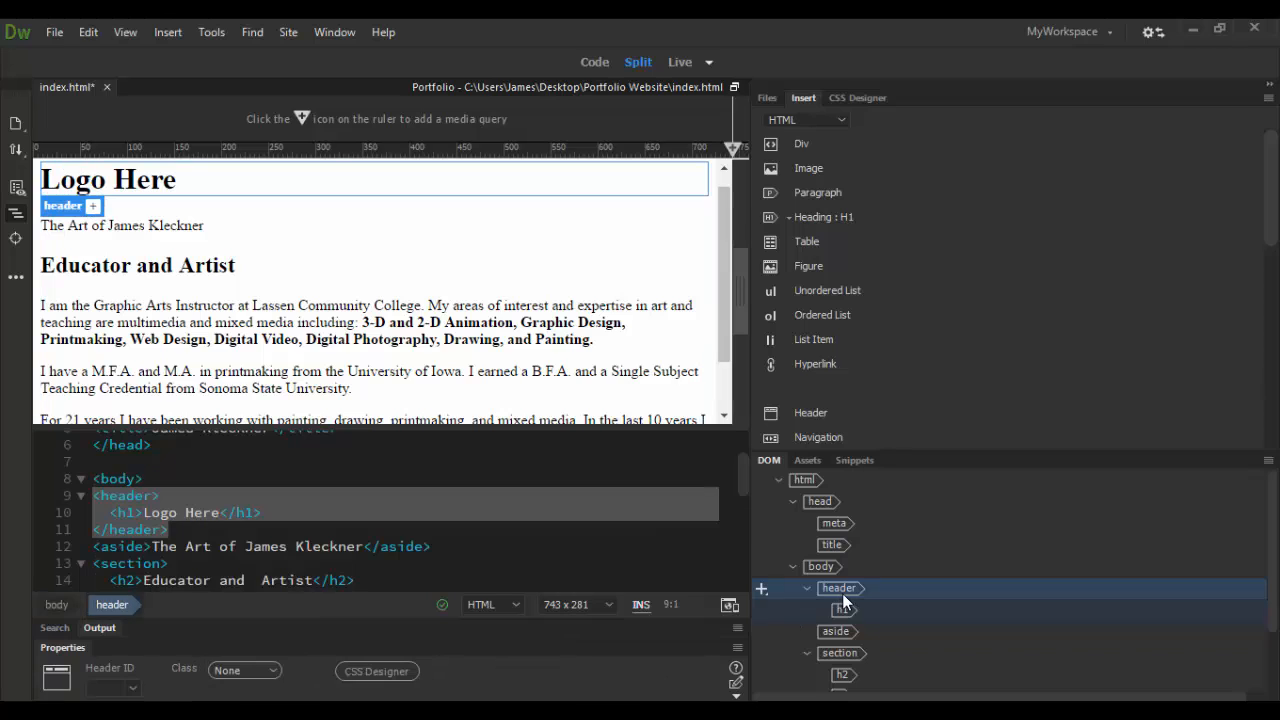
click(842, 610)
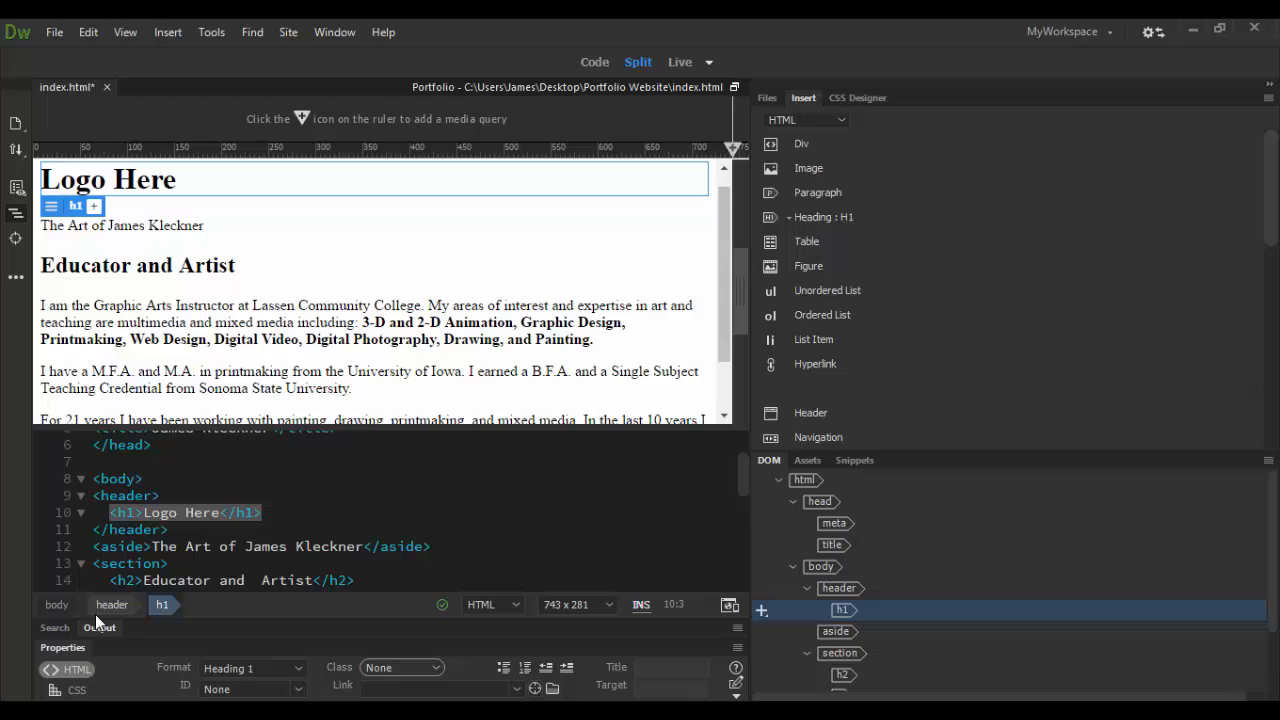
click(121, 225)
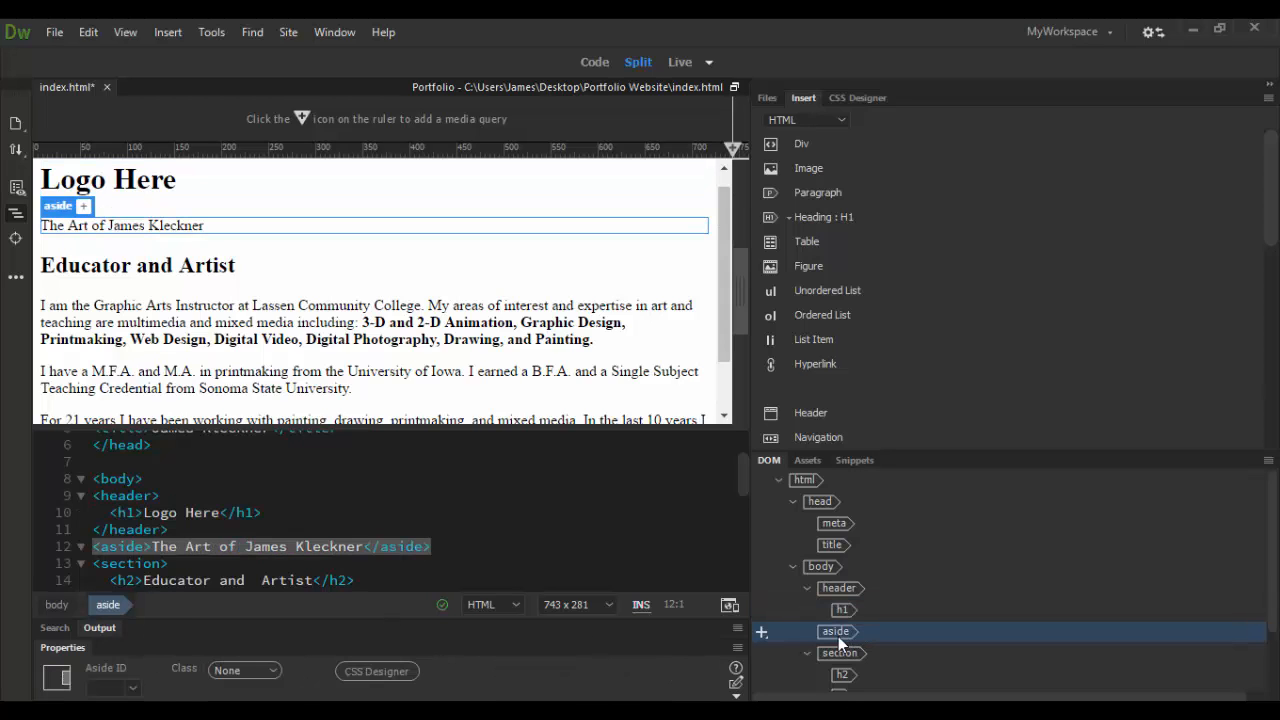
mouse_move(810, 643)
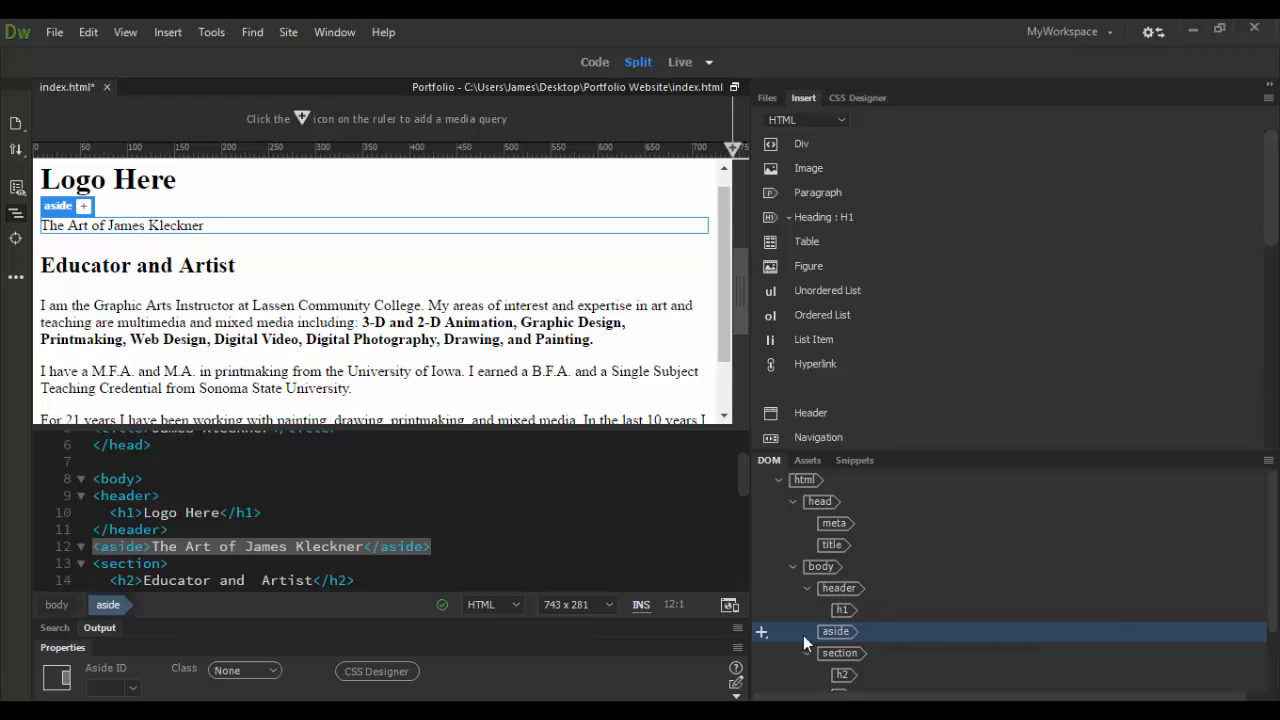
click(840, 653)
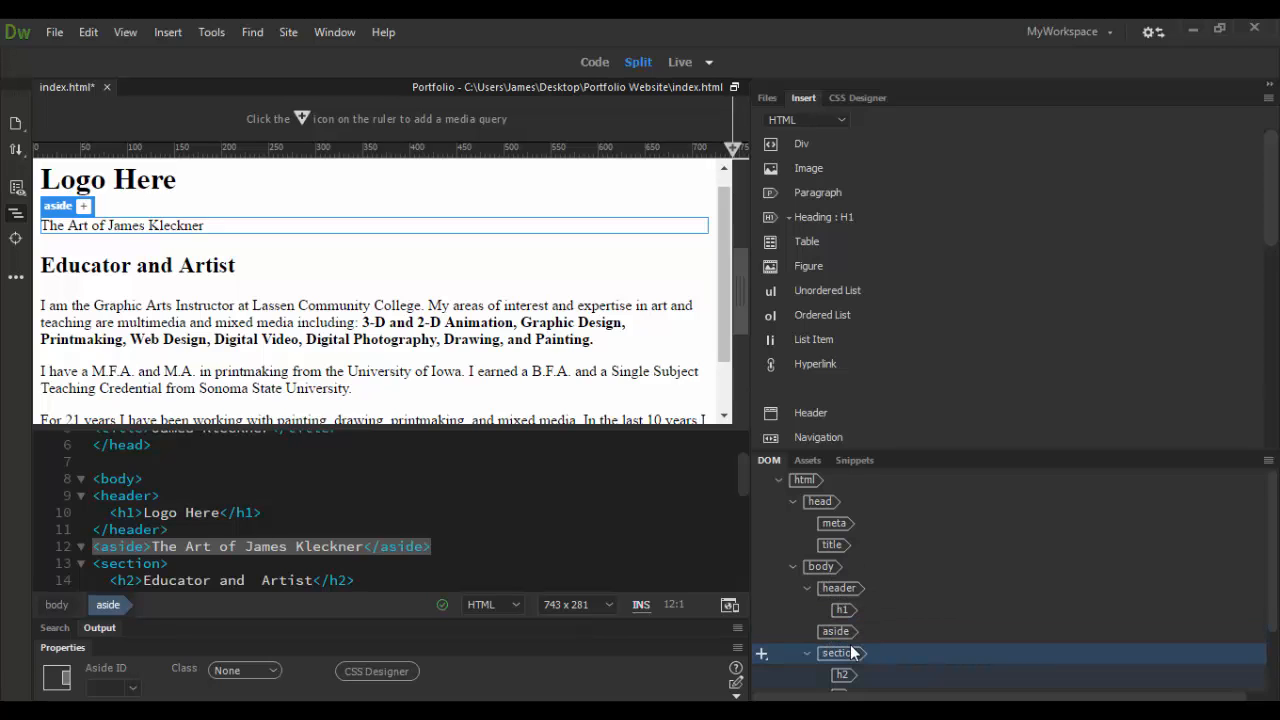
click(838, 653)
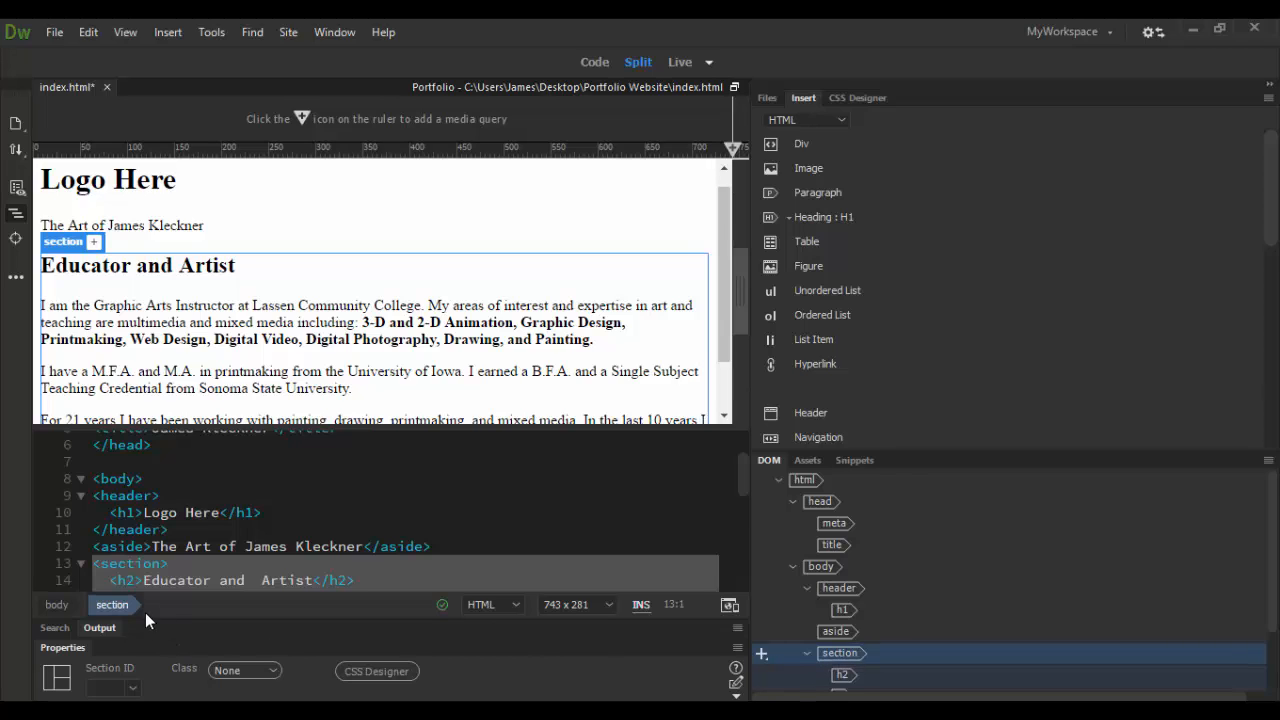
mouse_move(57, 604)
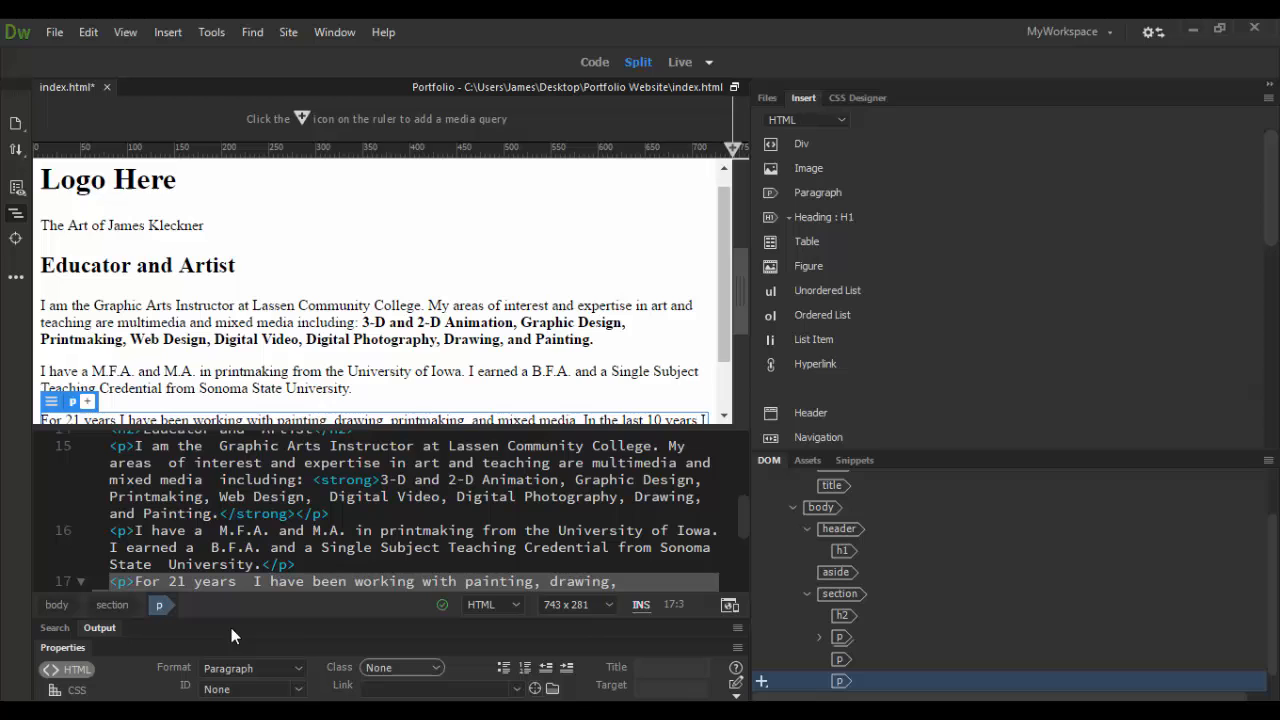
mouse_move(875, 650)
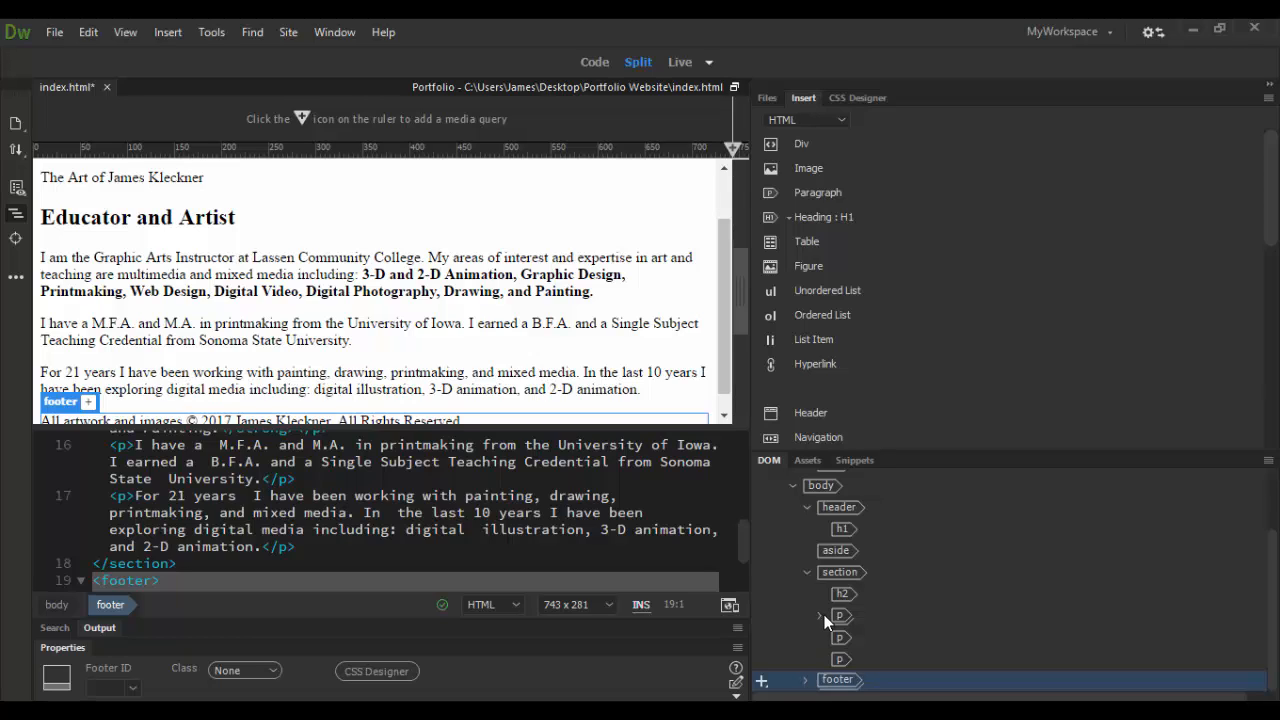
mouse_move(820, 625)
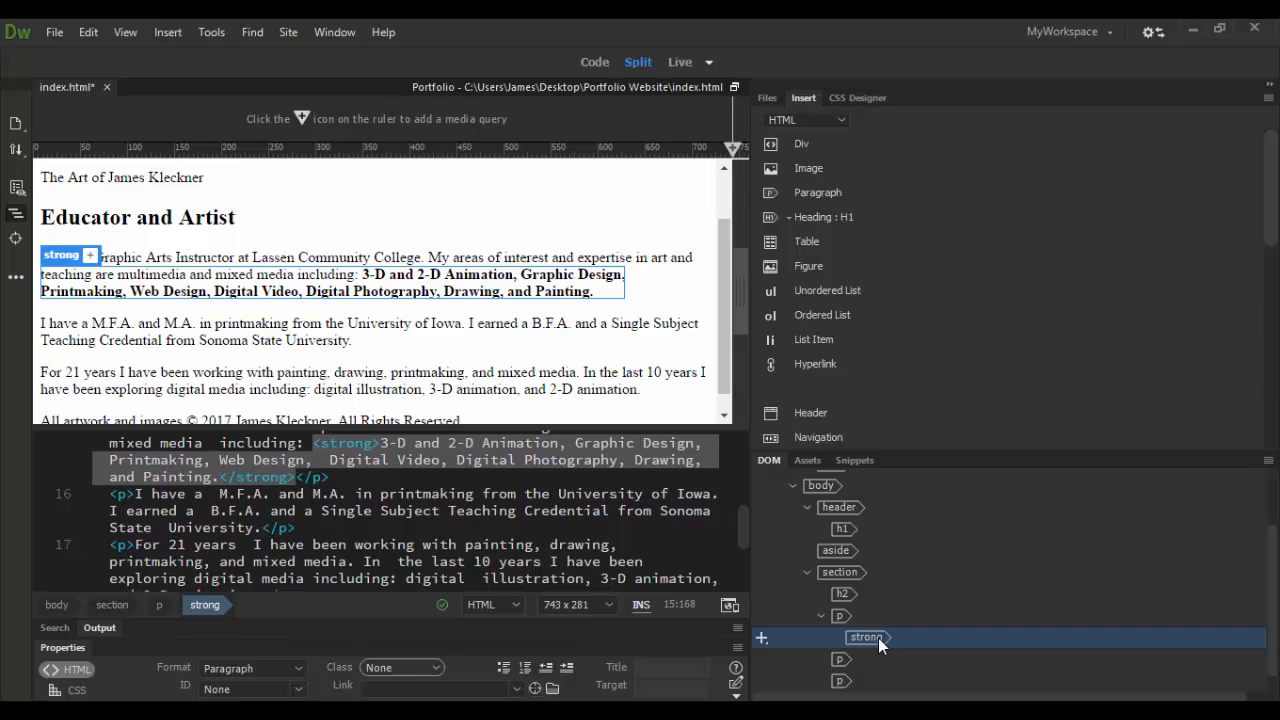
Step: Scroll the DOM panel and collapse html, expanding it once before folding it back
scroll(down, 3)
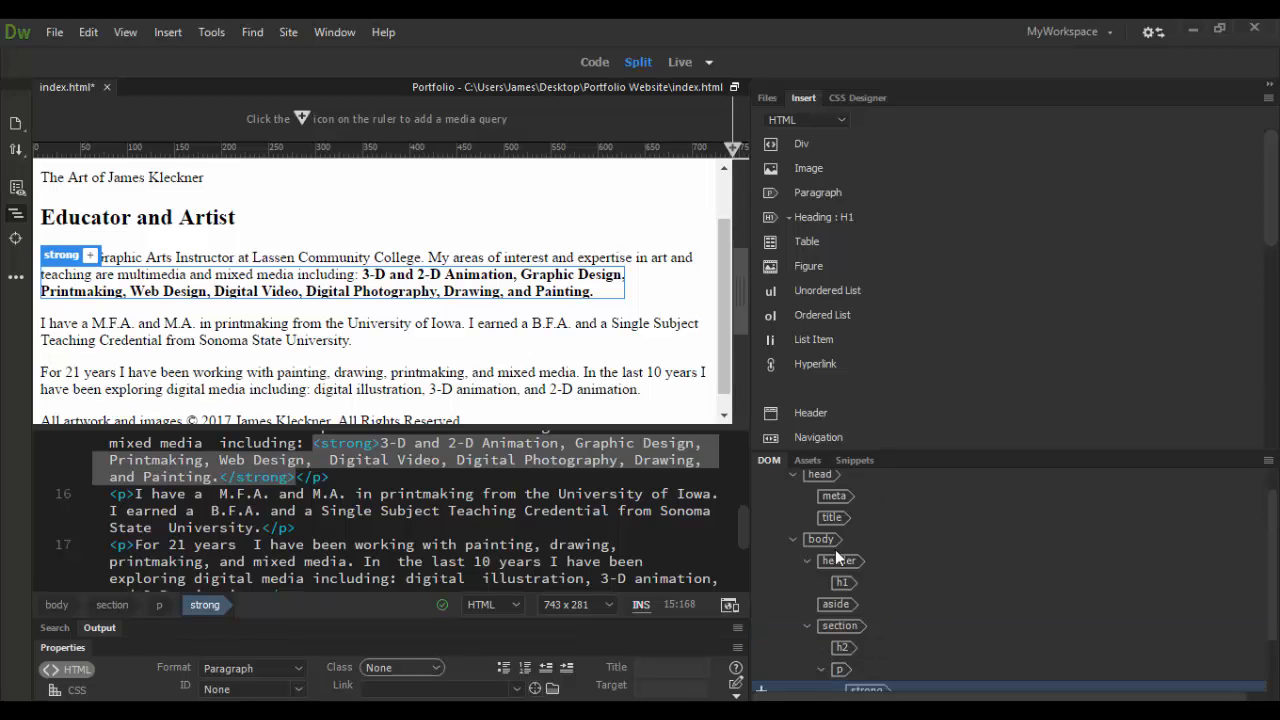
scroll(down, 3)
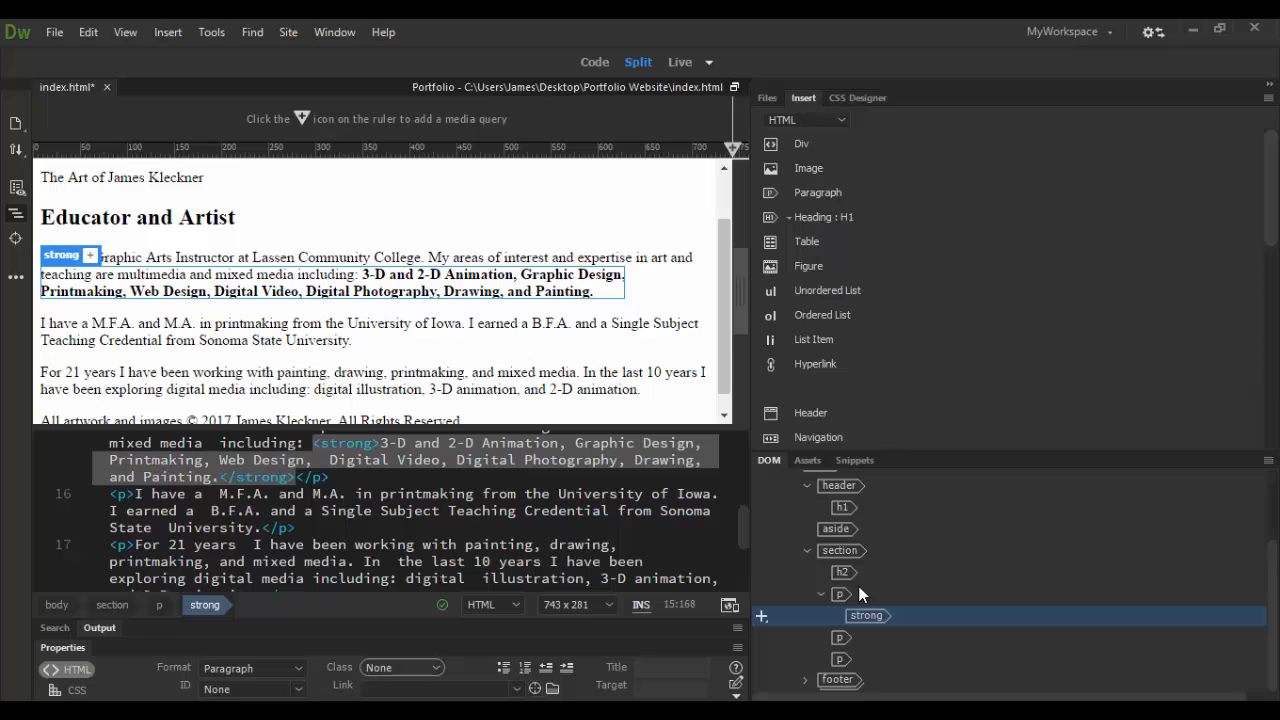
mouse_move(884, 640)
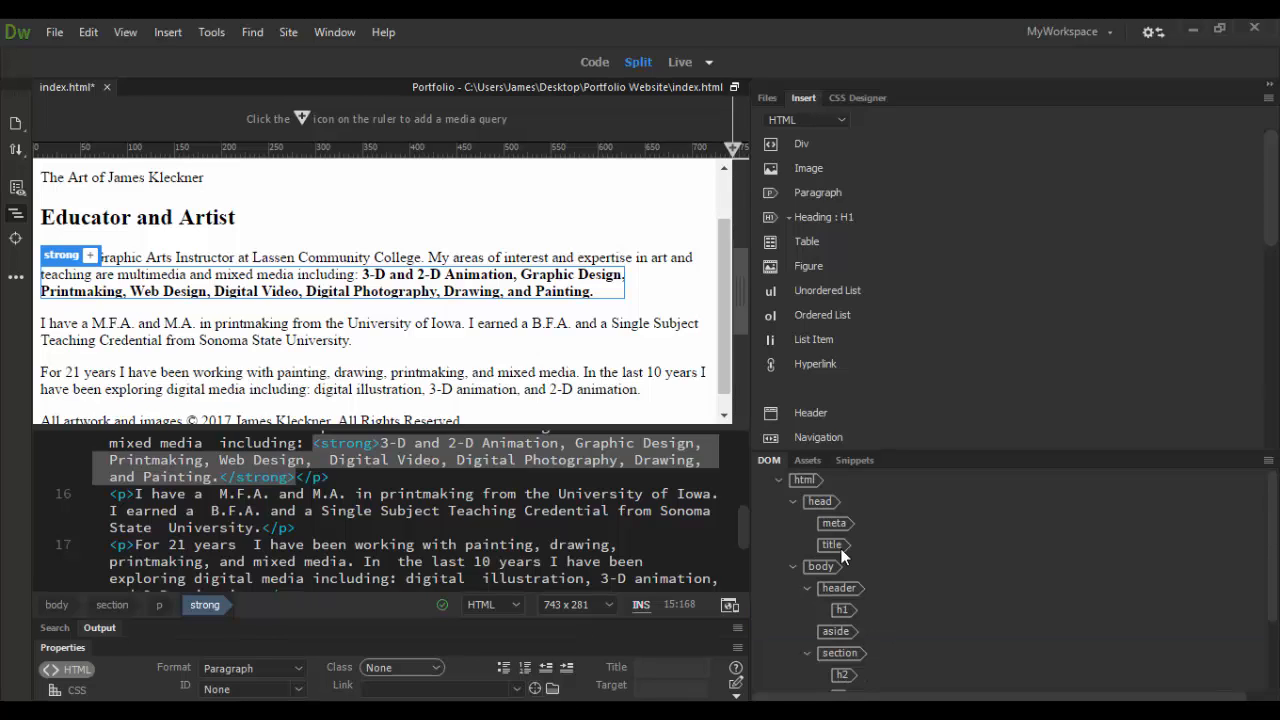
click(792, 480)
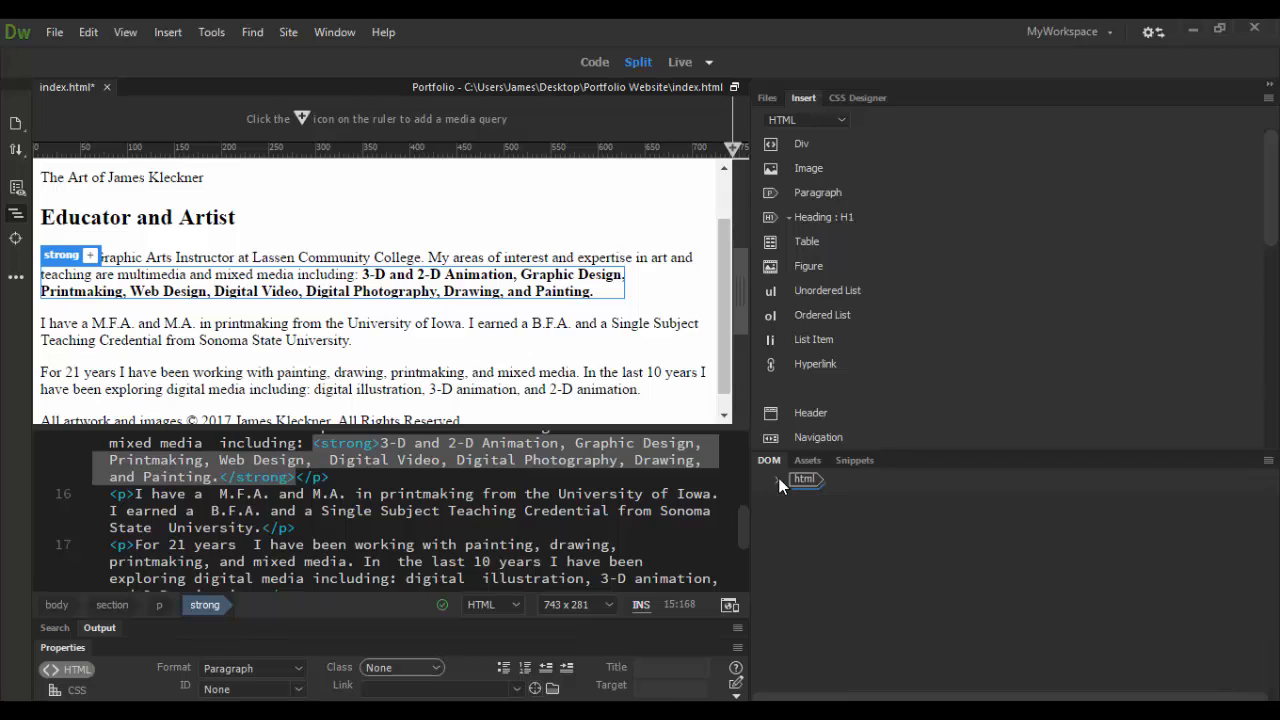
click(779, 480)
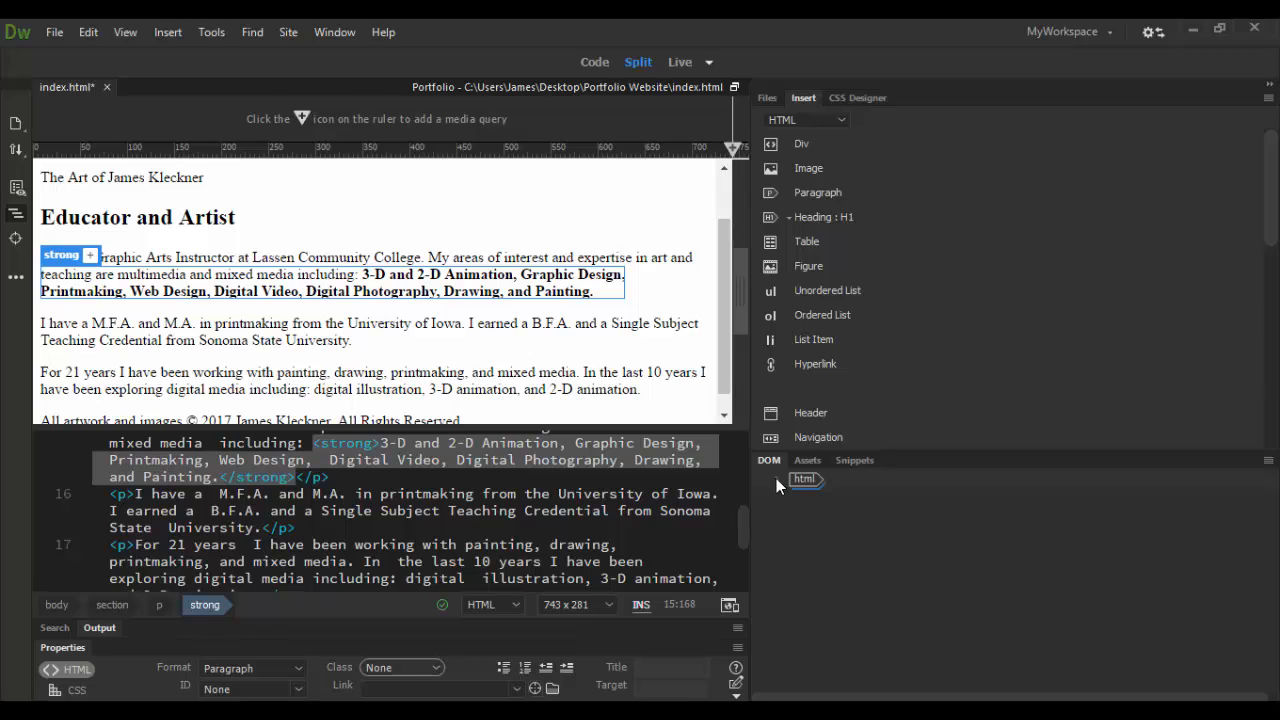
click(790, 480)
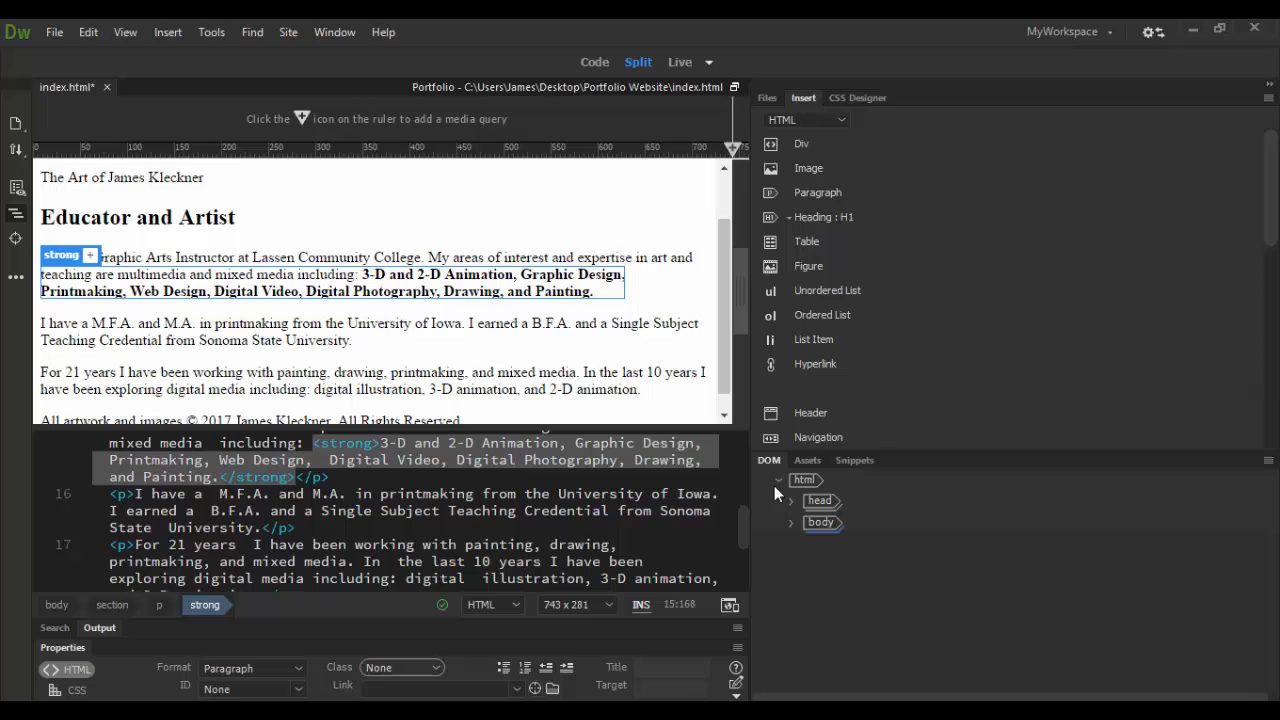
click(779, 480)
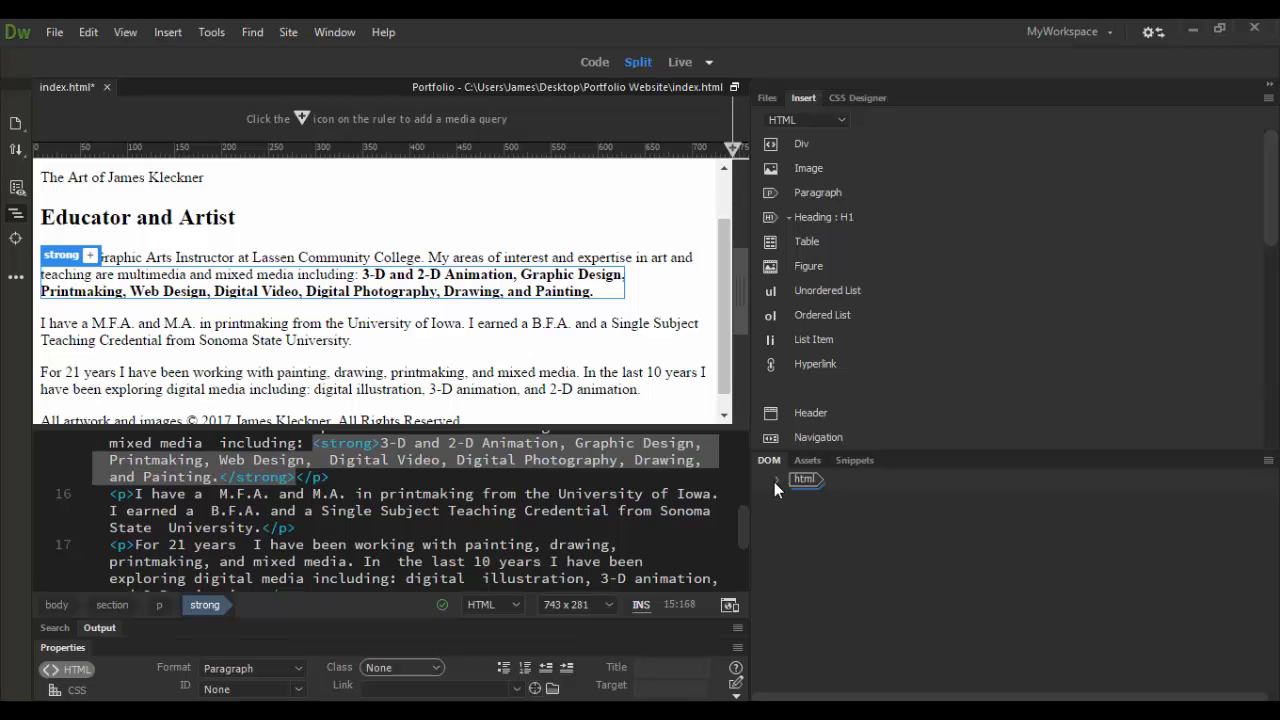